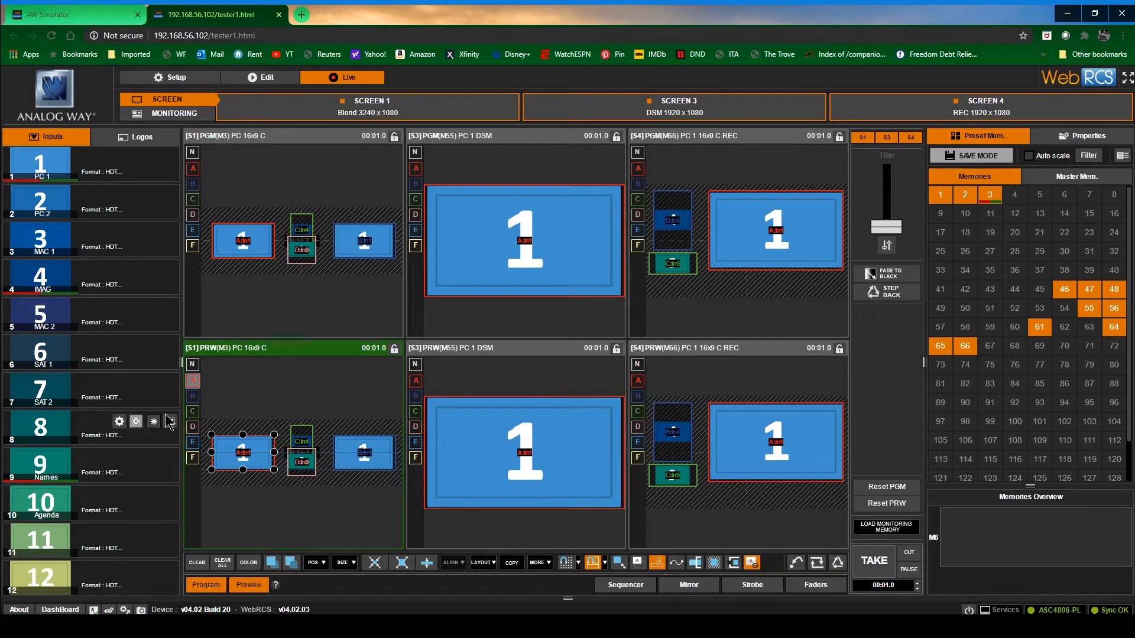
{"action": "mouse_move", "coordinate": [193, 246]}
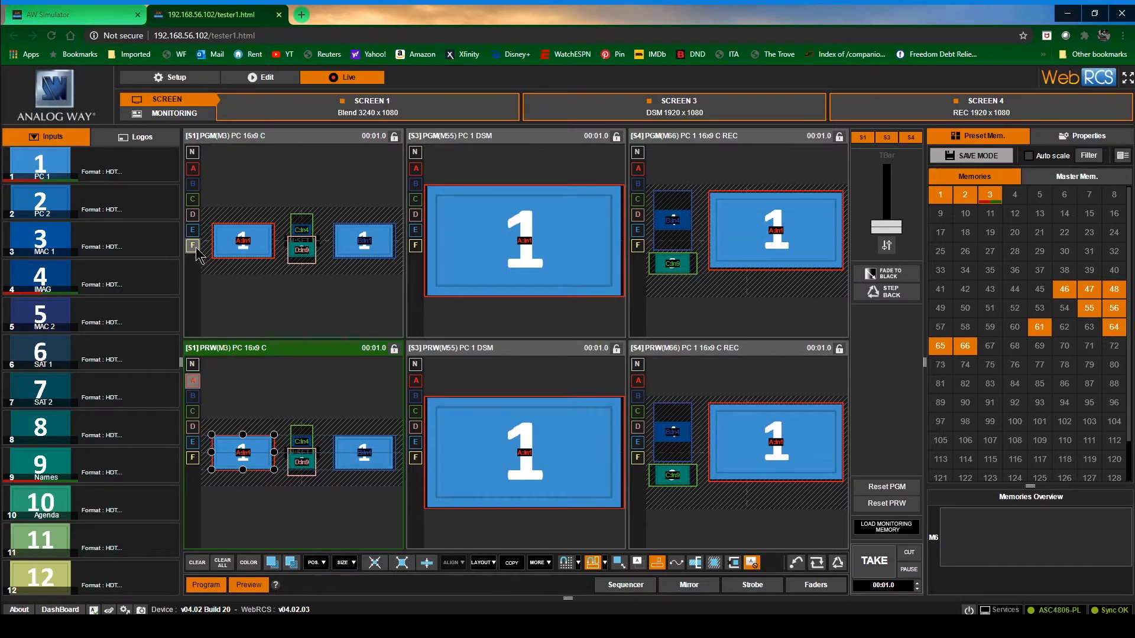
- Select a layer in the S1 PGM panel so Screen 1's live program is being edited
{"action": "left_click", "coordinate": [362, 242]}
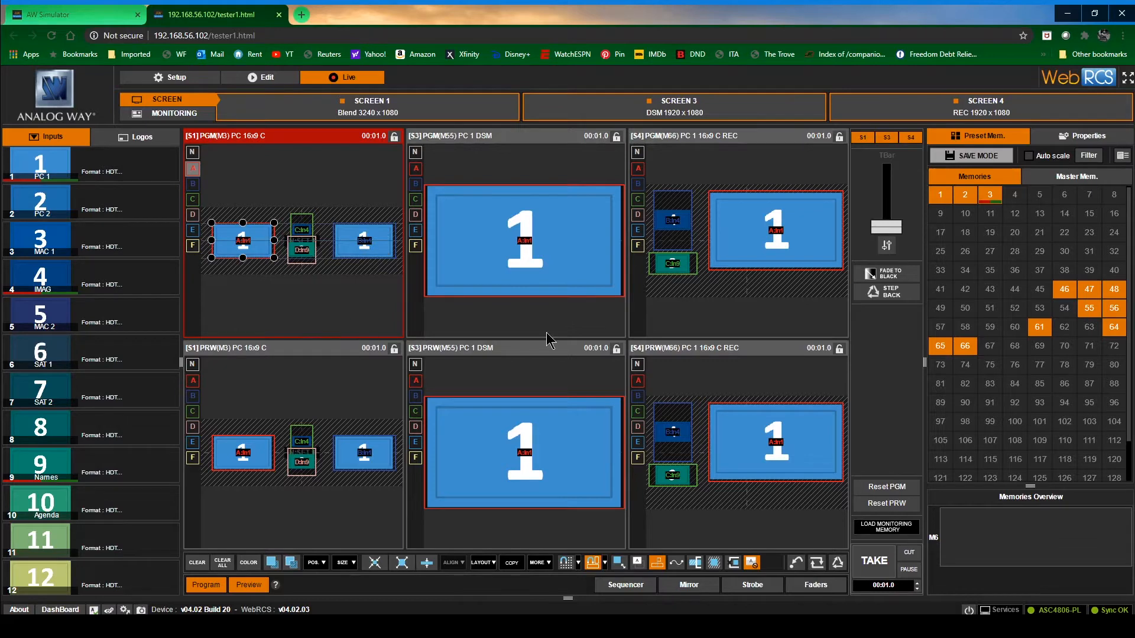
{"action": "mouse_move", "coordinate": [355, 316]}
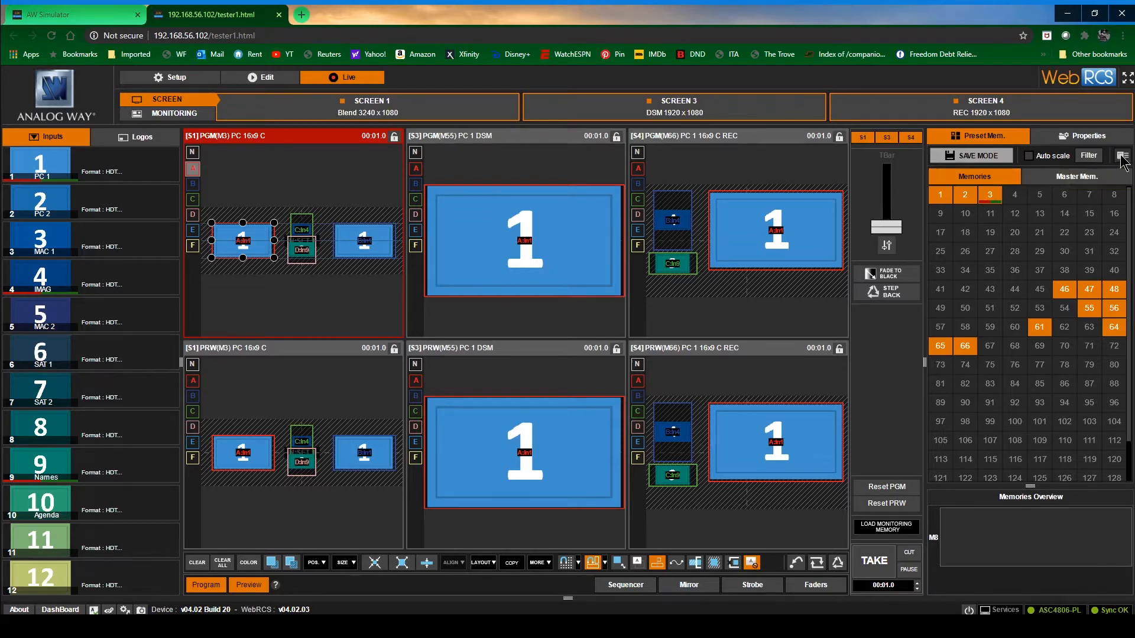
- Show memories as large named tiles (PC 1 16x9 A, B, C) and switch to Master Mem
{"action": "left_click", "coordinate": [1122, 154]}
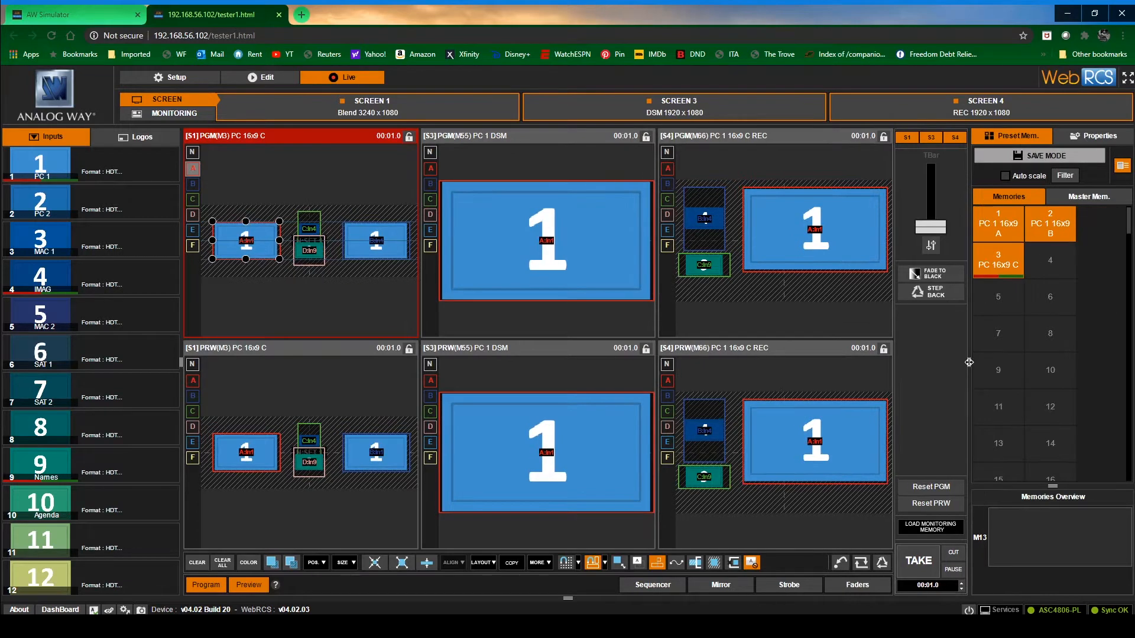
{"action": "mouse_move", "coordinate": [962, 369]}
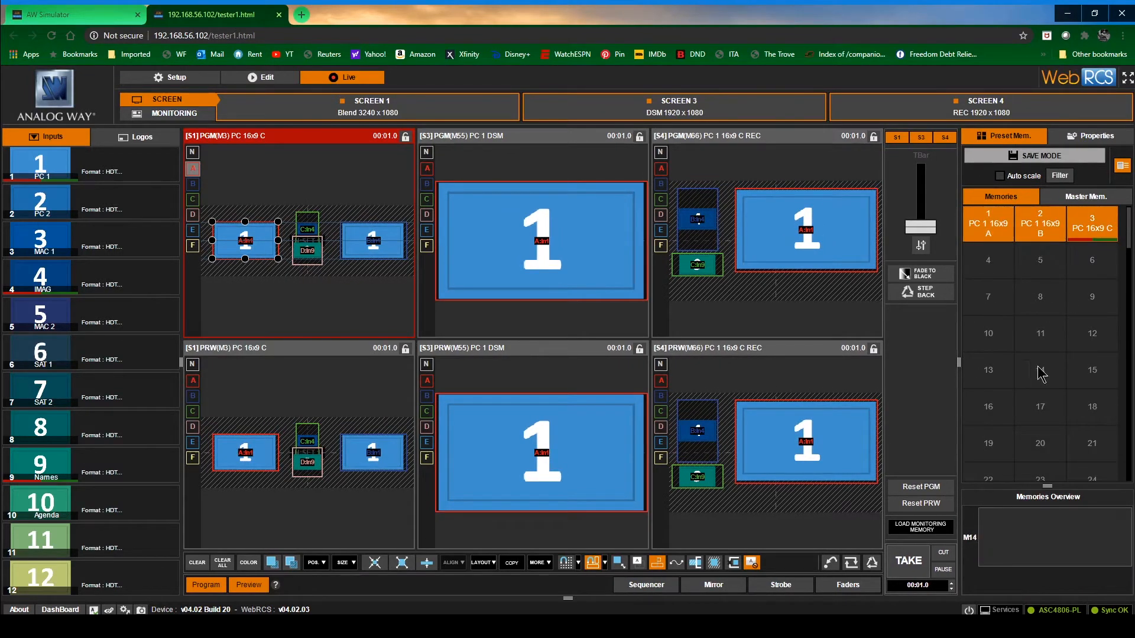
{"action": "left_click", "coordinate": [1039, 223]}
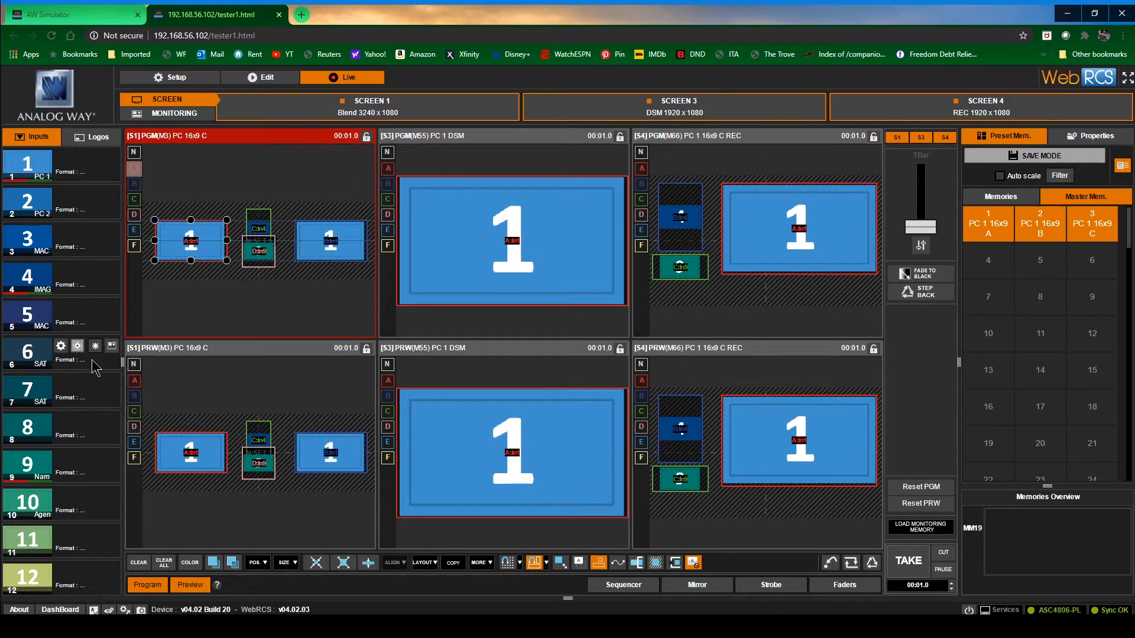
{"action": "mouse_move", "coordinate": [95, 217]}
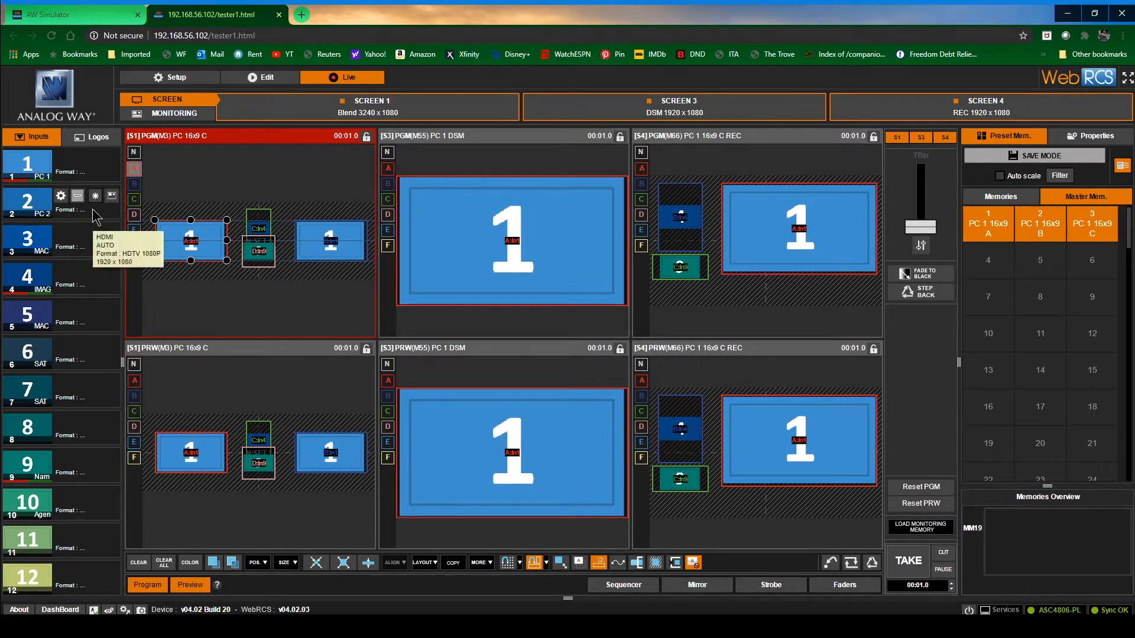
{"action": "mouse_move", "coordinate": [149, 331]}
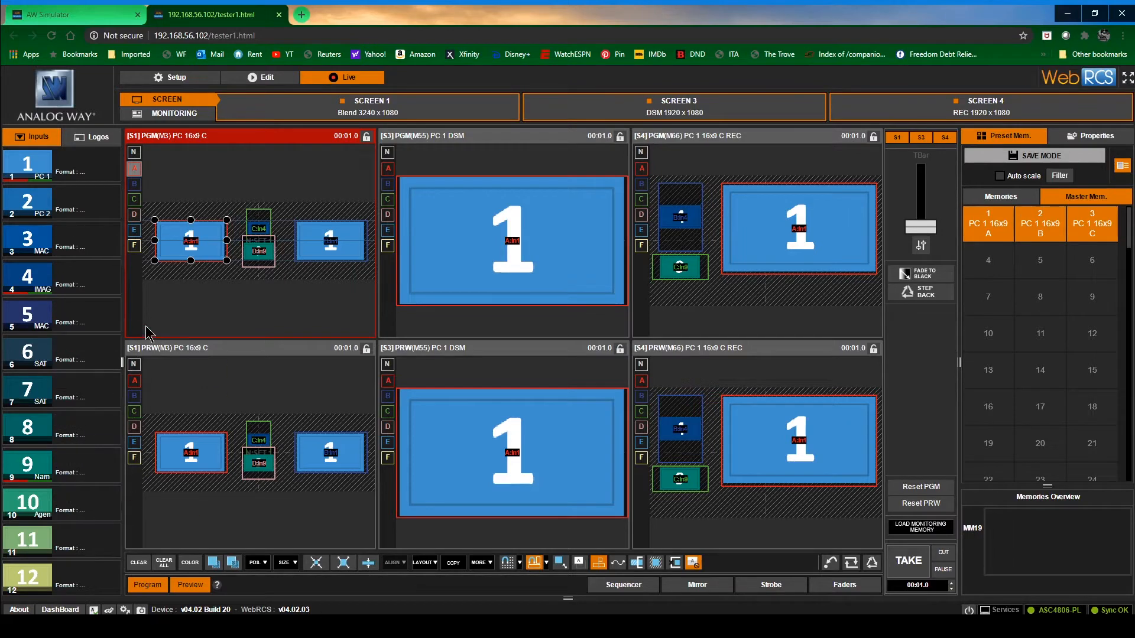
{"action": "mouse_move", "coordinate": [100, 281]}
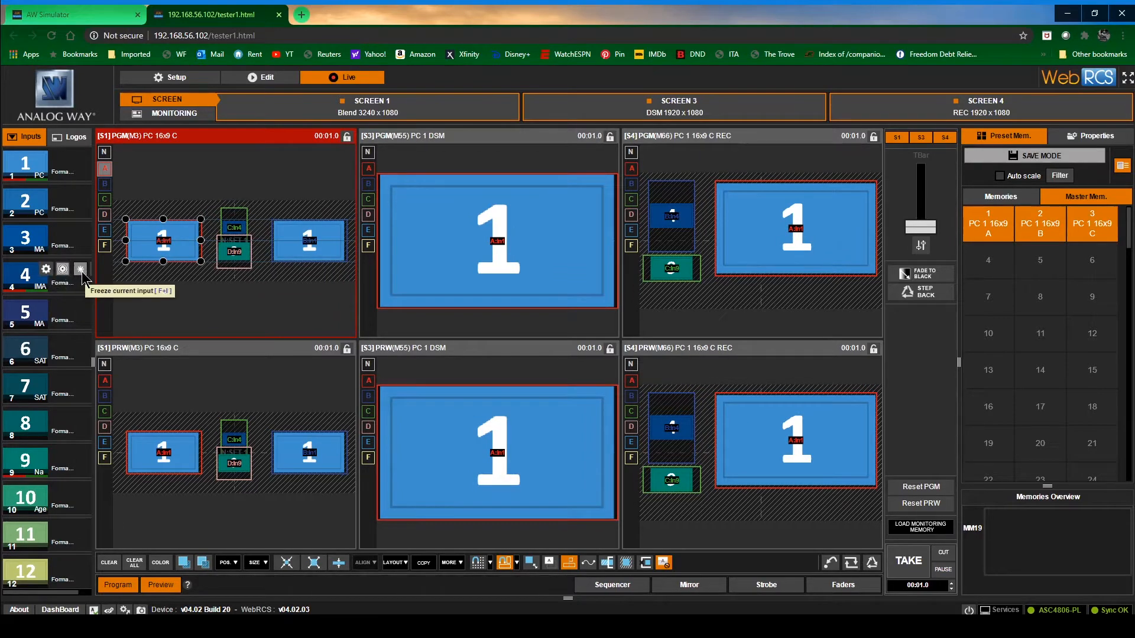
{"action": "mouse_move", "coordinate": [113, 362]}
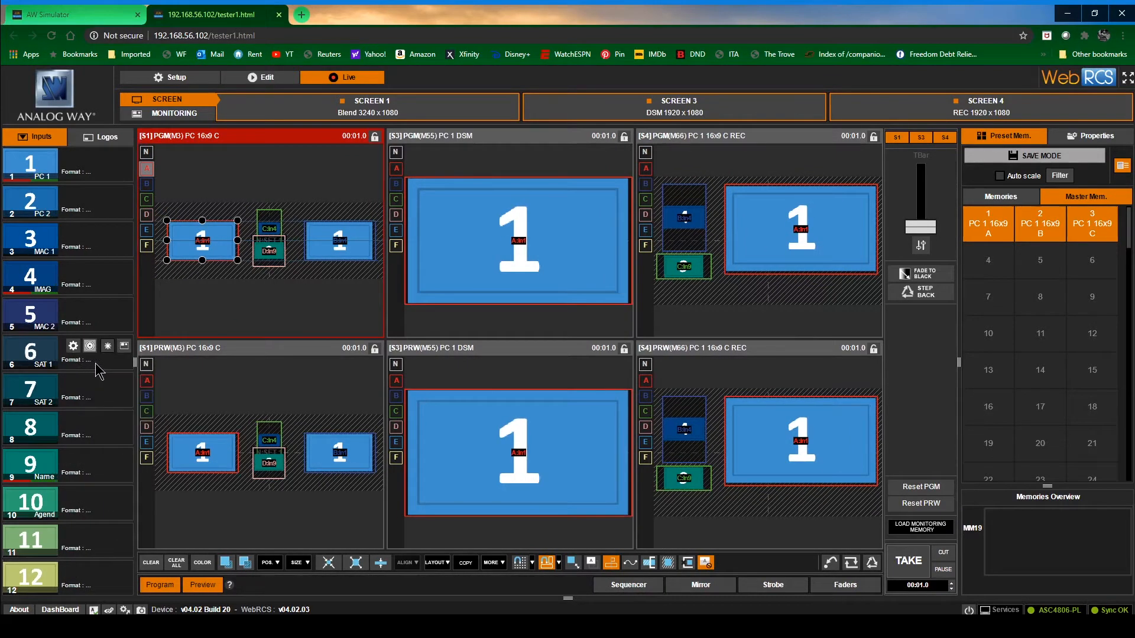
{"action": "mouse_move", "coordinate": [105, 368]}
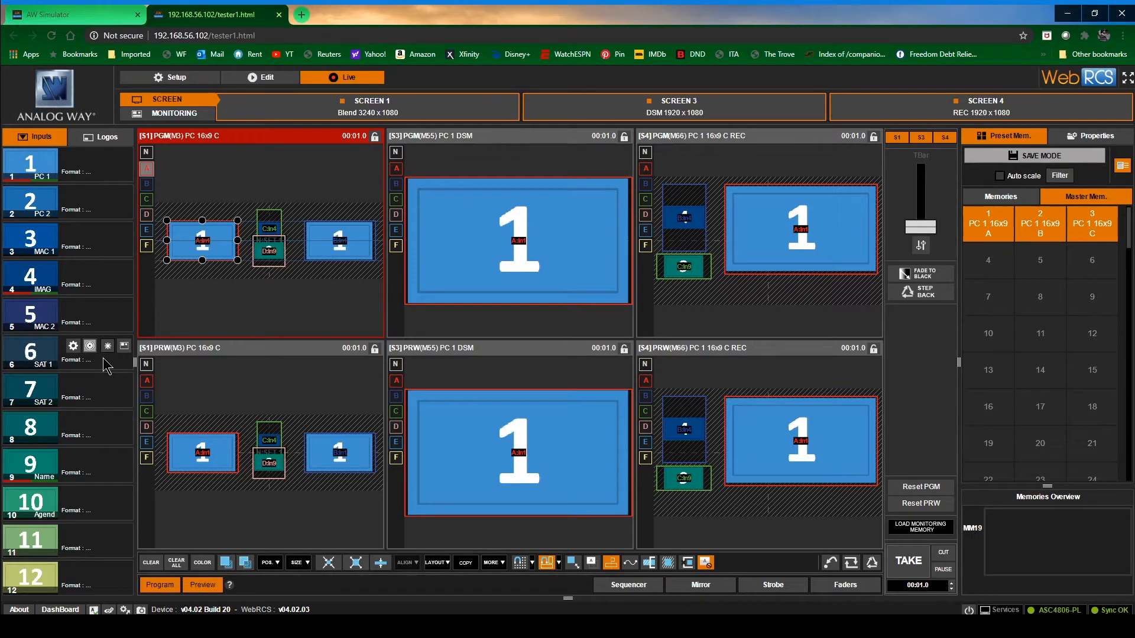
{"action": "mouse_move", "coordinate": [108, 346]}
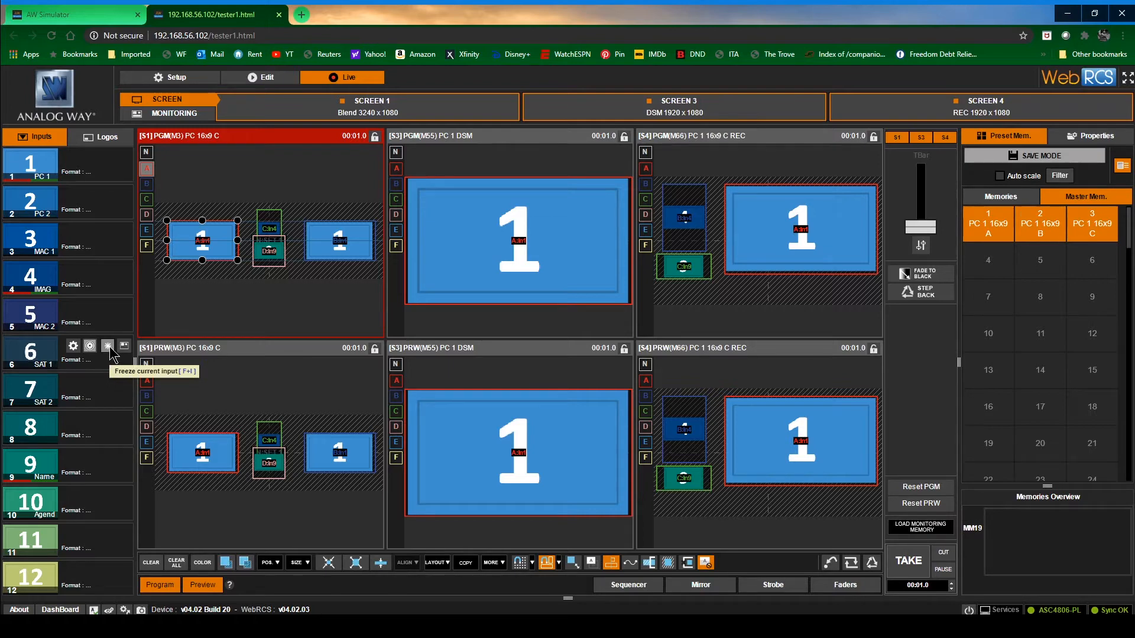
{"action": "mouse_move", "coordinate": [72, 346]}
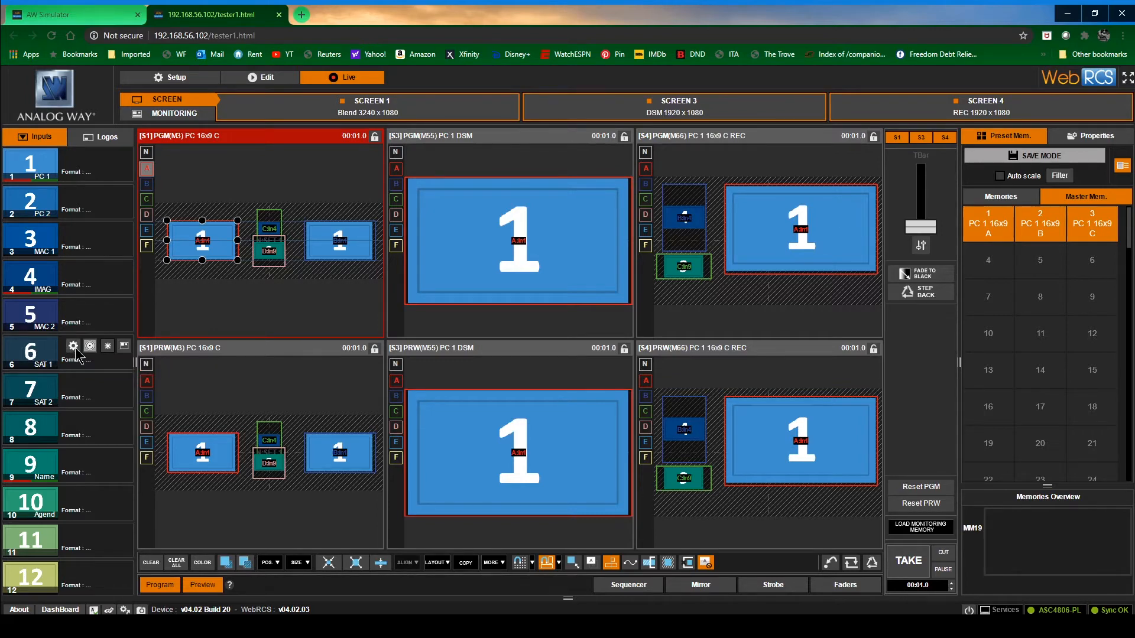
{"action": "left_click", "coordinate": [72, 347]}
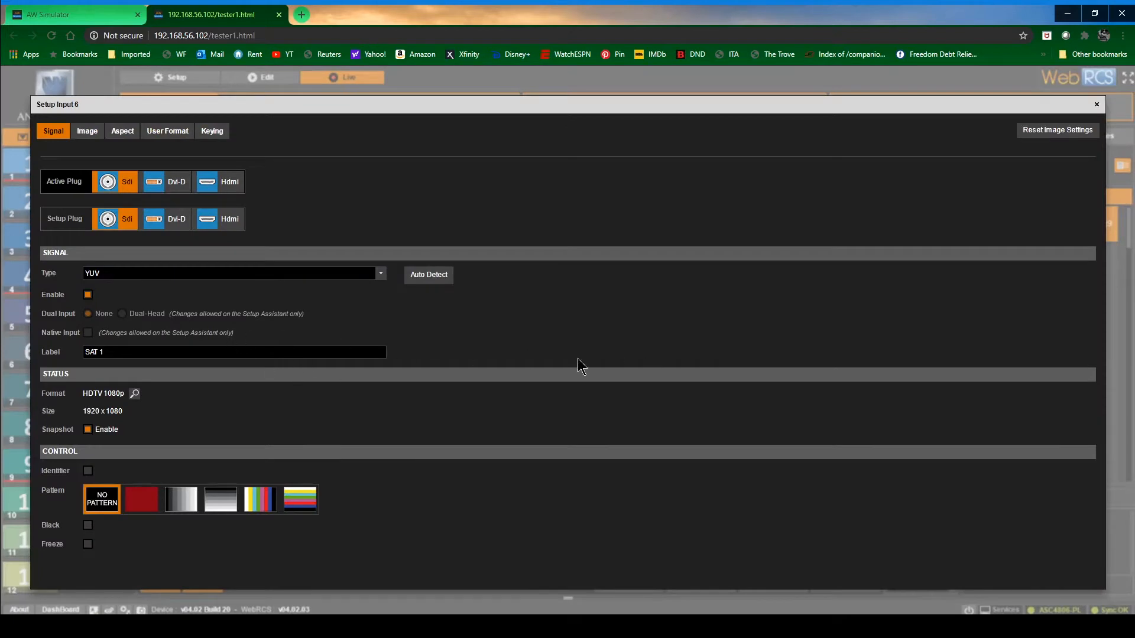
{"action": "mouse_move", "coordinate": [142, 499]}
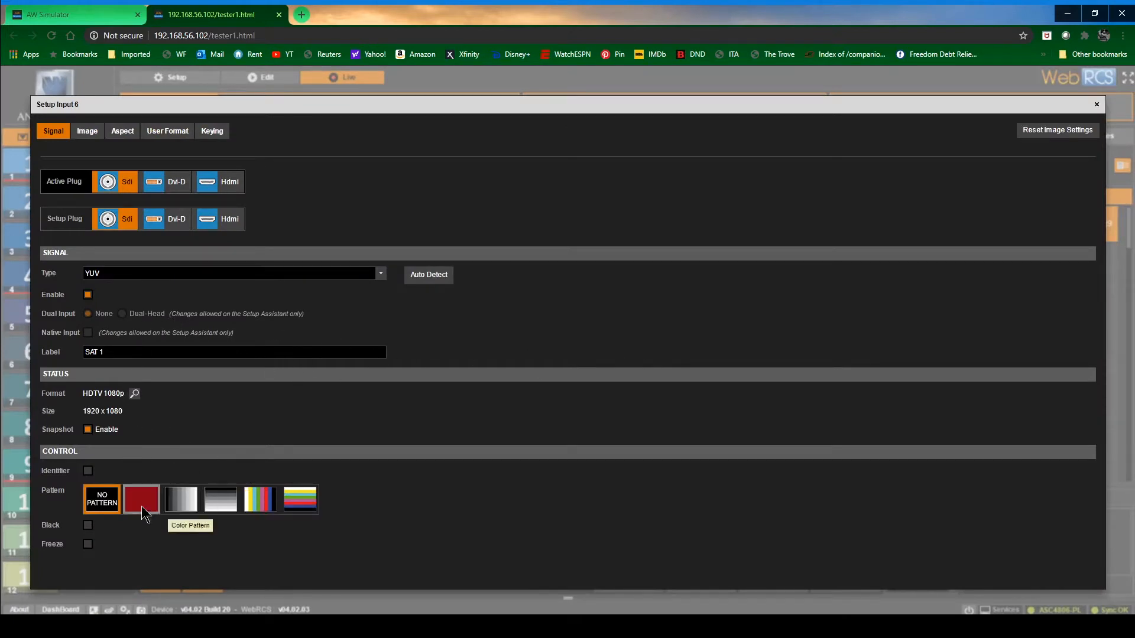
{"action": "mouse_move", "coordinate": [239, 149]}
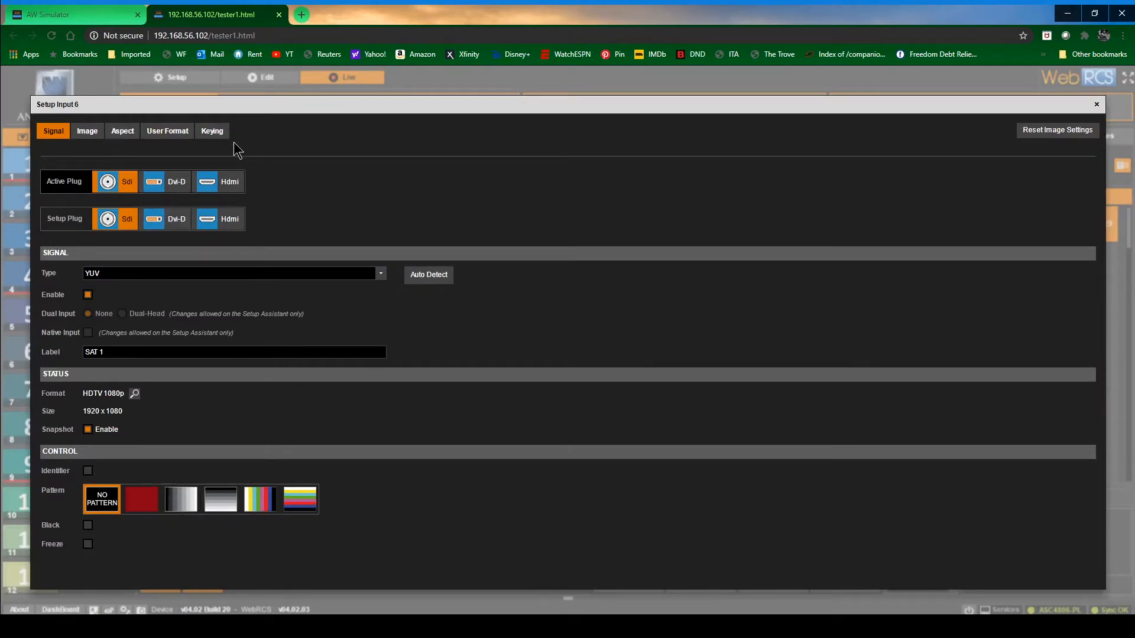
{"action": "mouse_move", "coordinate": [1021, 269]}
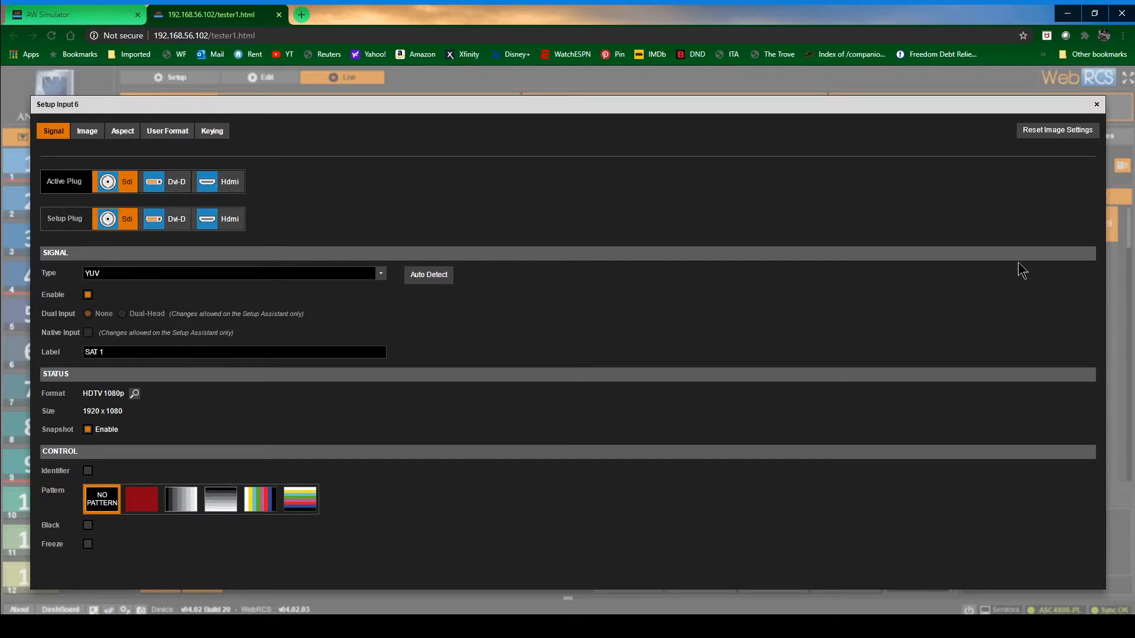
{"action": "left_click", "coordinate": [1094, 105]}
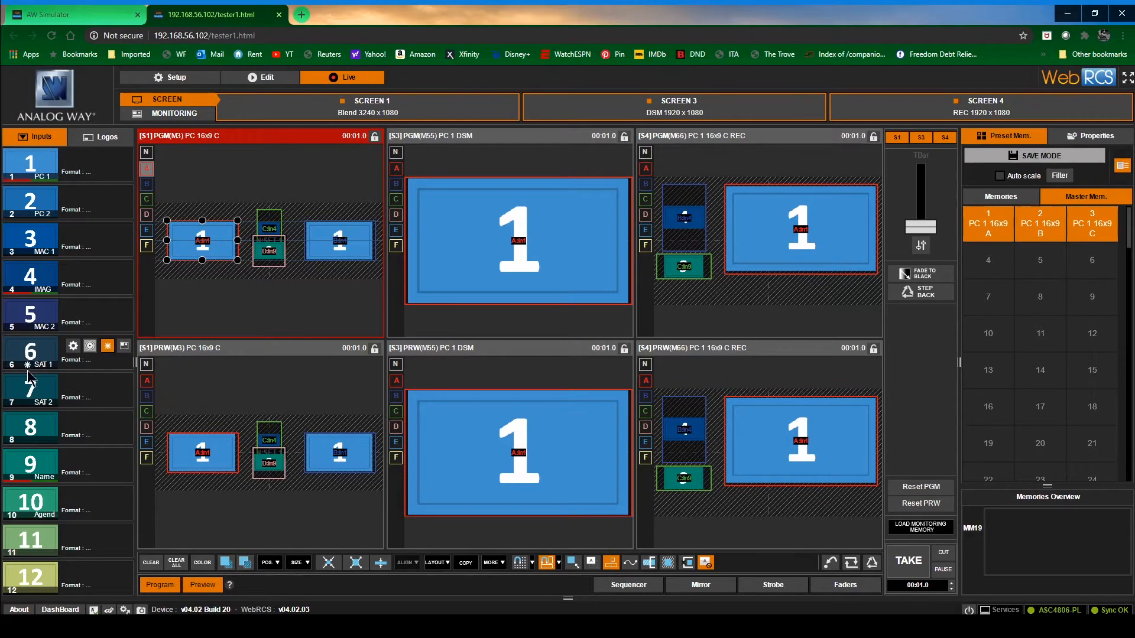
{"action": "mouse_move", "coordinate": [30, 375]}
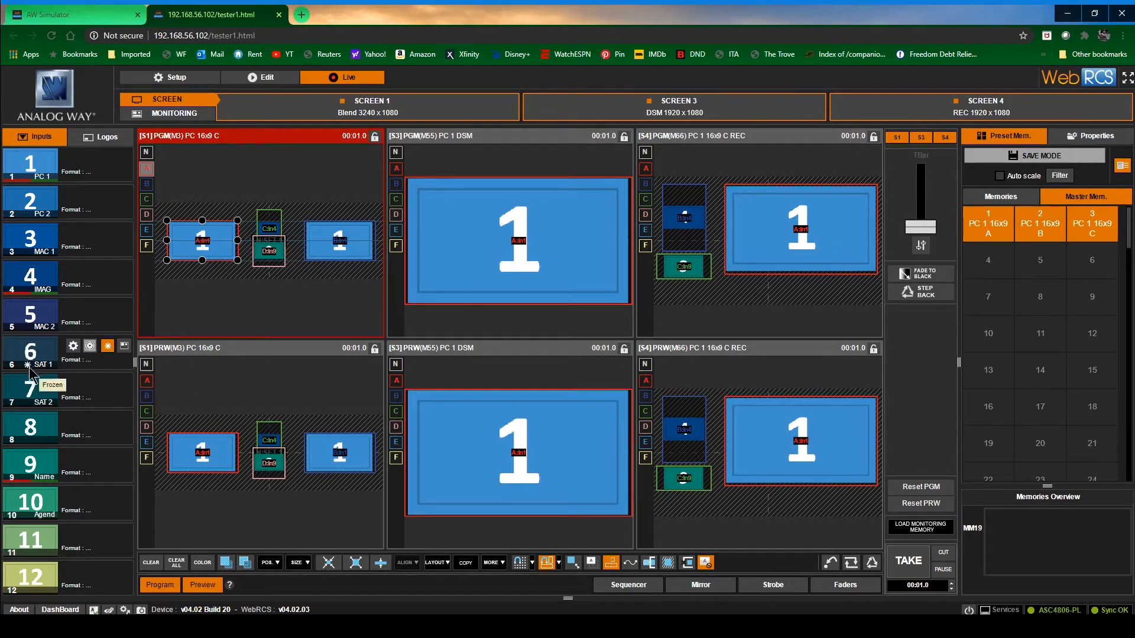
{"action": "mouse_move", "coordinate": [33, 372]}
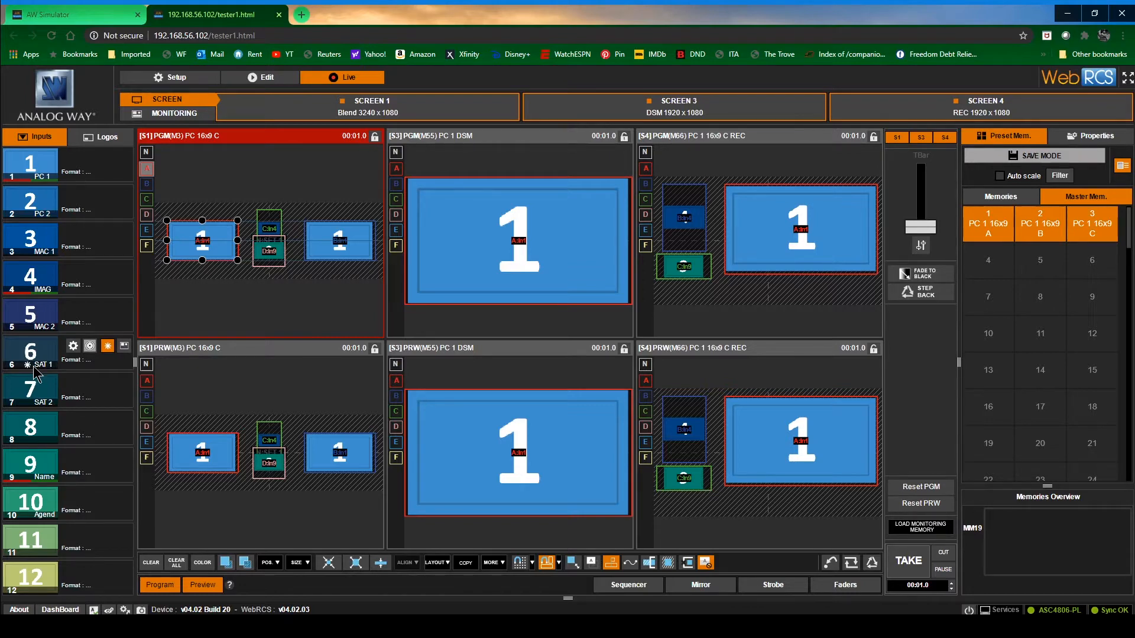
{"action": "mouse_move", "coordinate": [33, 373]}
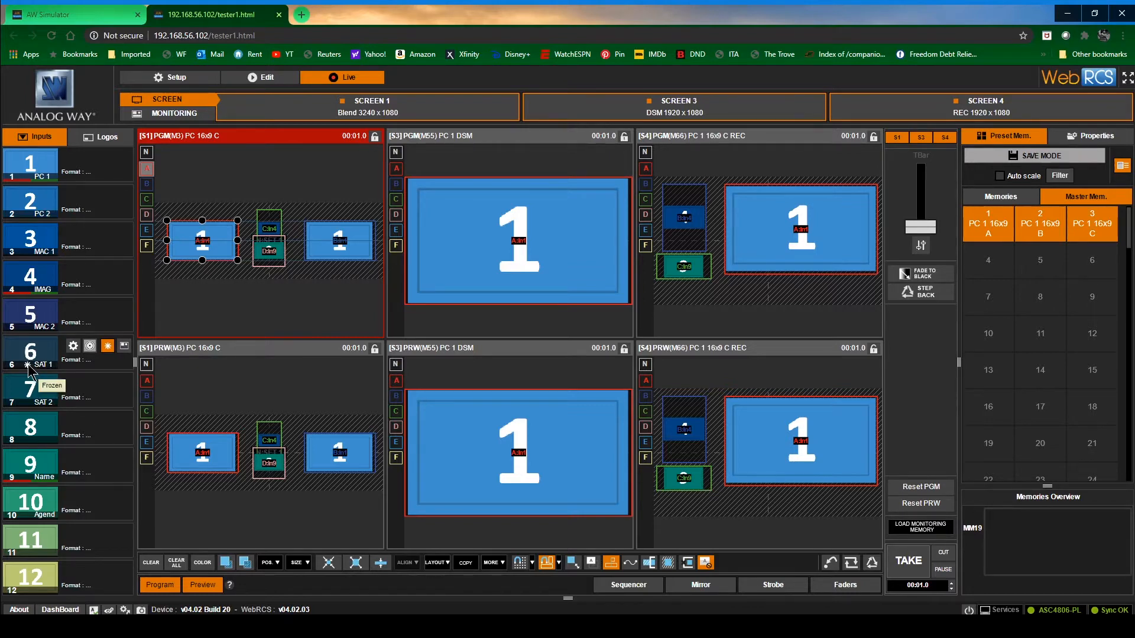
{"action": "mouse_move", "coordinate": [72, 346]}
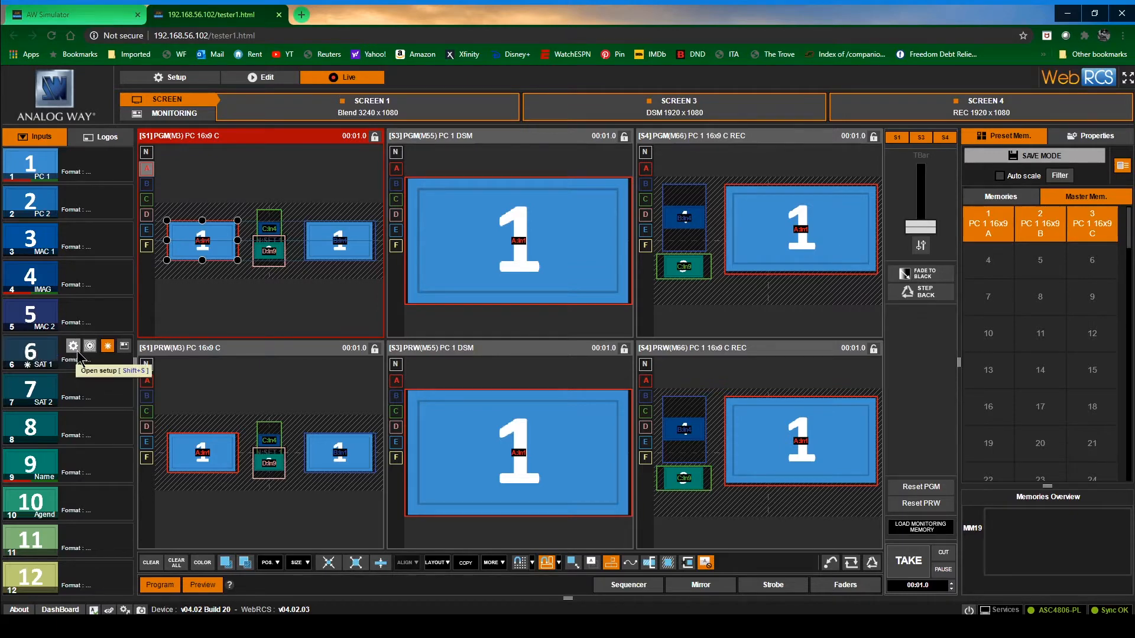
{"action": "mouse_move", "coordinate": [91, 368]}
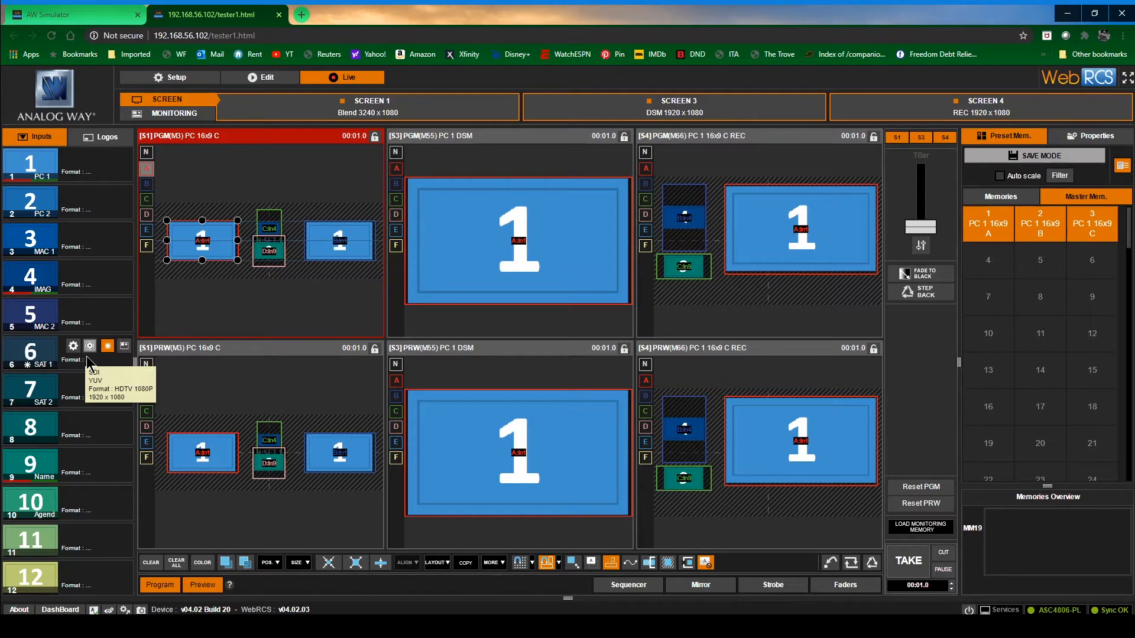
{"action": "mouse_move", "coordinate": [86, 362]}
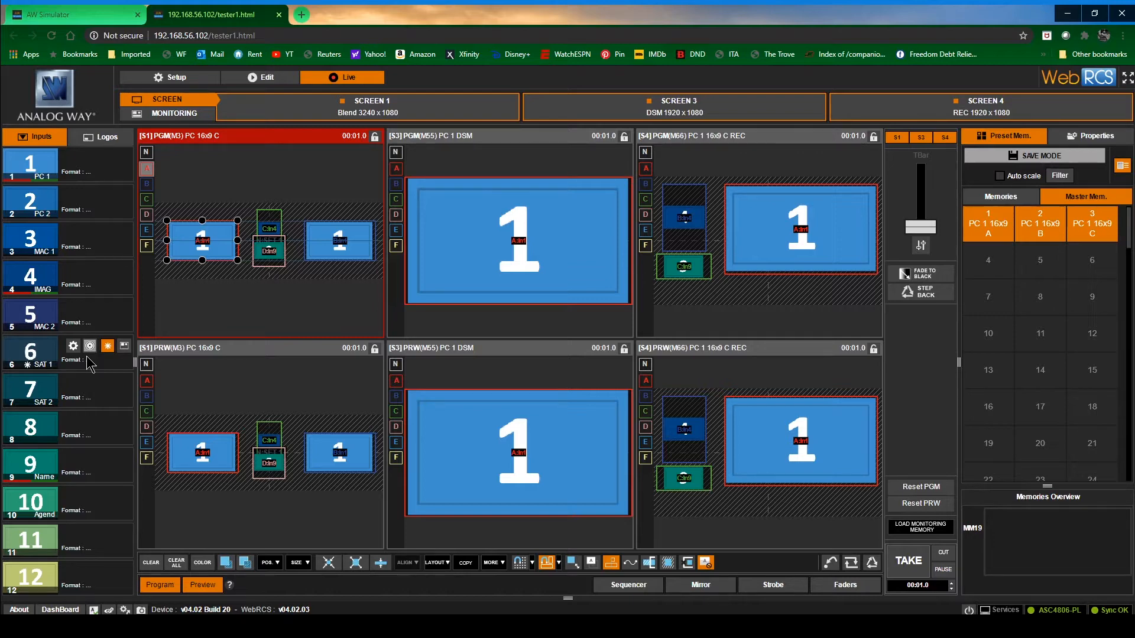
{"action": "mouse_move", "coordinate": [106, 225]}
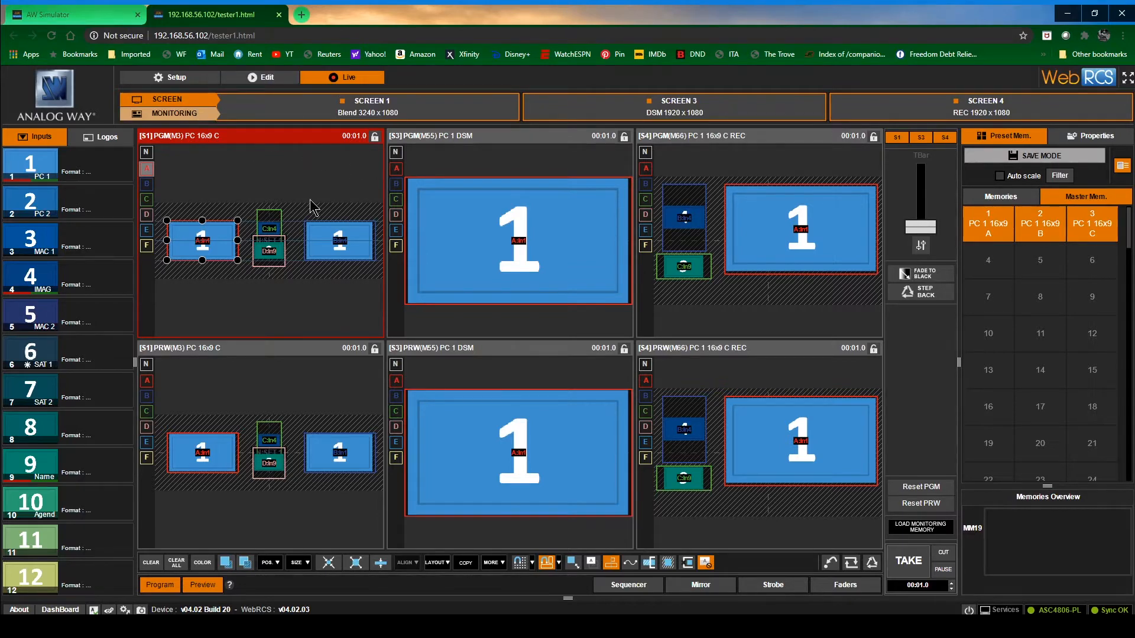
{"action": "left_click", "coordinate": [173, 113]}
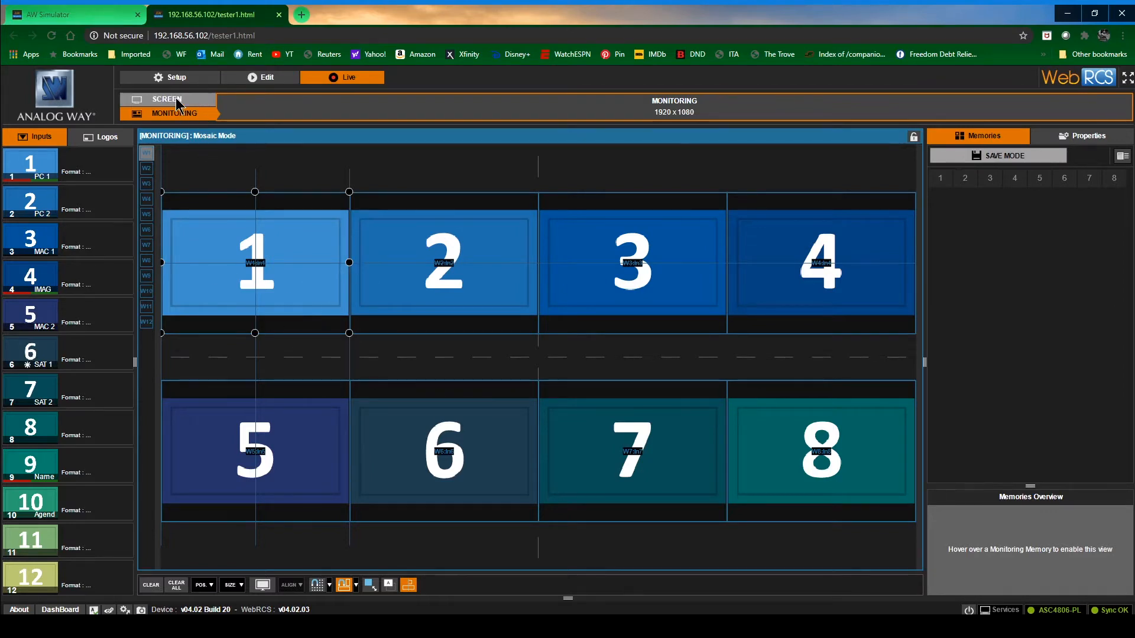
{"action": "left_click", "coordinate": [167, 99]}
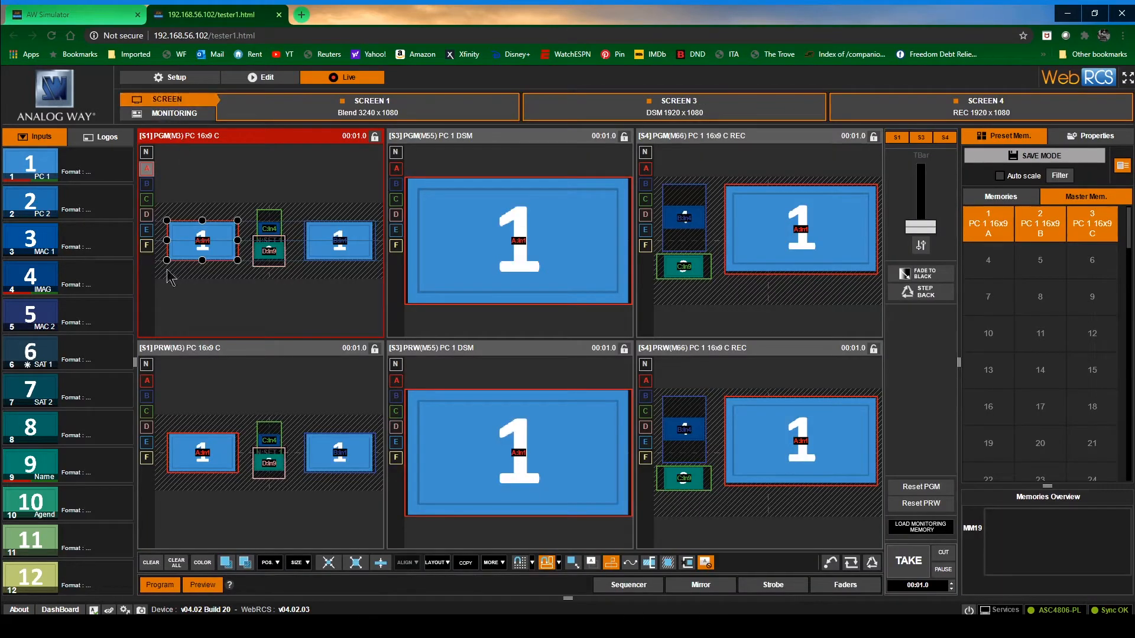
{"action": "mouse_move", "coordinate": [107, 345]}
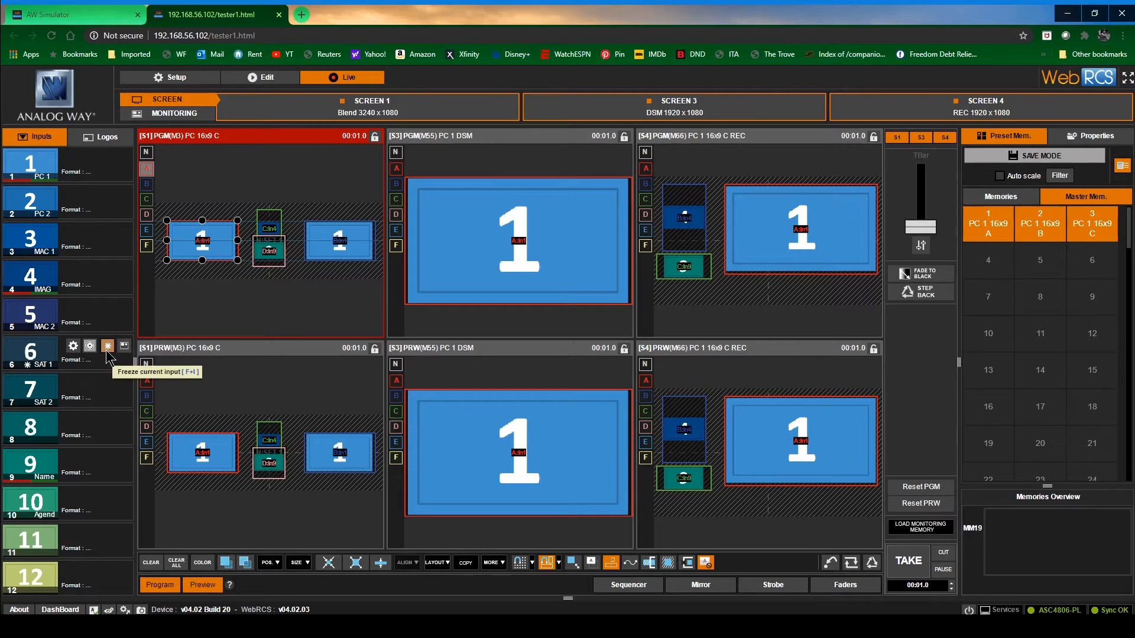
{"action": "mouse_move", "coordinate": [108, 347]}
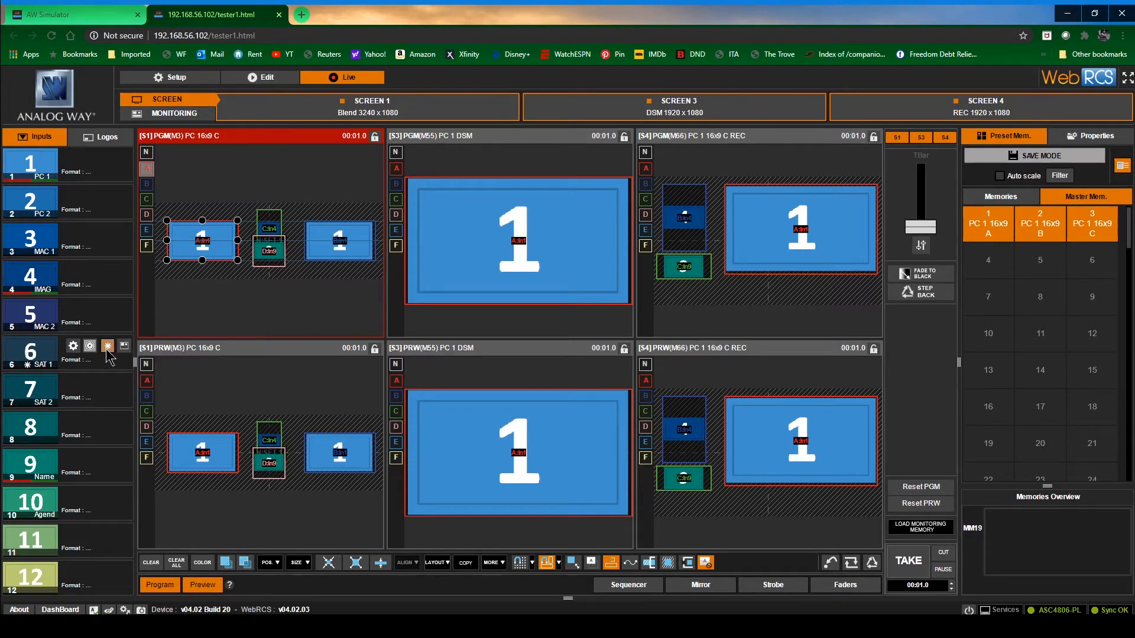
{"action": "mouse_move", "coordinate": [124, 346]}
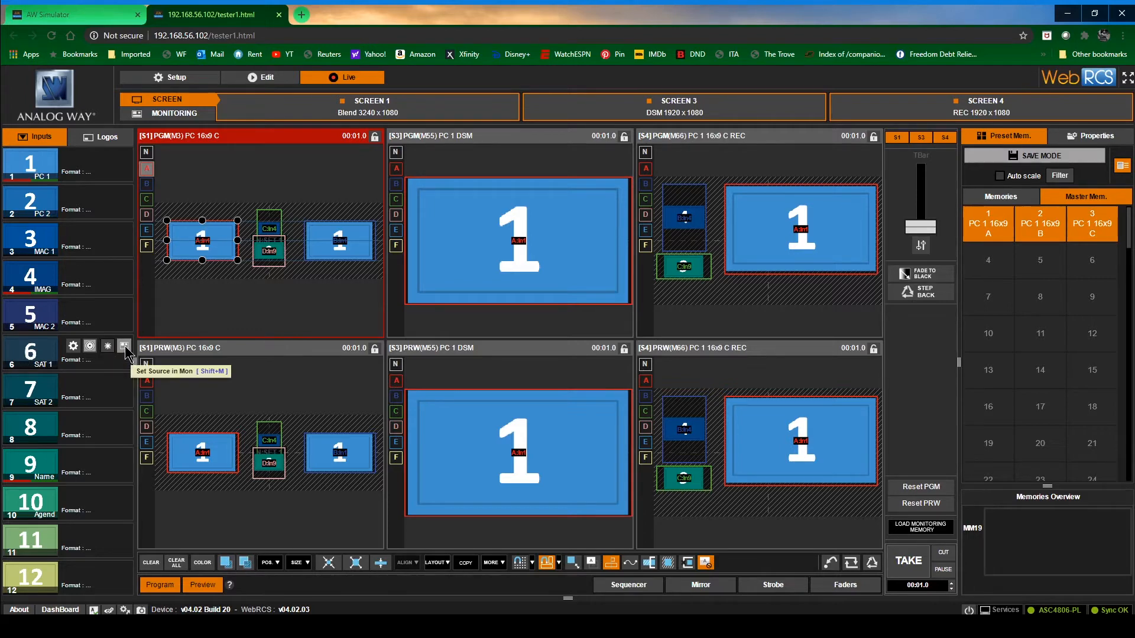
{"action": "mouse_move", "coordinate": [72, 345]}
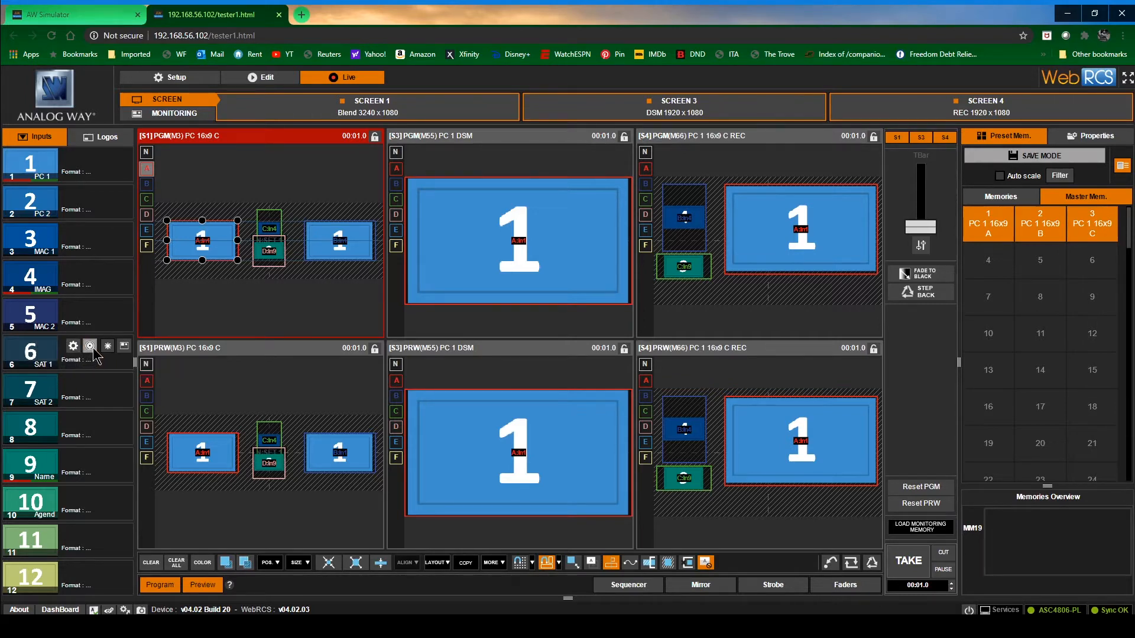
{"action": "mouse_move", "coordinate": [108, 346]}
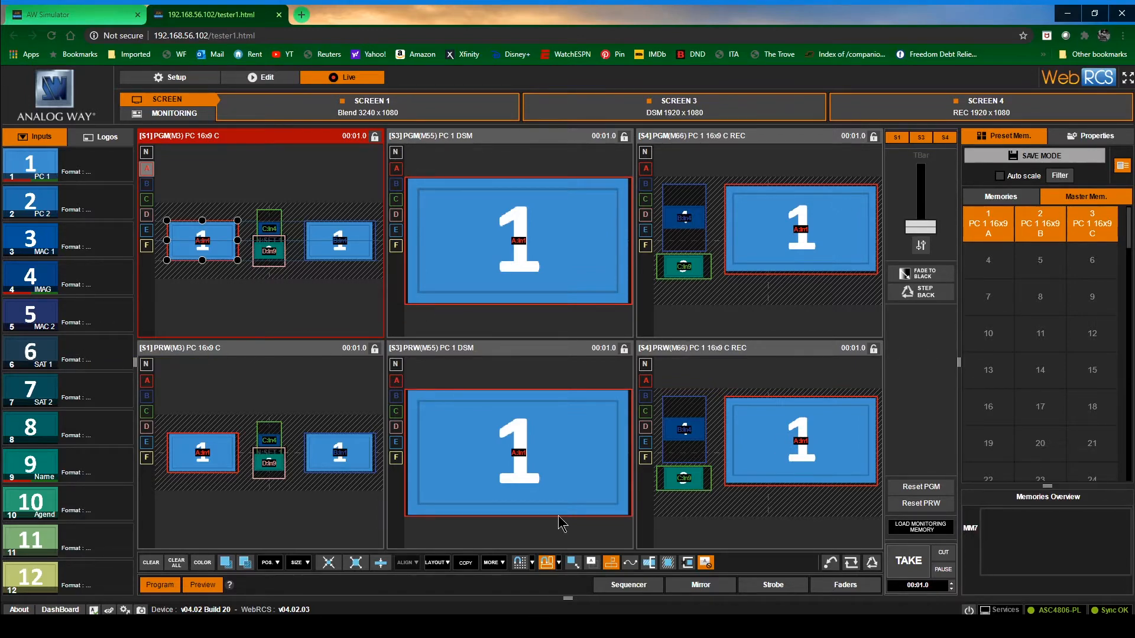
{"action": "mouse_move", "coordinate": [245, 563]}
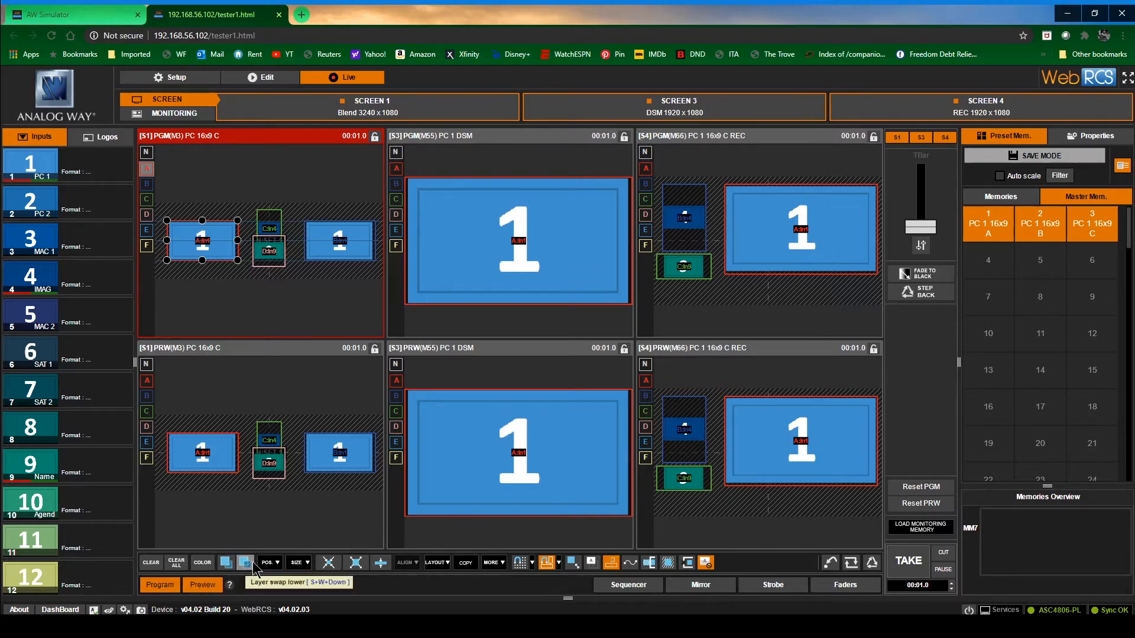
{"action": "mouse_move", "coordinate": [328, 585]}
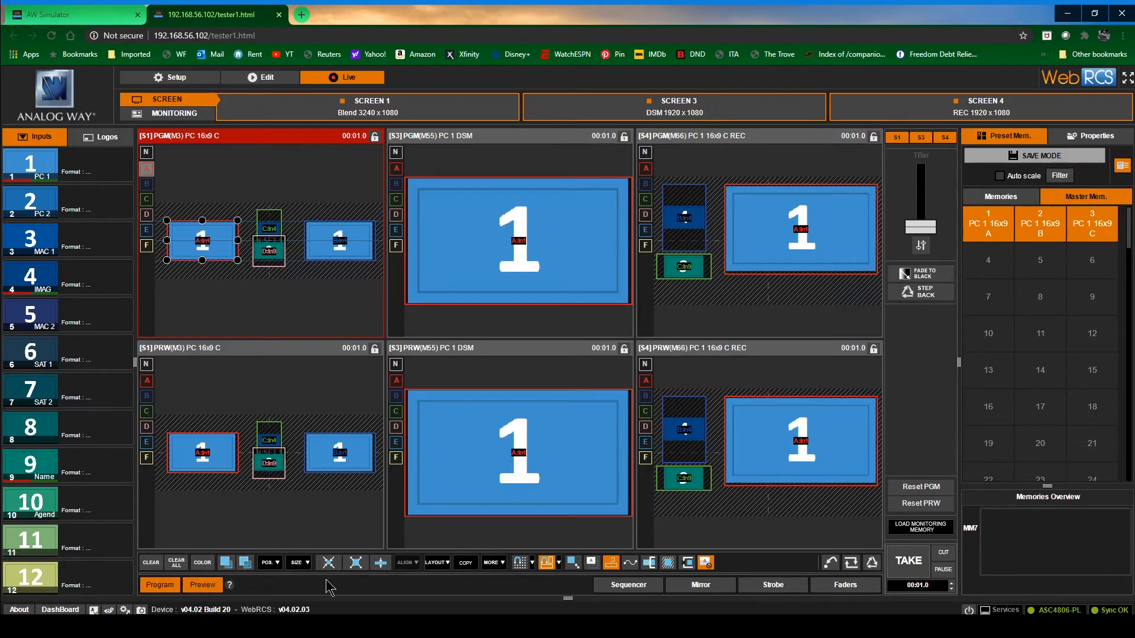
{"action": "mouse_move", "coordinate": [242, 516]}
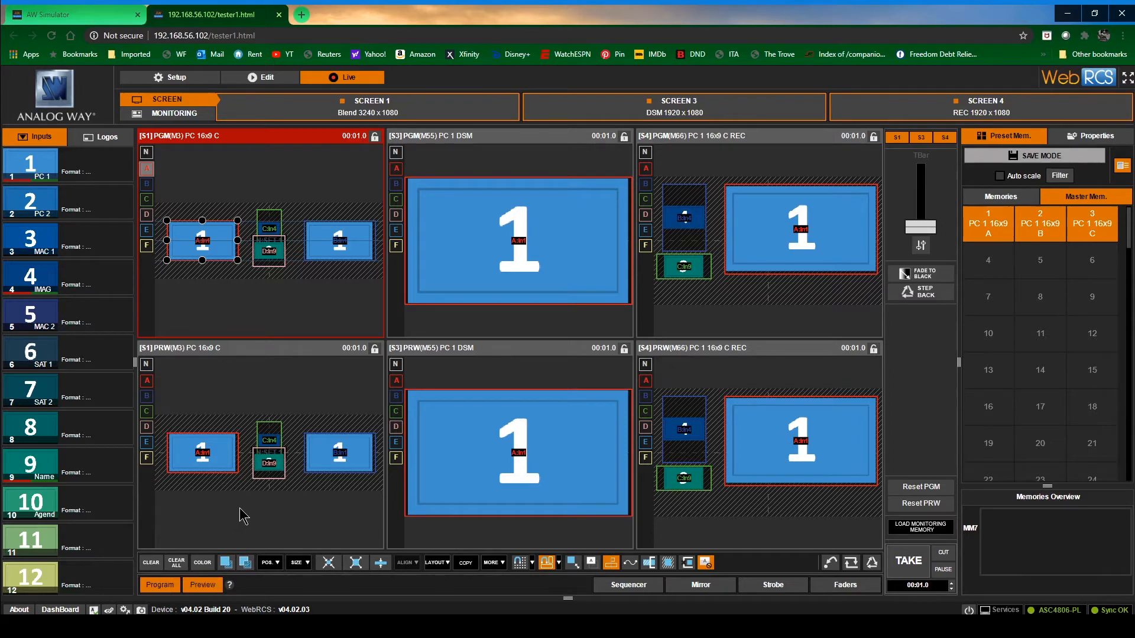
{"action": "mouse_move", "coordinate": [249, 358]}
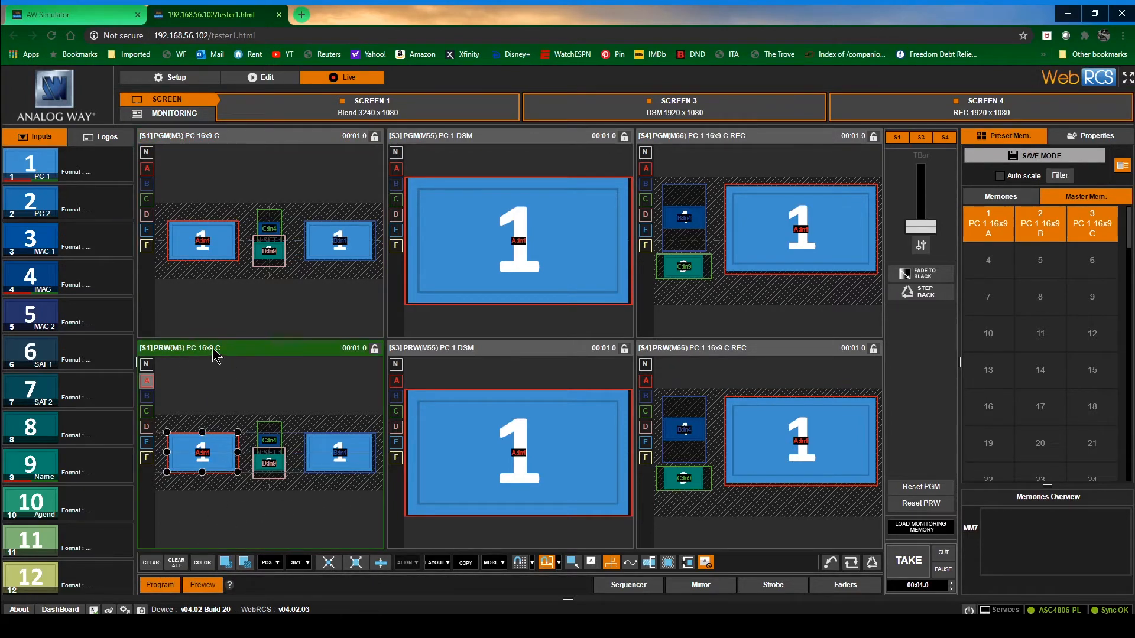
{"action": "mouse_move", "coordinate": [207, 508]}
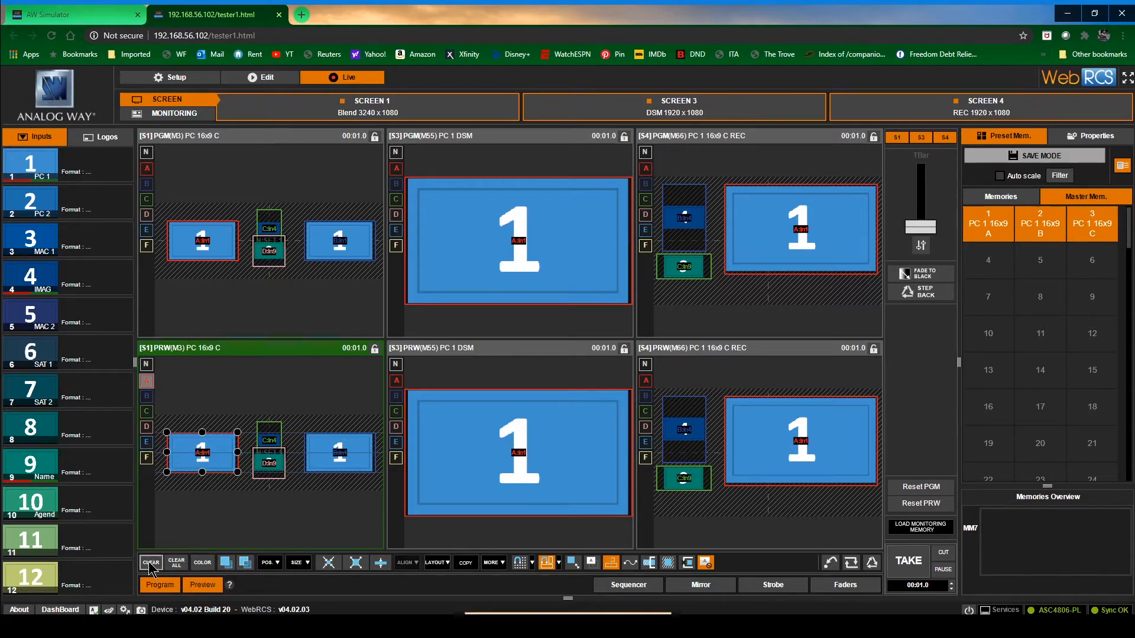
- Clear the left layer from Screen 1's preview, then Clear All remaining layers
{"action": "left_click", "coordinate": [150, 562]}
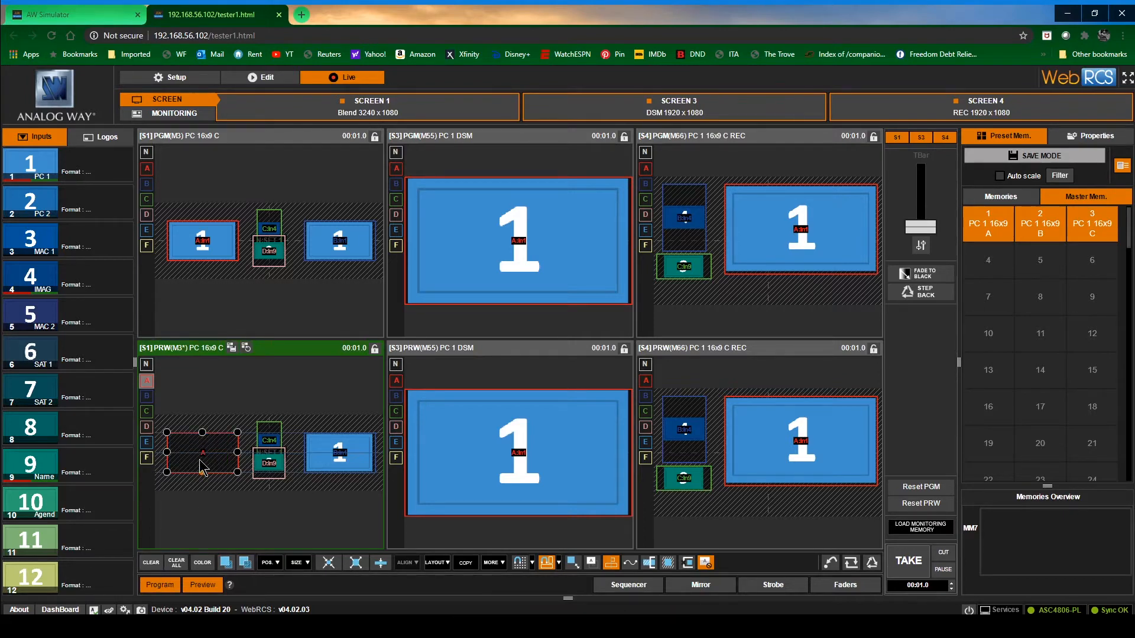
{"action": "mouse_move", "coordinate": [228, 471]}
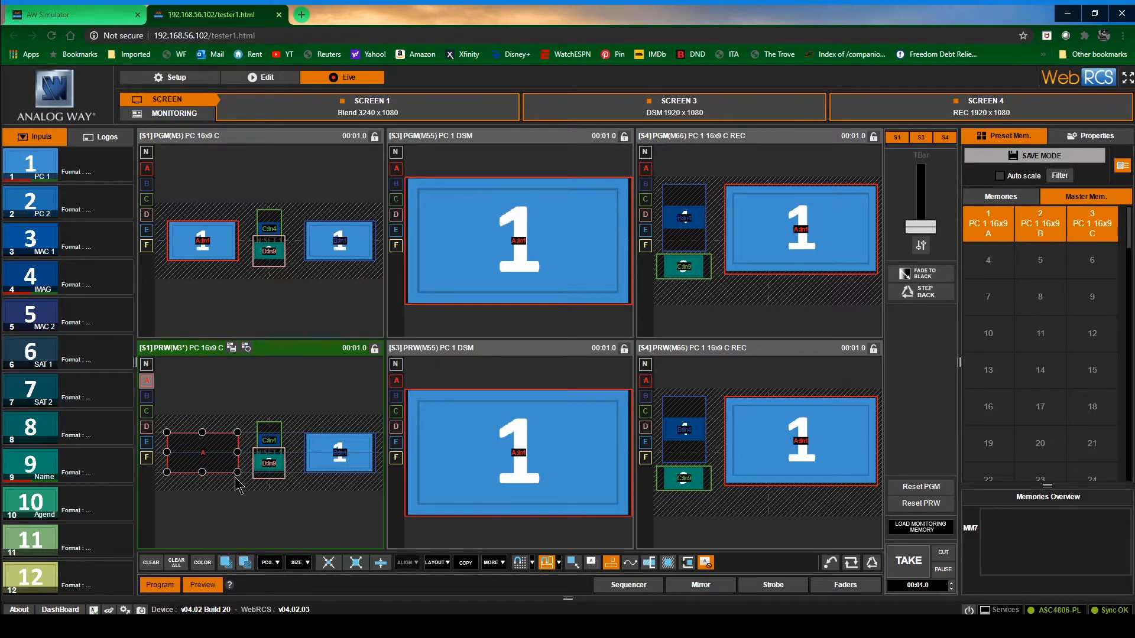
{"action": "mouse_move", "coordinate": [246, 347]}
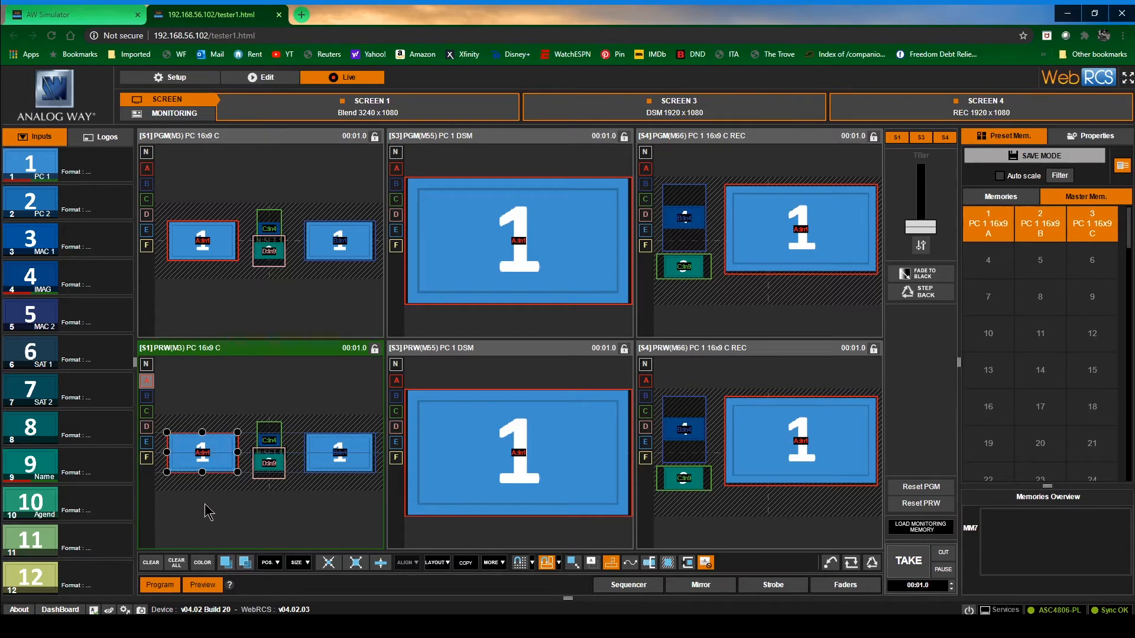
{"action": "mouse_move", "coordinate": [169, 584]}
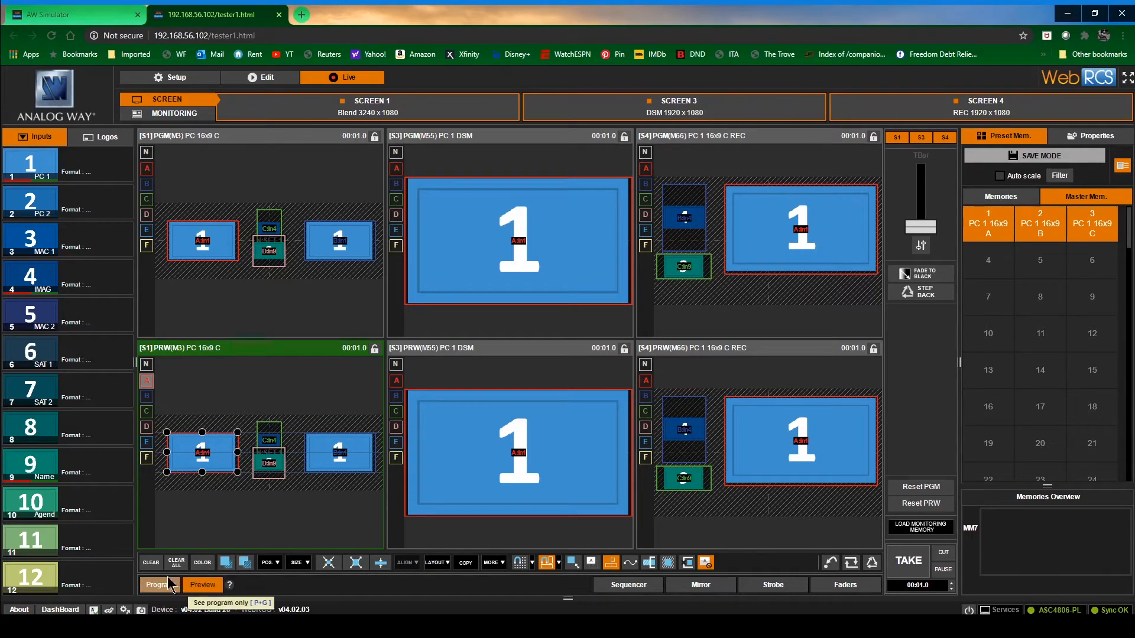
{"action": "mouse_move", "coordinate": [176, 565]}
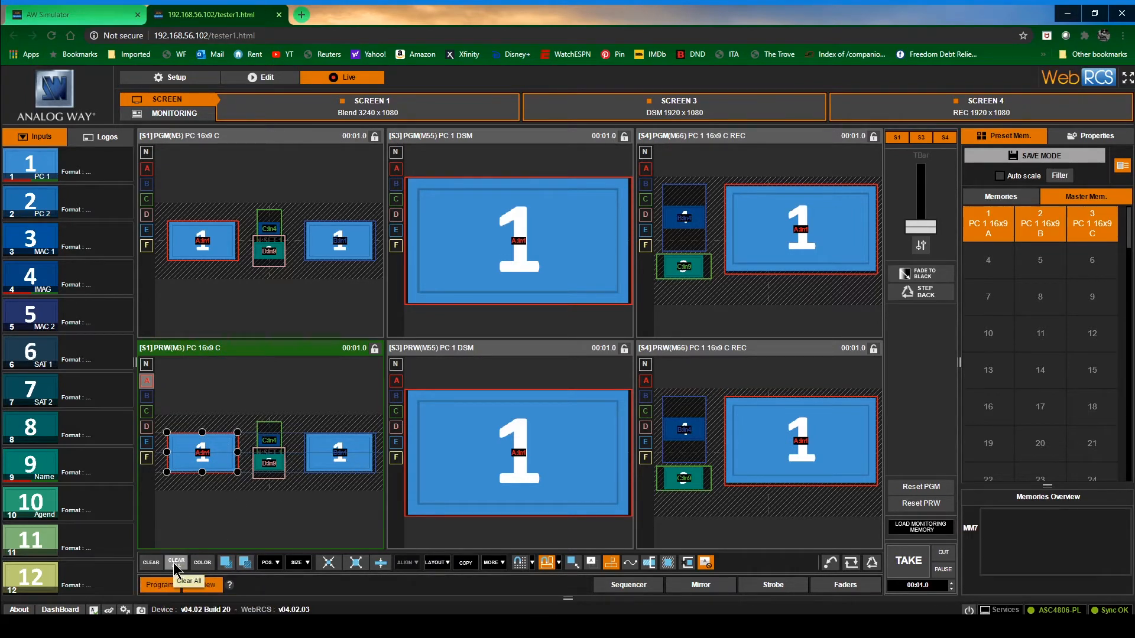
{"action": "left_click", "coordinate": [176, 562]}
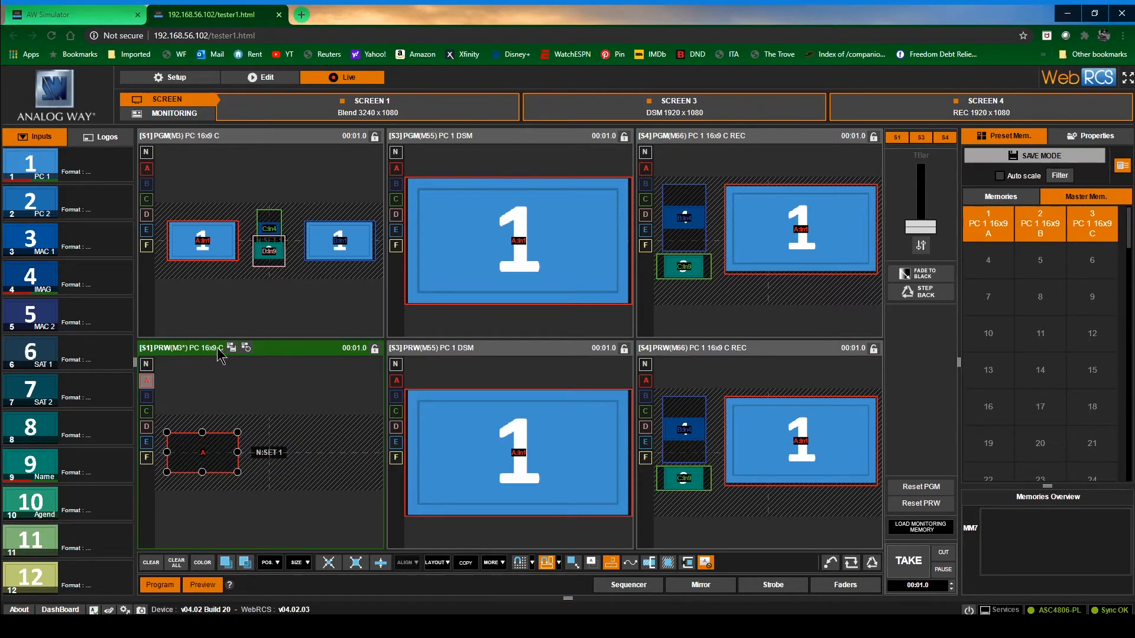
{"action": "mouse_move", "coordinate": [246, 347]}
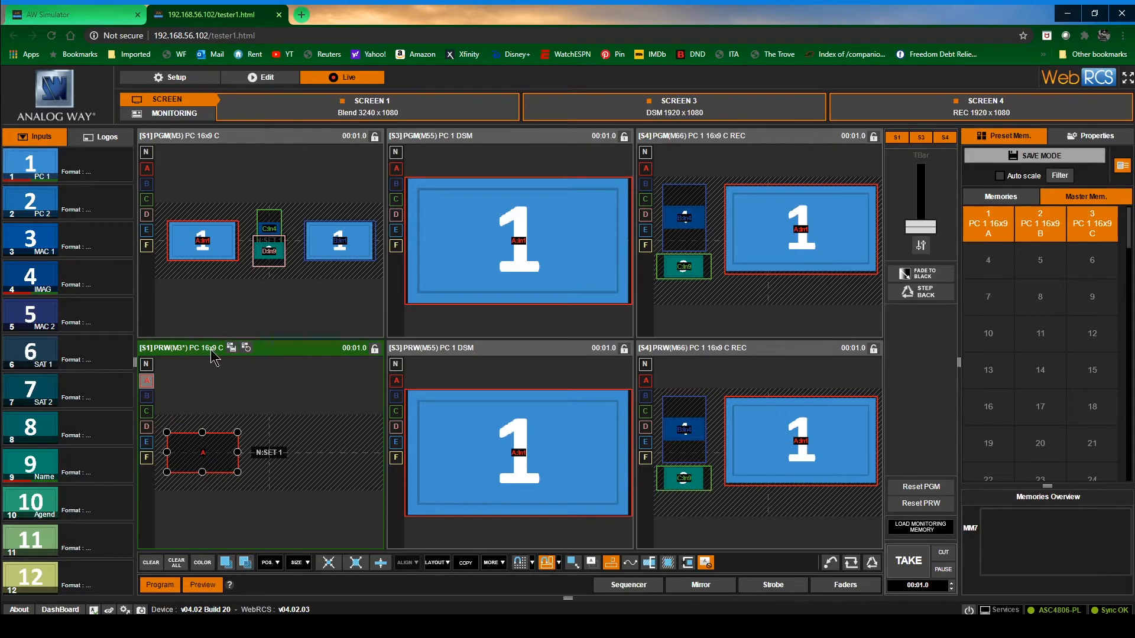
{"action": "mouse_move", "coordinate": [246, 347]}
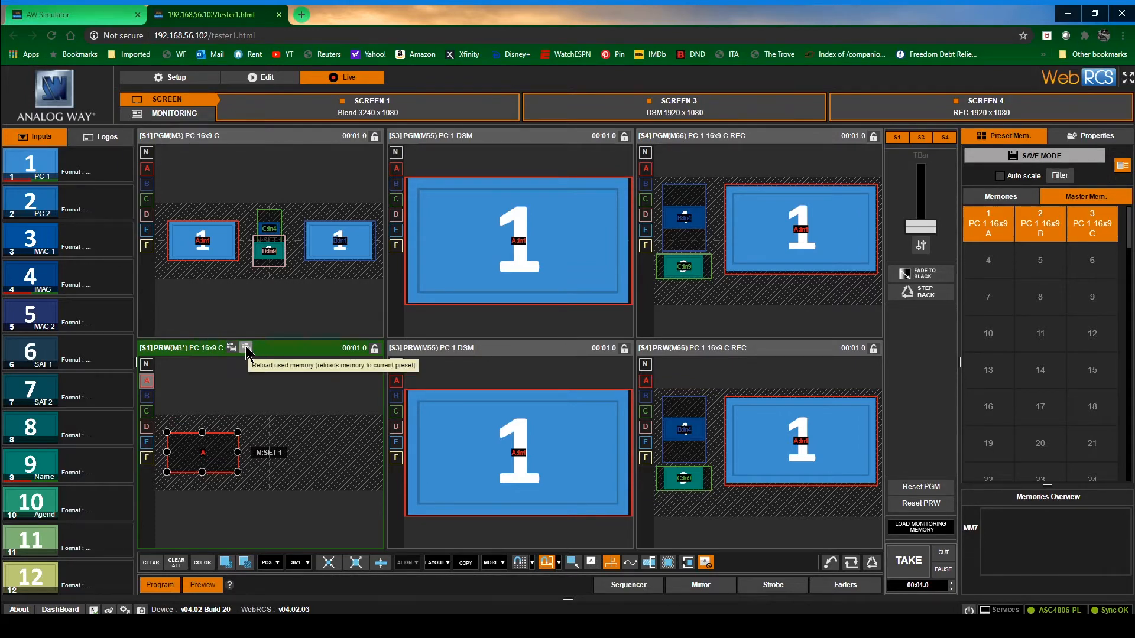
{"action": "mouse_move", "coordinate": [230, 362]}
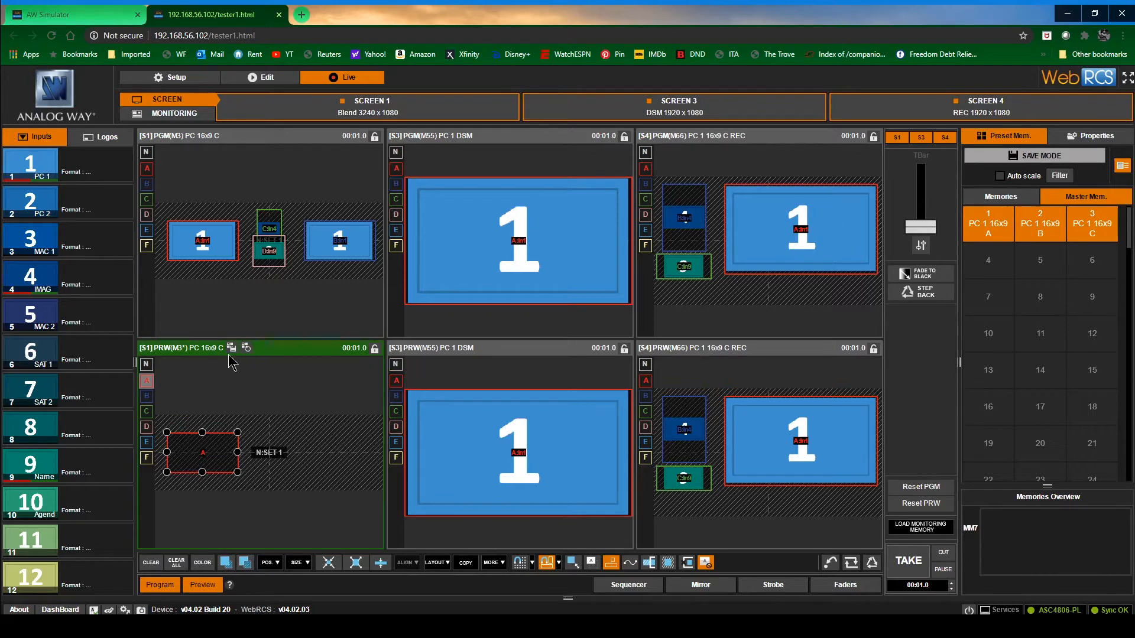
{"action": "mouse_move", "coordinate": [231, 348]}
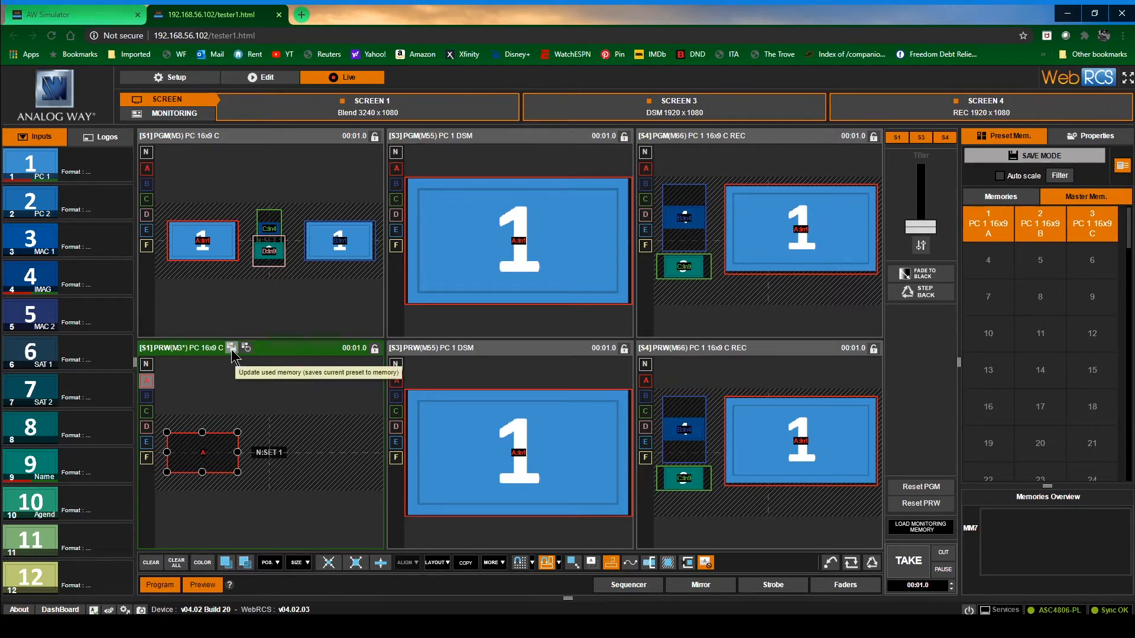
{"action": "mouse_move", "coordinate": [245, 348]}
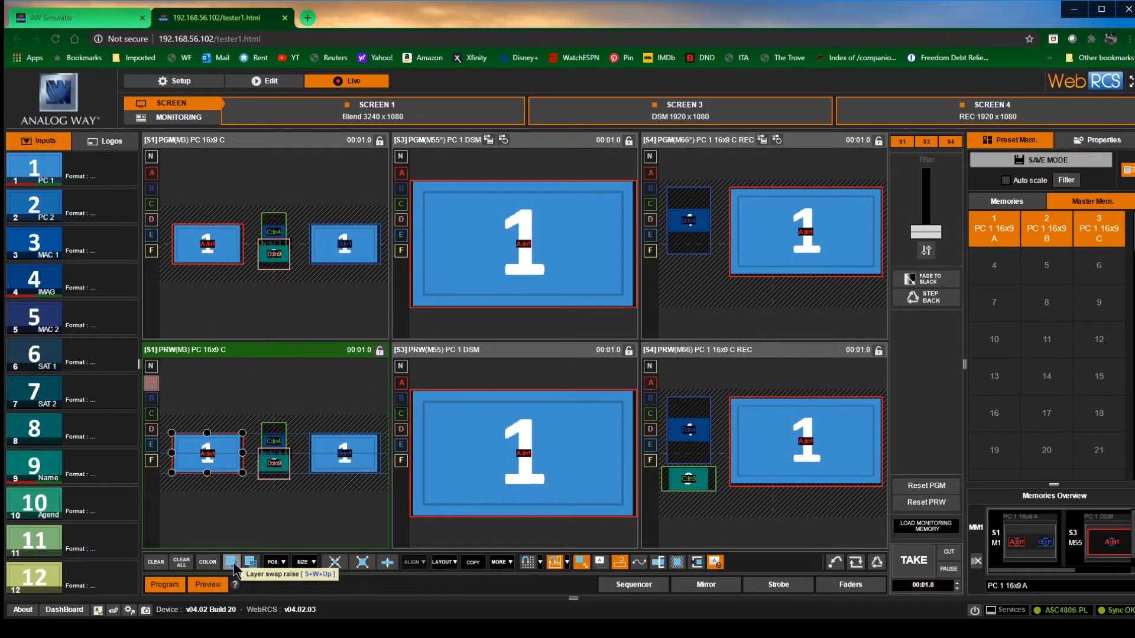
{"action": "mouse_move", "coordinate": [249, 563]}
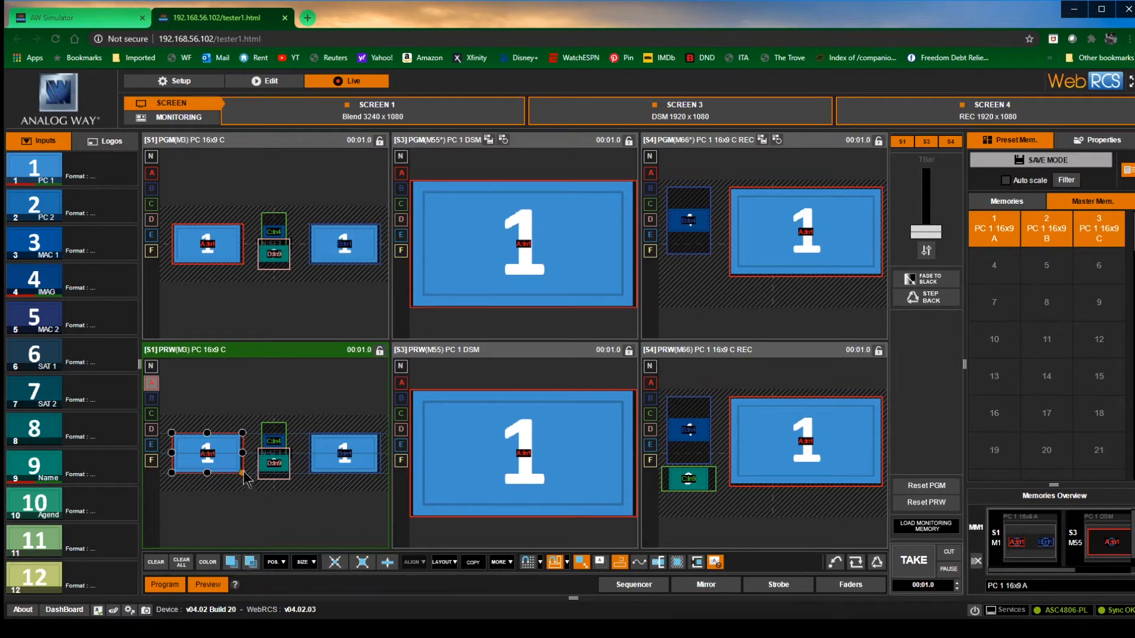
{"action": "mouse_move", "coordinate": [239, 538]}
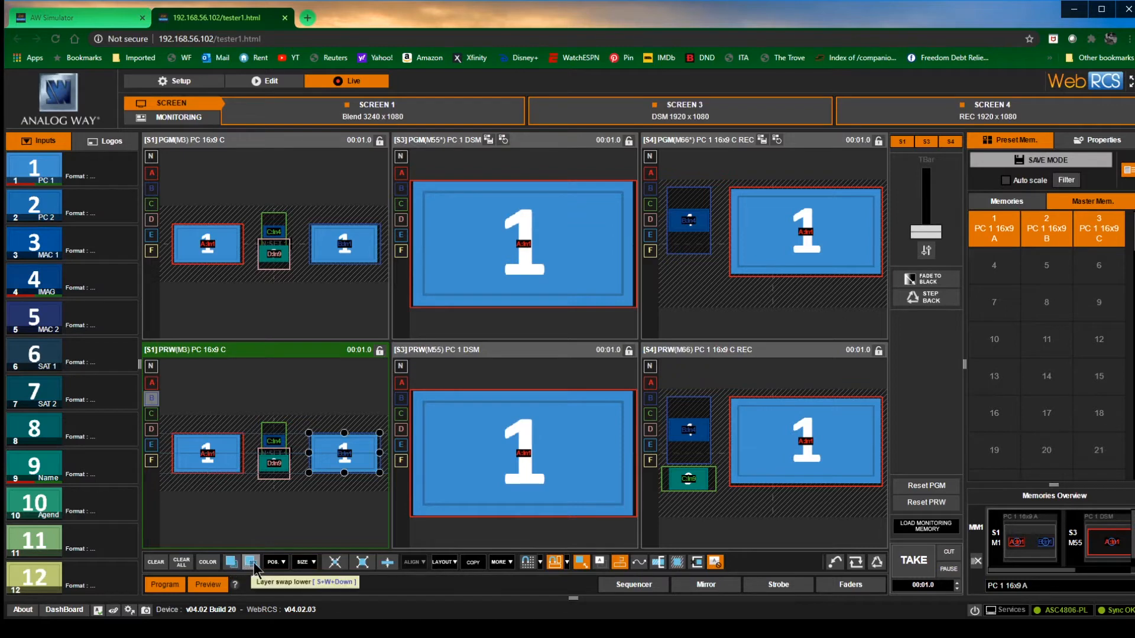
- Swap the right-hand layer of Screen 1's preview one level lower
{"action": "left_click", "coordinate": [251, 563]}
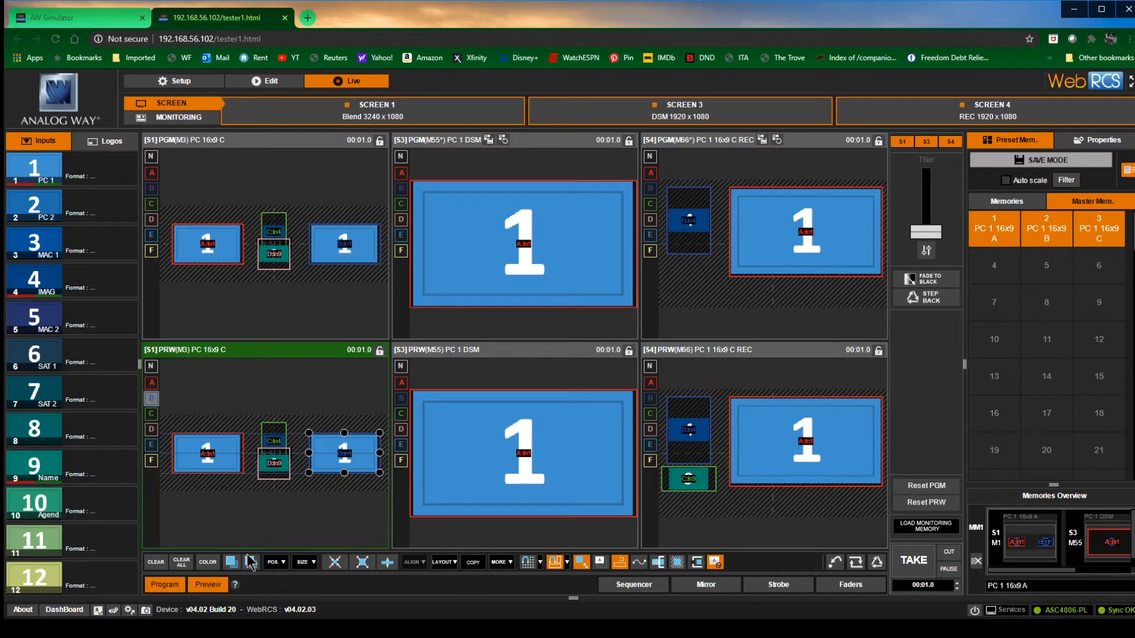
{"action": "mouse_move", "coordinate": [249, 574]}
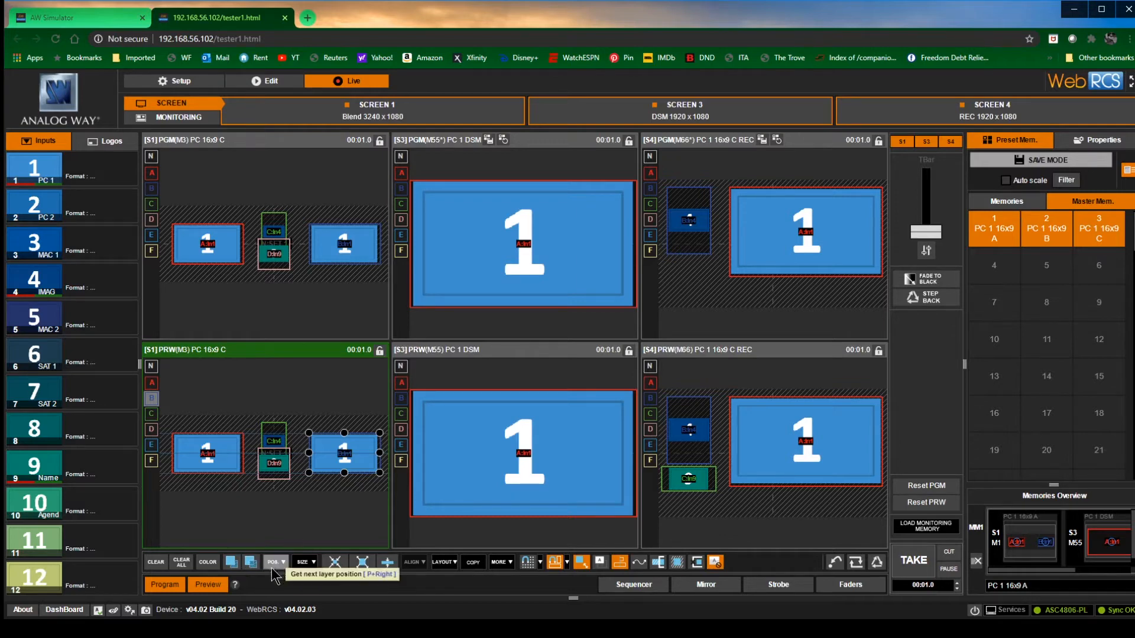
{"action": "mouse_move", "coordinate": [304, 561]}
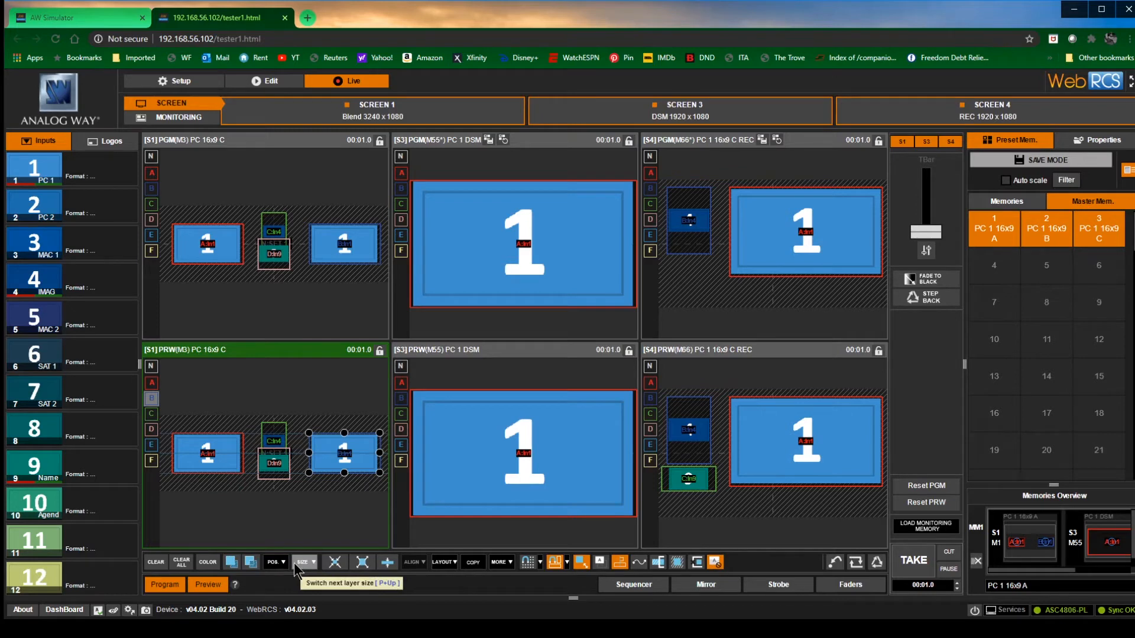
{"action": "mouse_move", "coordinate": [273, 563]}
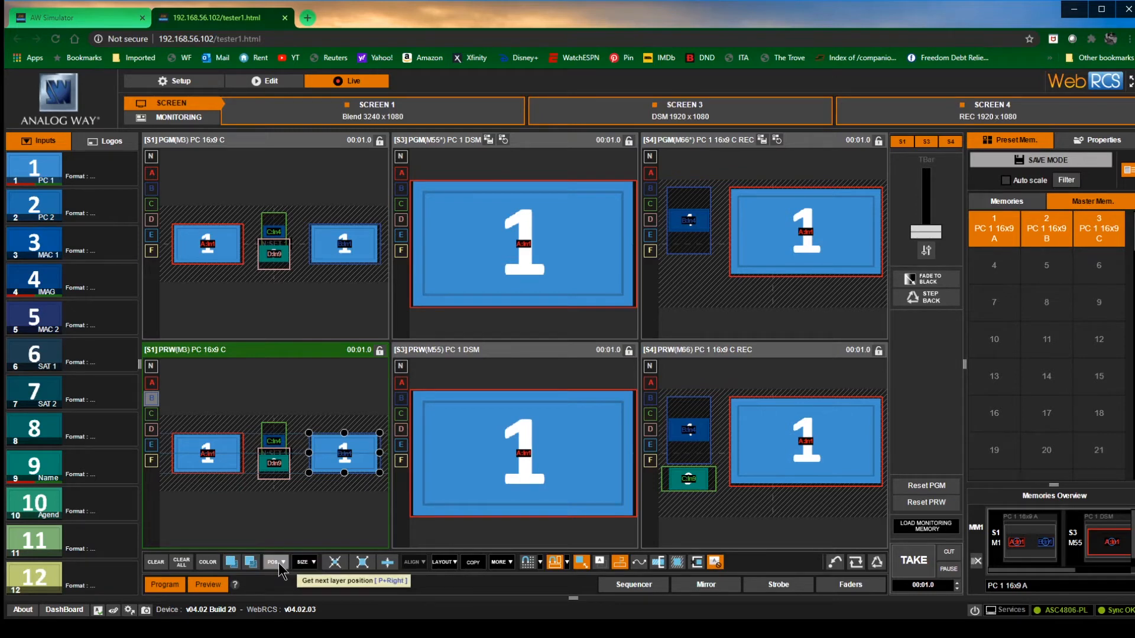
{"action": "left_click", "coordinate": [273, 563]}
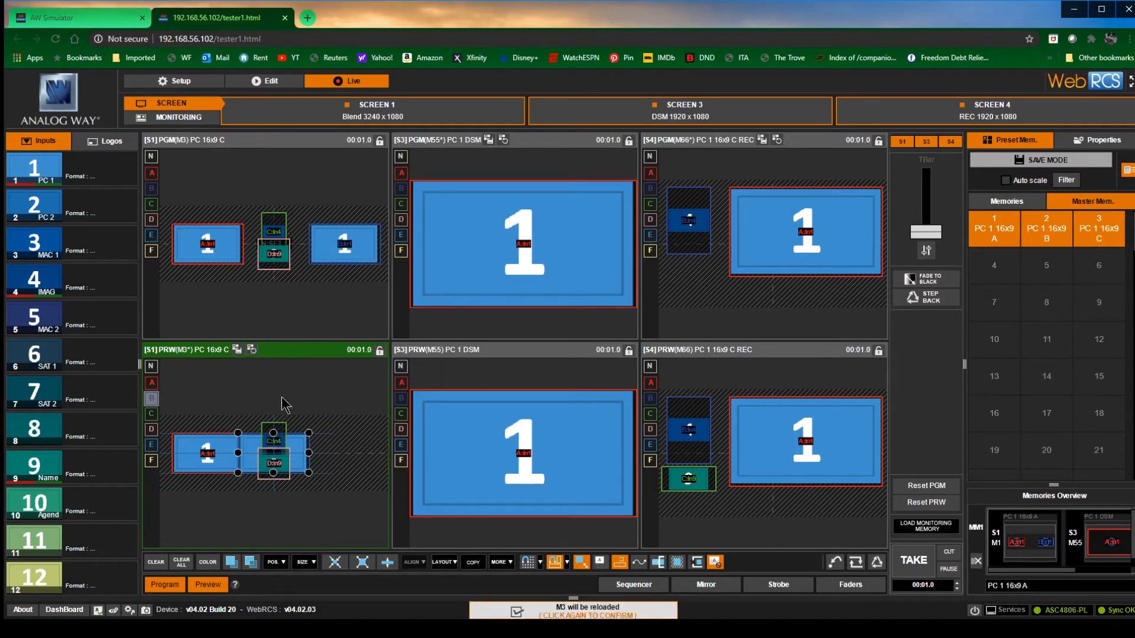
{"action": "left_click", "coordinate": [344, 453]}
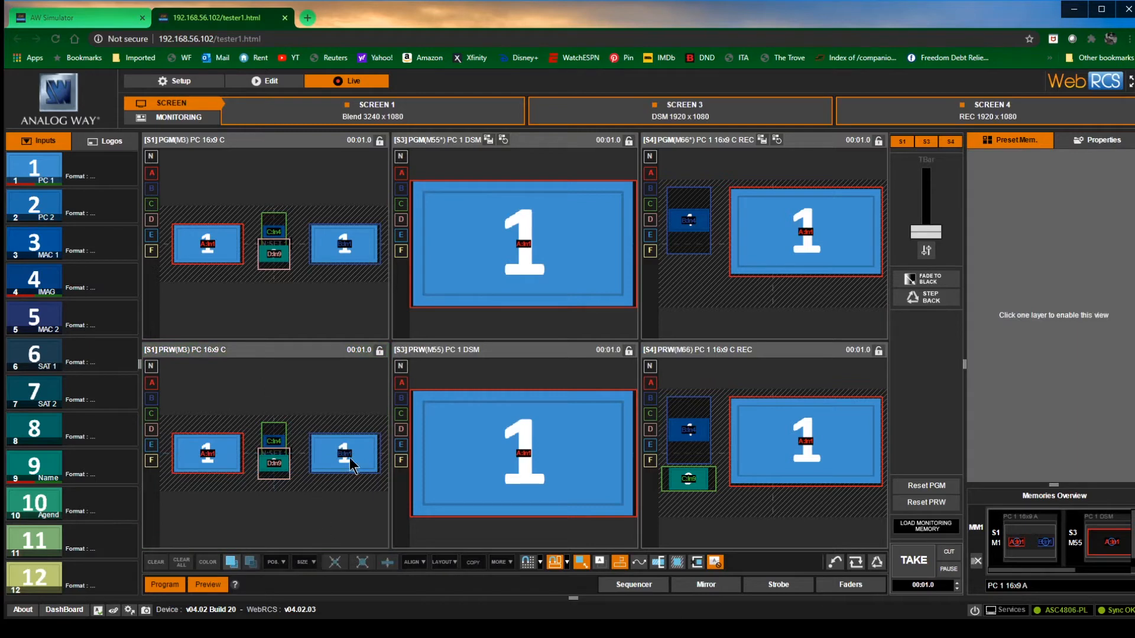
{"action": "left_click", "coordinate": [304, 563]}
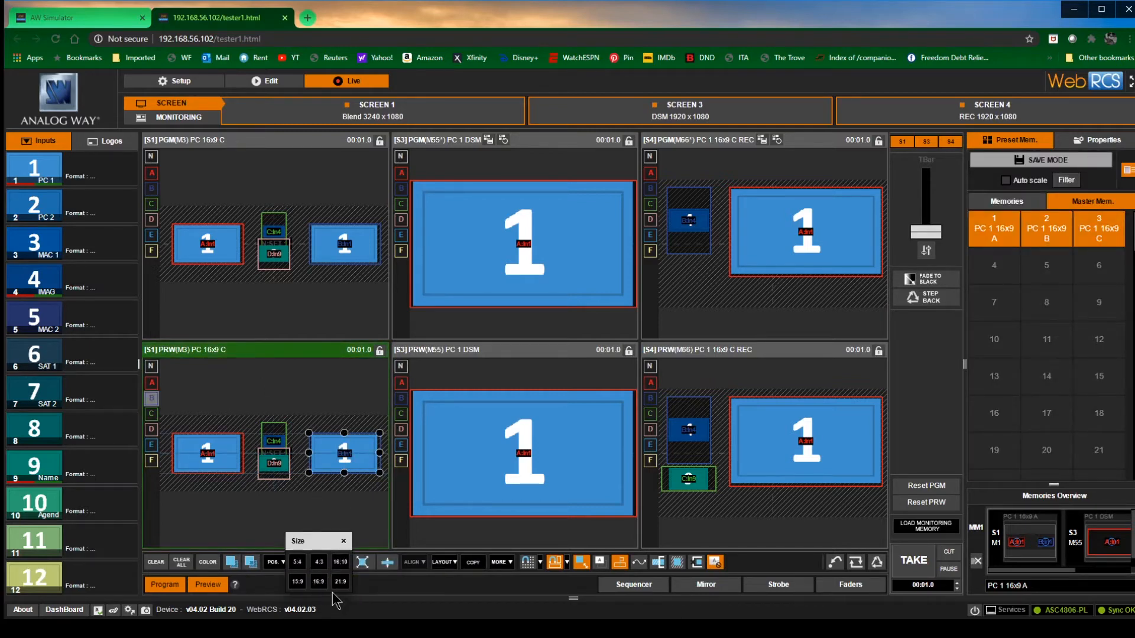
{"action": "mouse_move", "coordinate": [318, 582]}
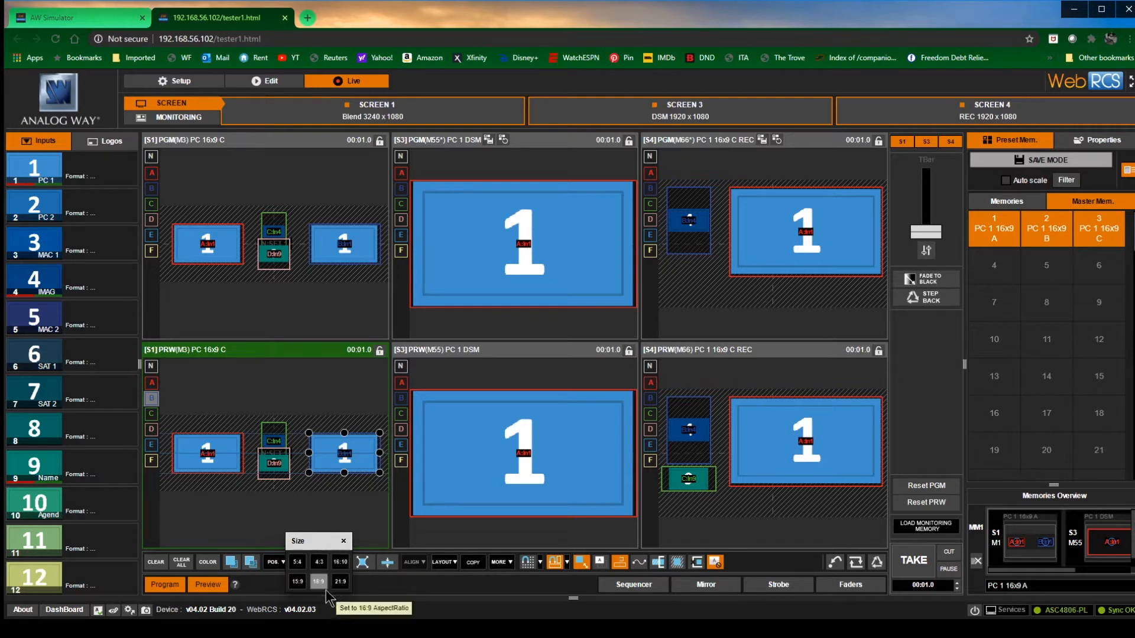
- Apply 16:9, 15:9 and 5:4 aspect ratios to the right layer, then close the Size popup
{"action": "left_click", "coordinate": [318, 563]}
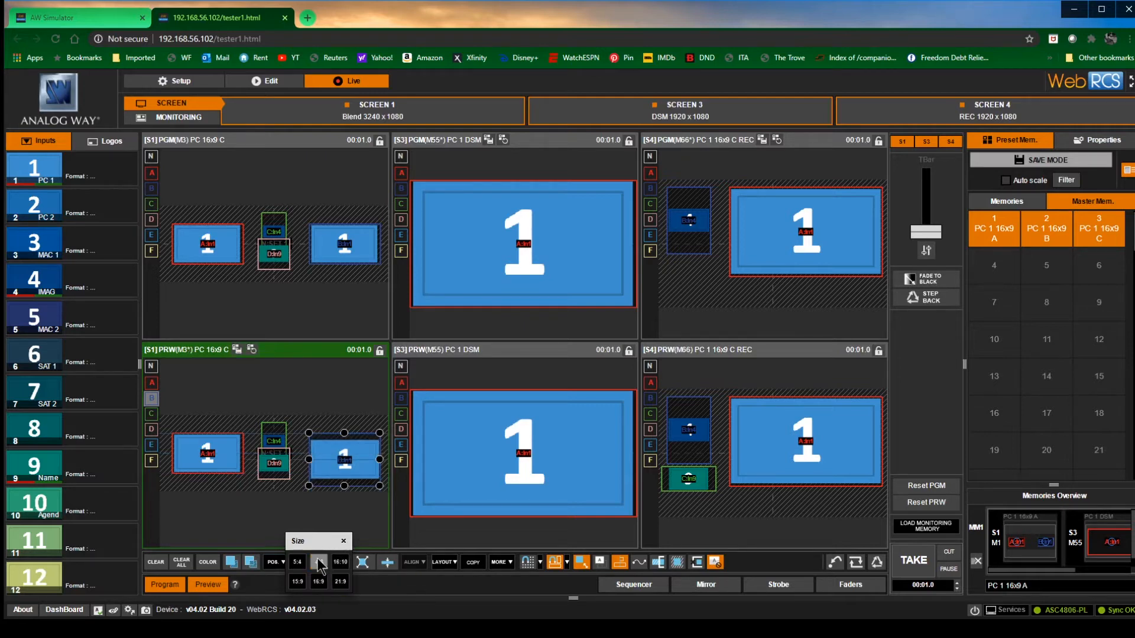
{"action": "left_click", "coordinate": [318, 581]}
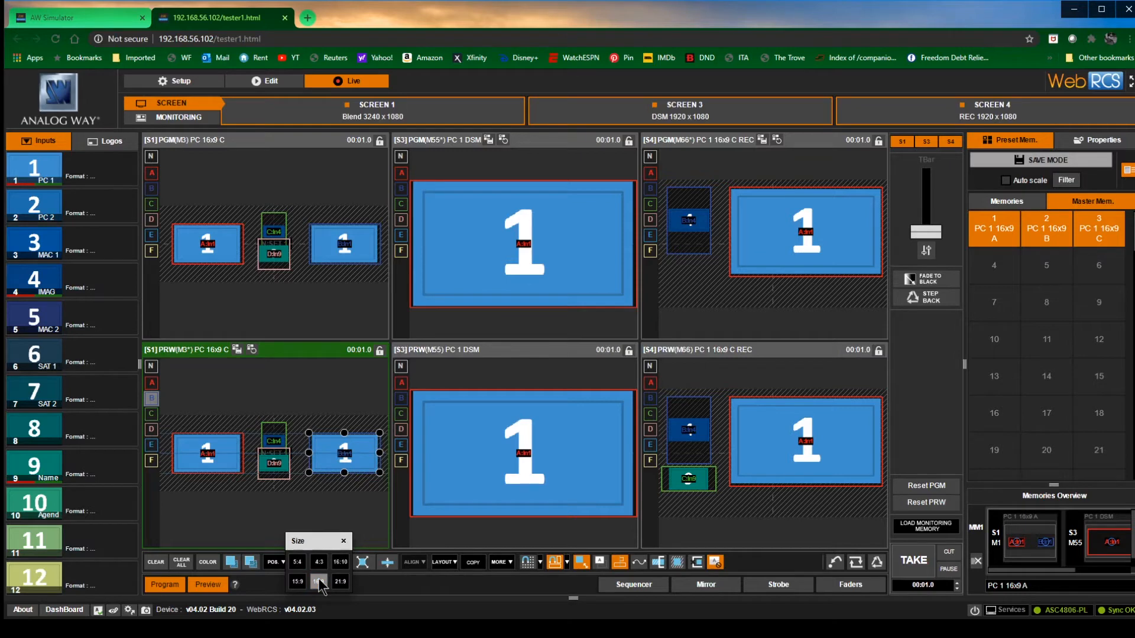
{"action": "mouse_move", "coordinate": [297, 582]}
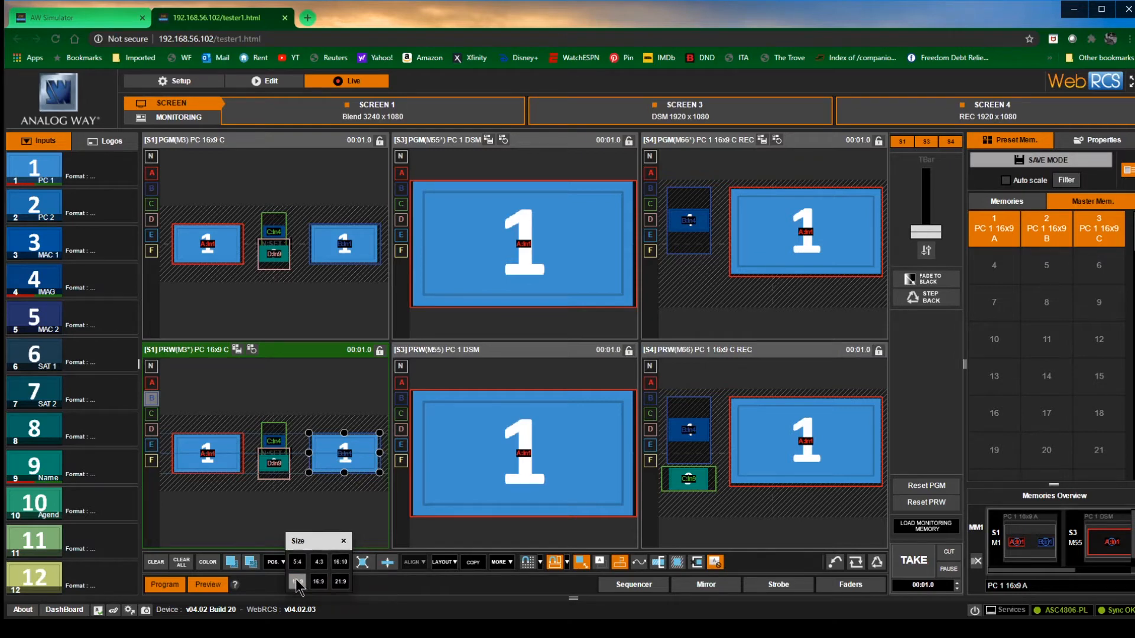
{"action": "left_click", "coordinate": [298, 562]}
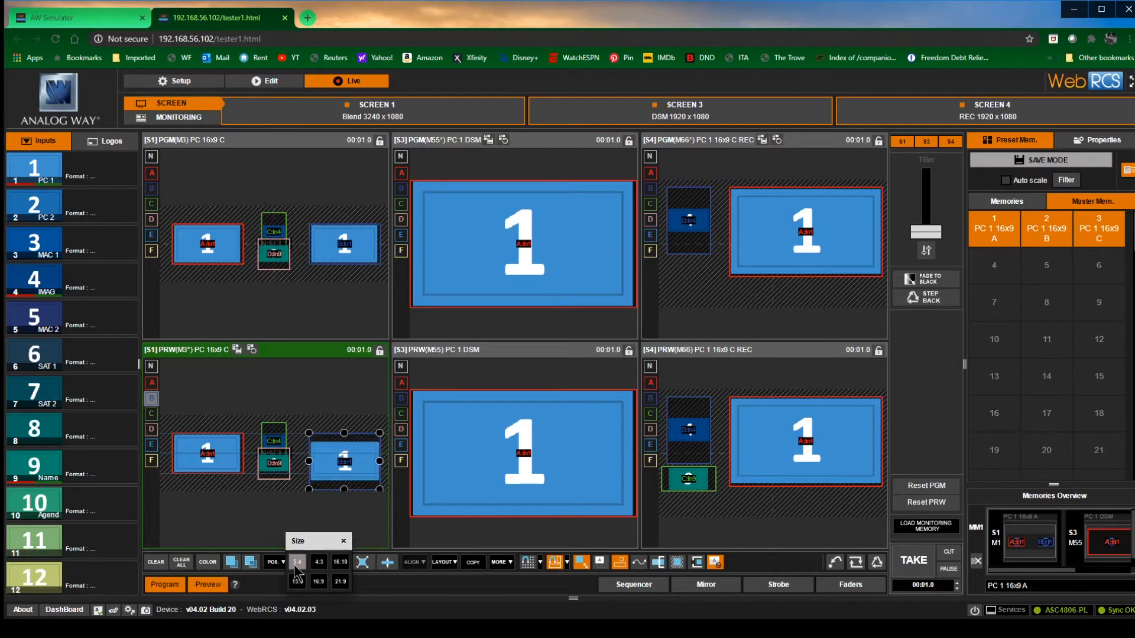
{"action": "left_click", "coordinate": [296, 563]}
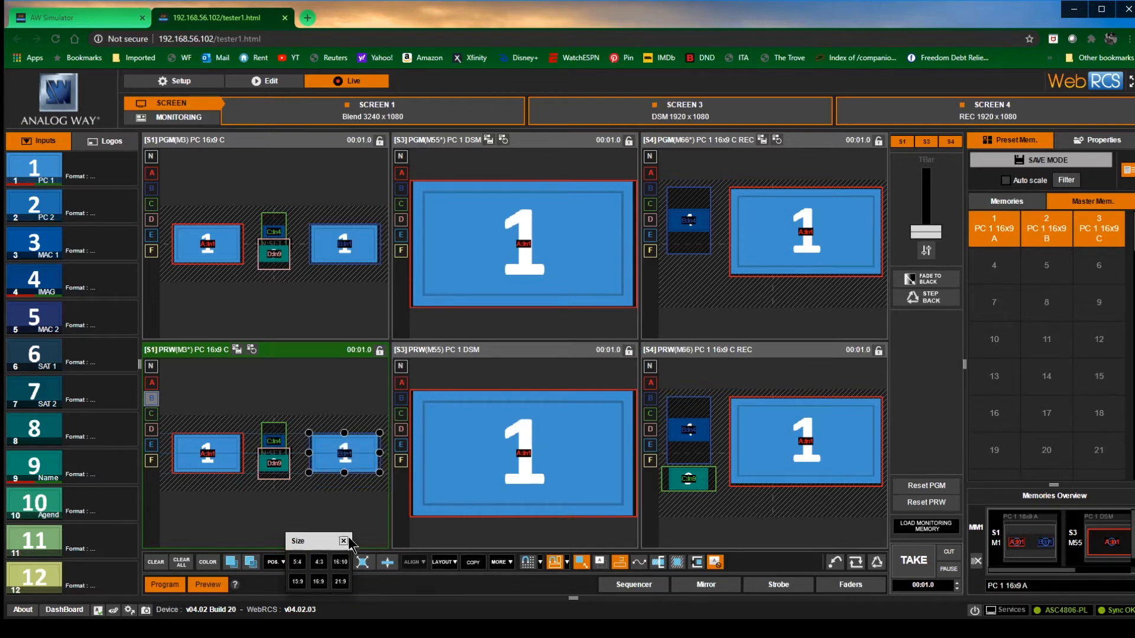
{"action": "left_click", "coordinate": [343, 541]}
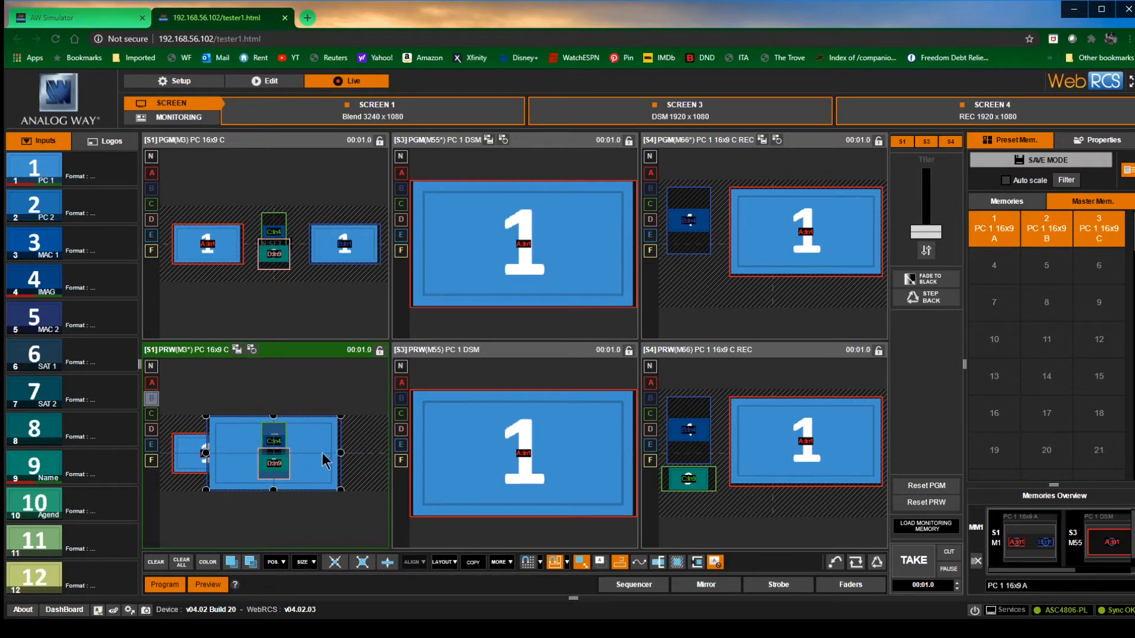
{"action": "mouse_move", "coordinate": [318, 460]}
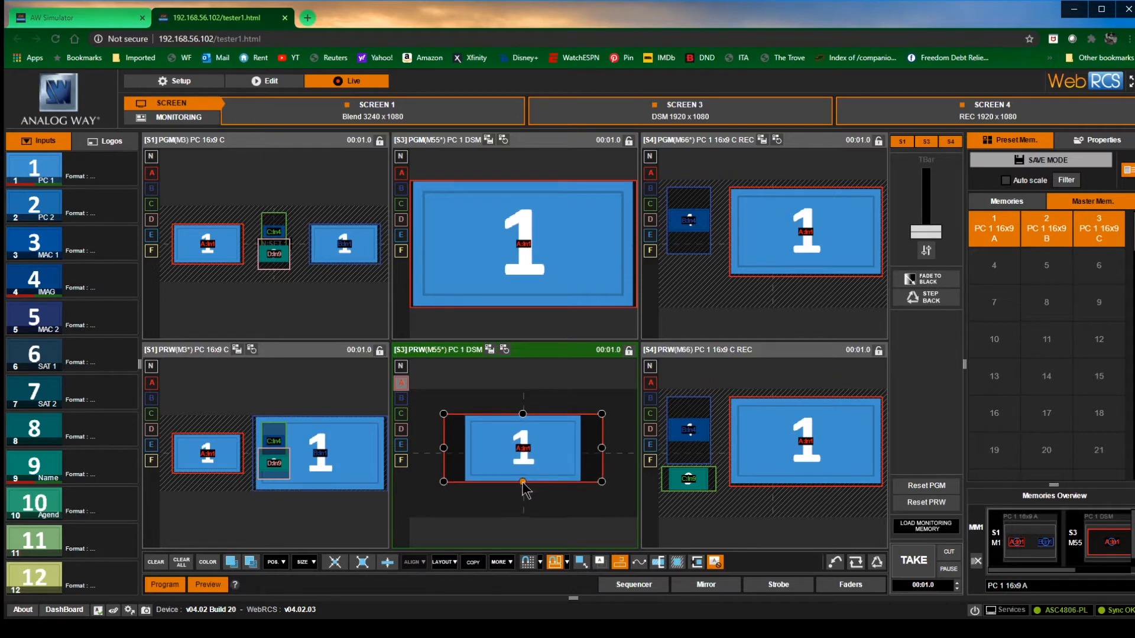
{"action": "left_click", "coordinate": [334, 563]}
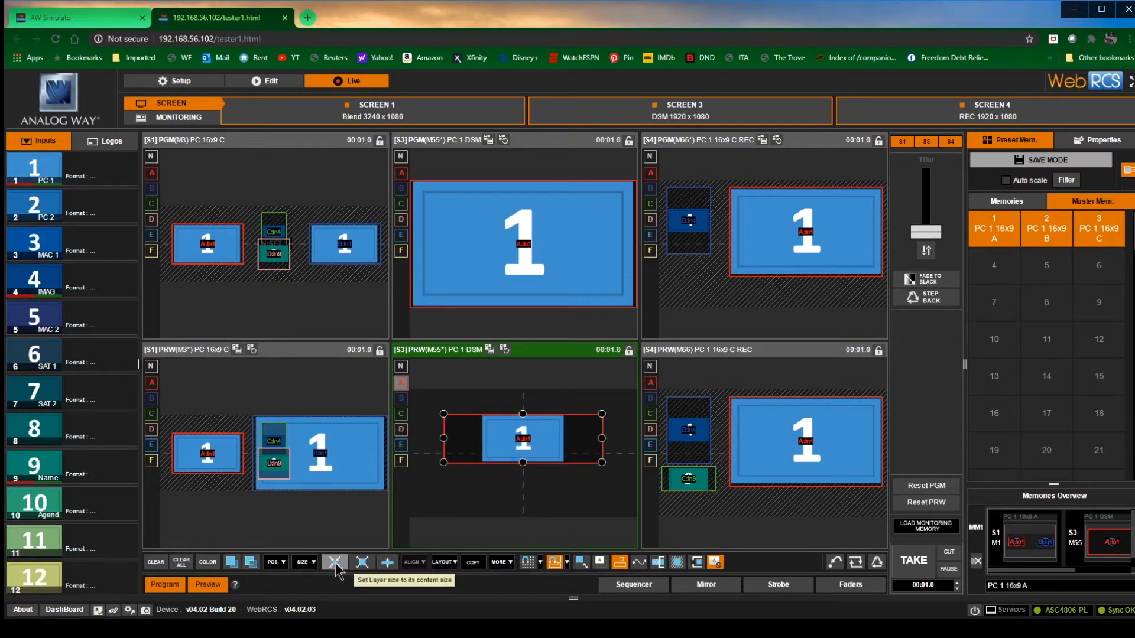
{"action": "left_click", "coordinate": [334, 563]}
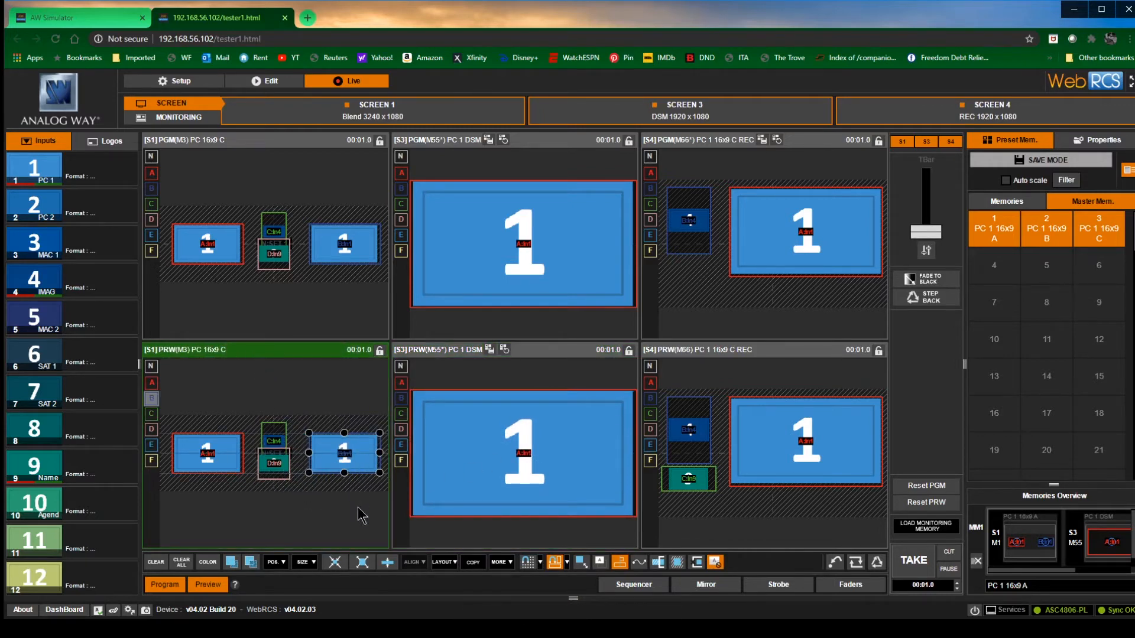
{"action": "mouse_move", "coordinate": [362, 561]}
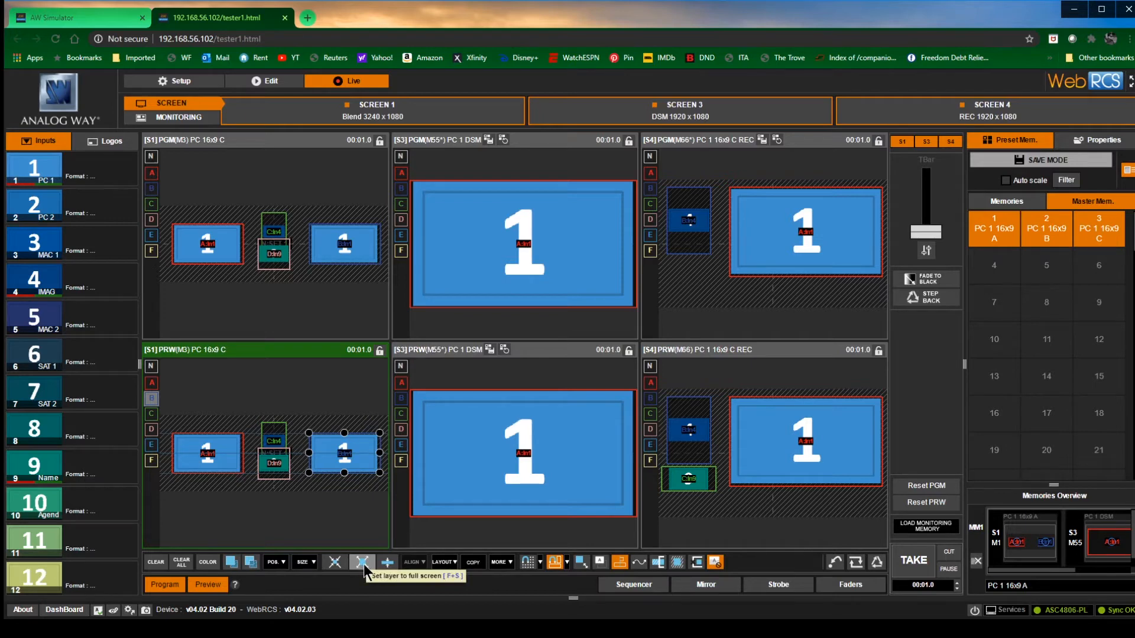
{"action": "left_click", "coordinate": [361, 563]}
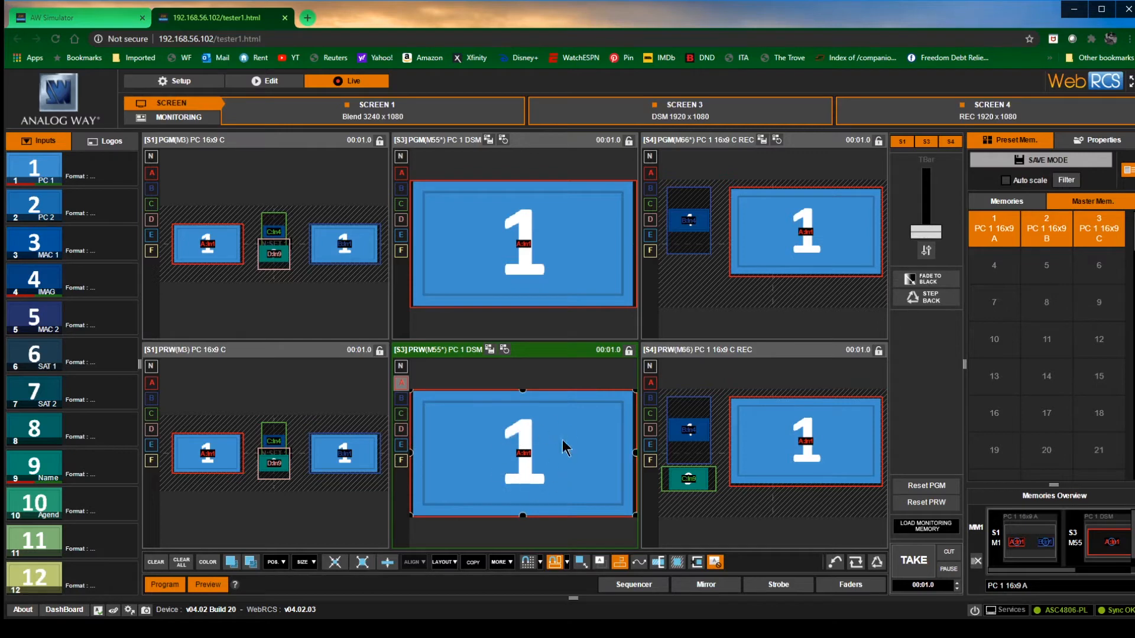
{"action": "mouse_move", "coordinate": [464, 388]}
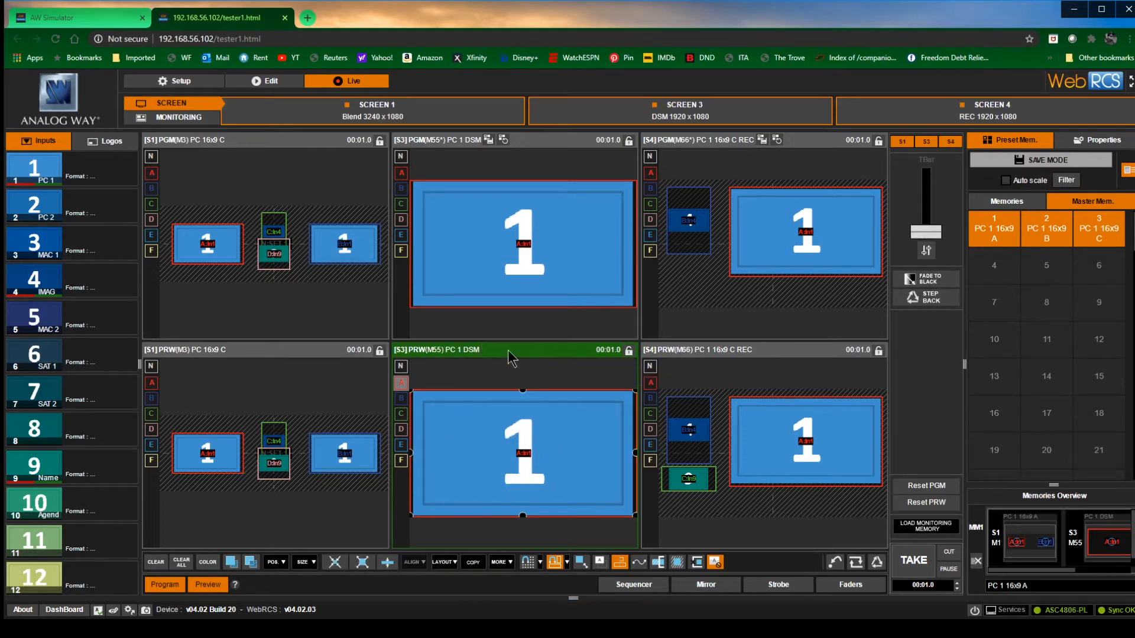
{"action": "mouse_move", "coordinate": [387, 562]}
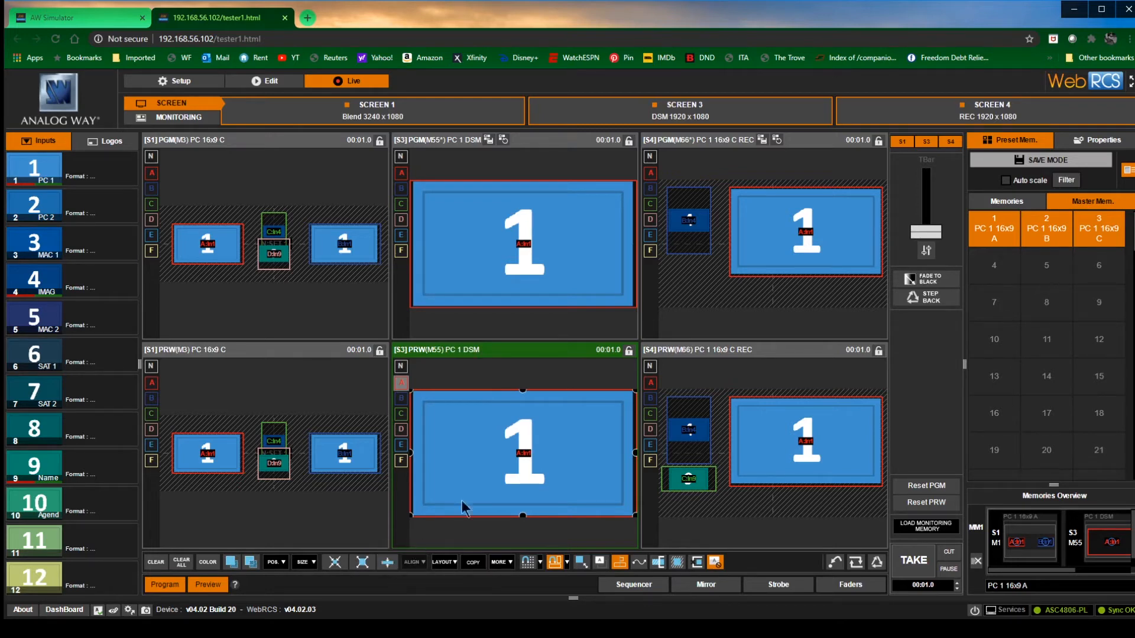
{"action": "mouse_move", "coordinate": [553, 441]}
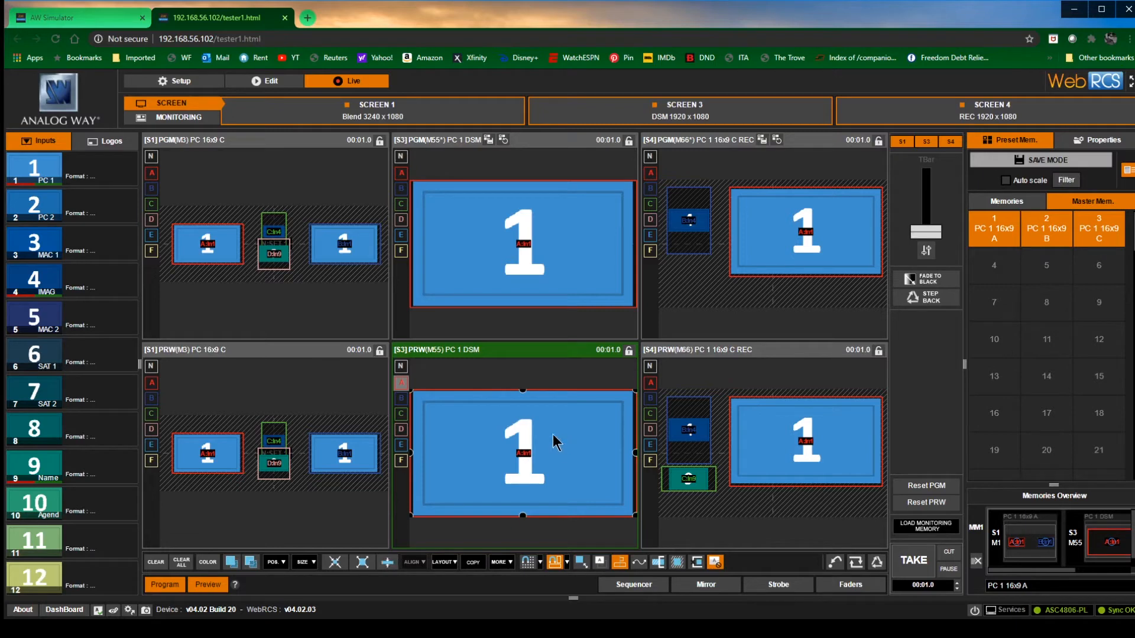
{"action": "left_click", "coordinate": [688, 429]}
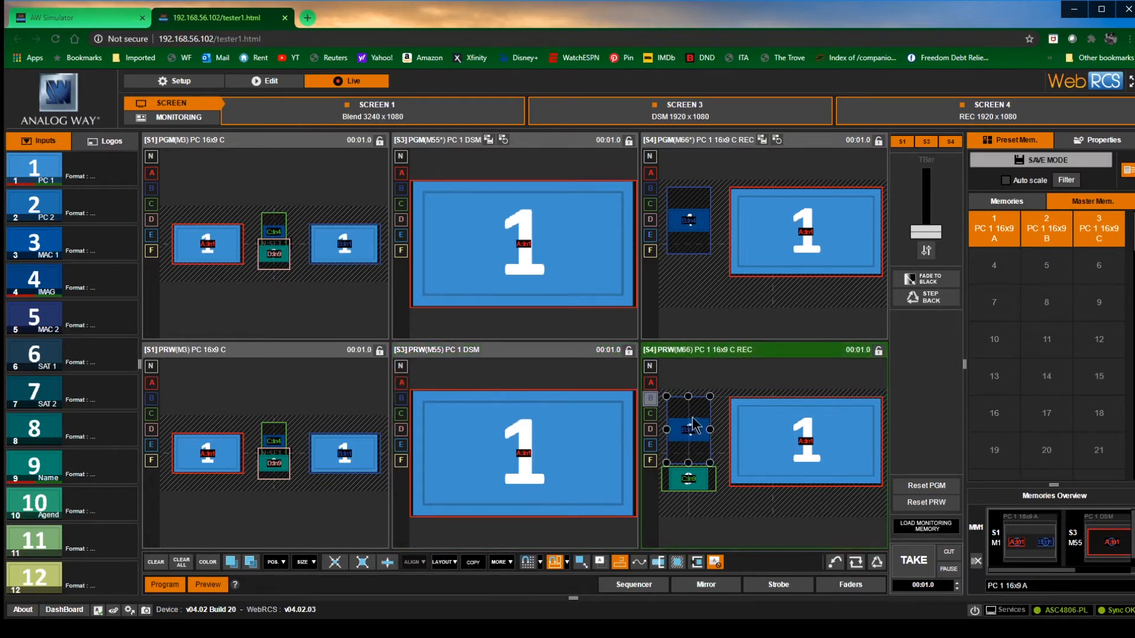
{"action": "left_click", "coordinate": [386, 563]}
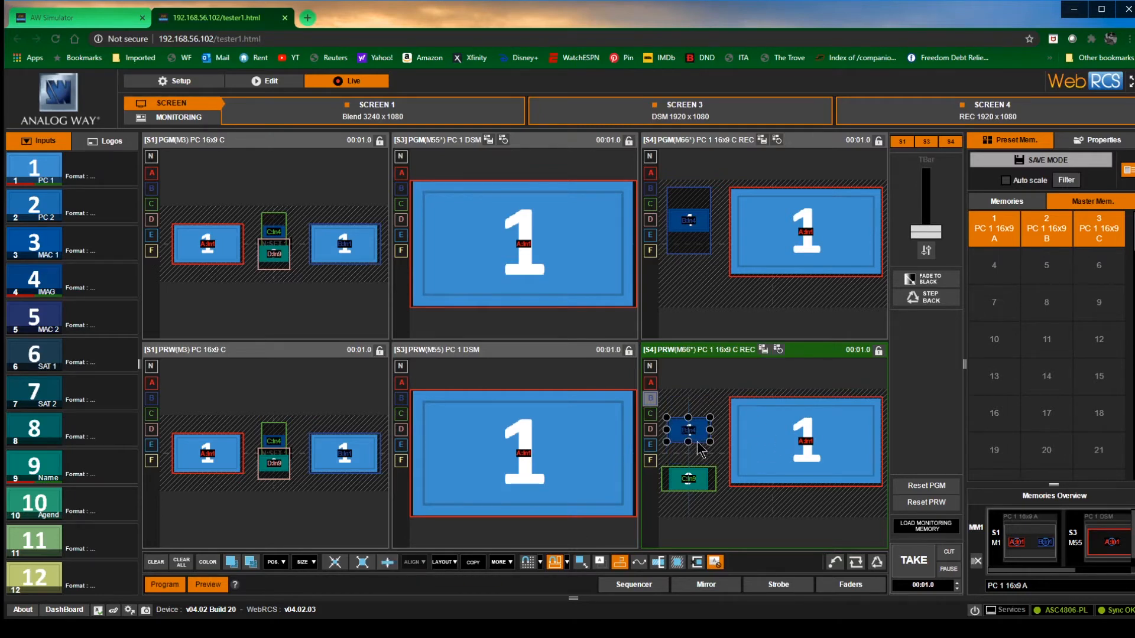
{"action": "mouse_move", "coordinate": [785, 358]}
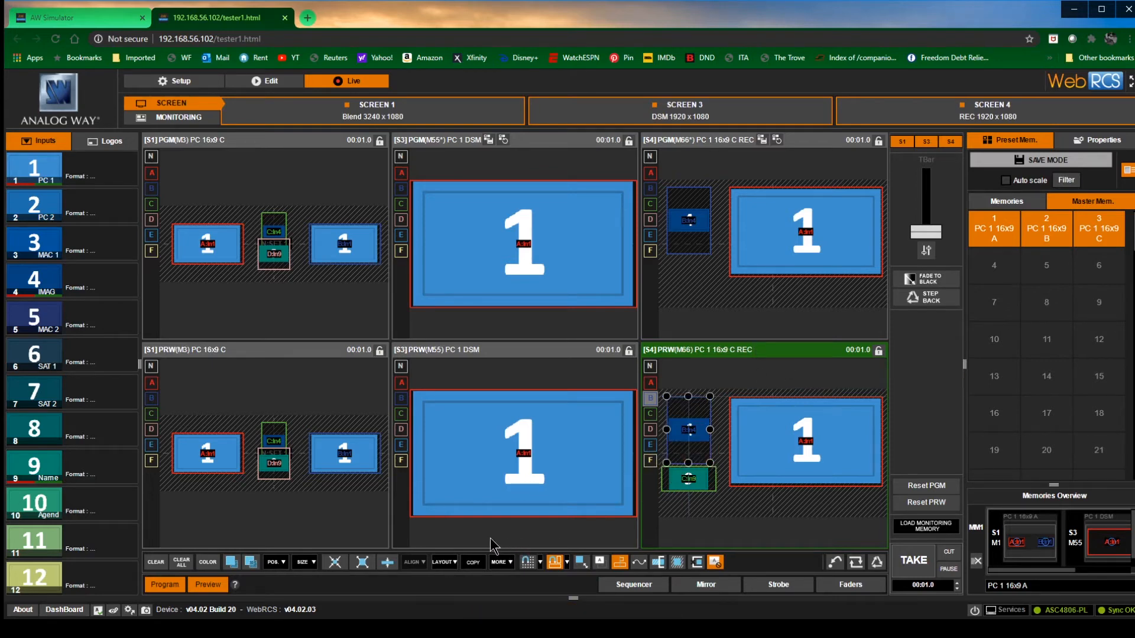
{"action": "mouse_move", "coordinate": [434, 559]}
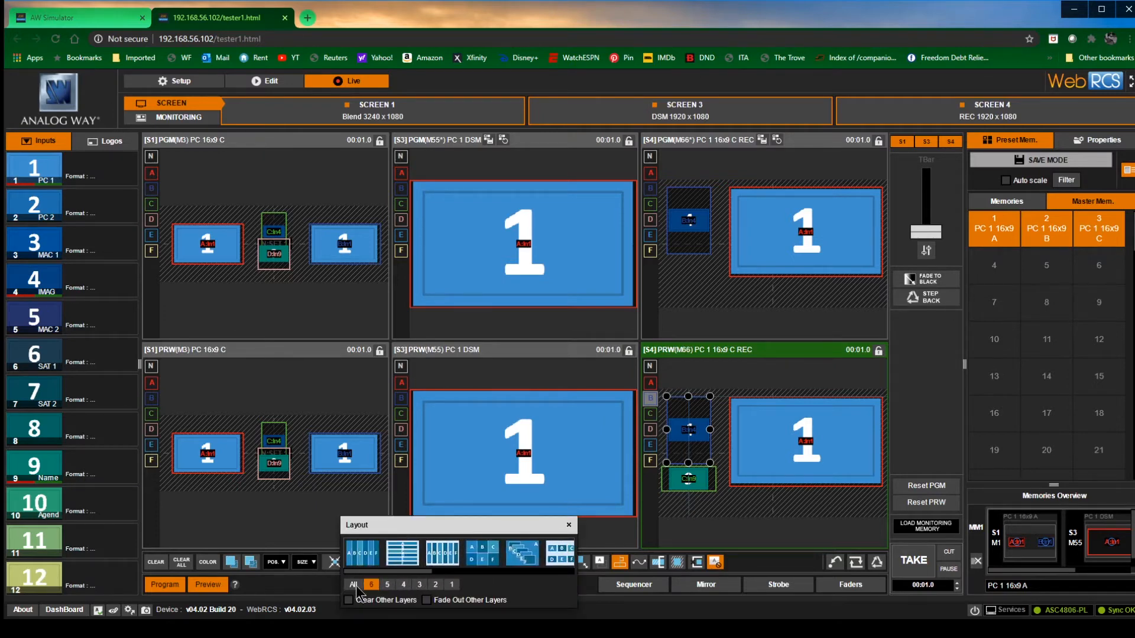
{"action": "left_click", "coordinate": [435, 584]}
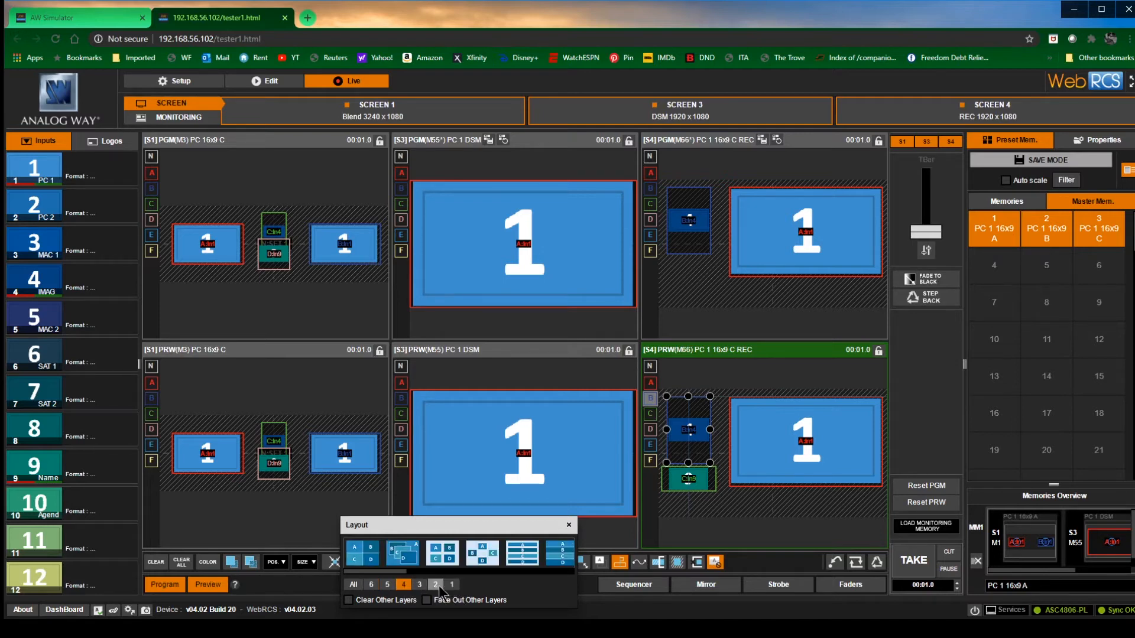
{"action": "left_click", "coordinate": [435, 584]}
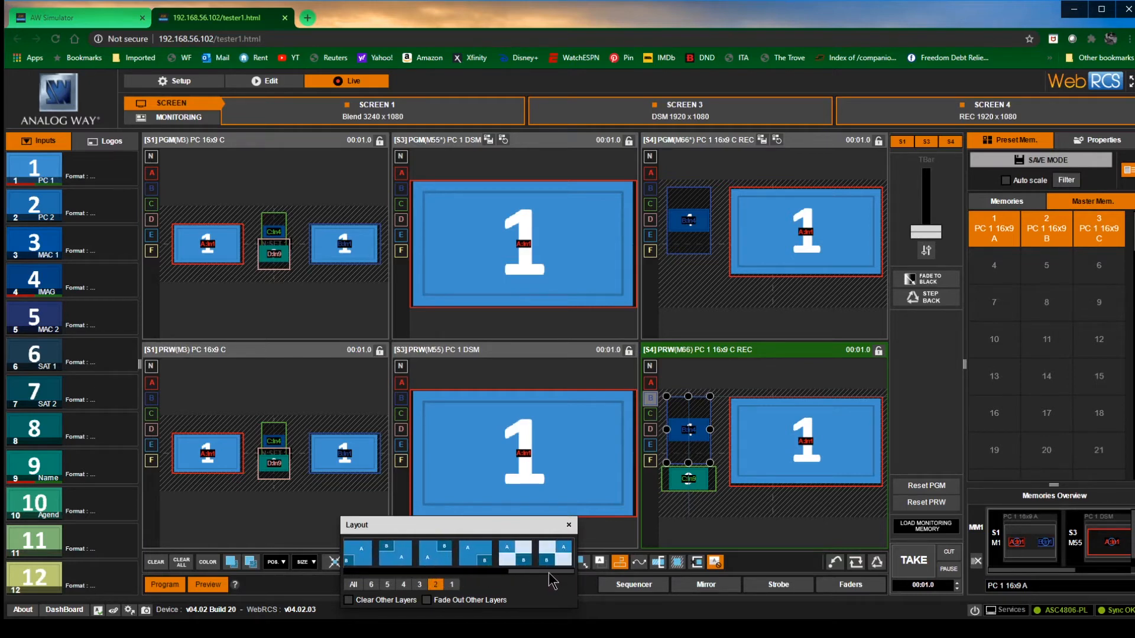
{"action": "left_click", "coordinate": [418, 584]}
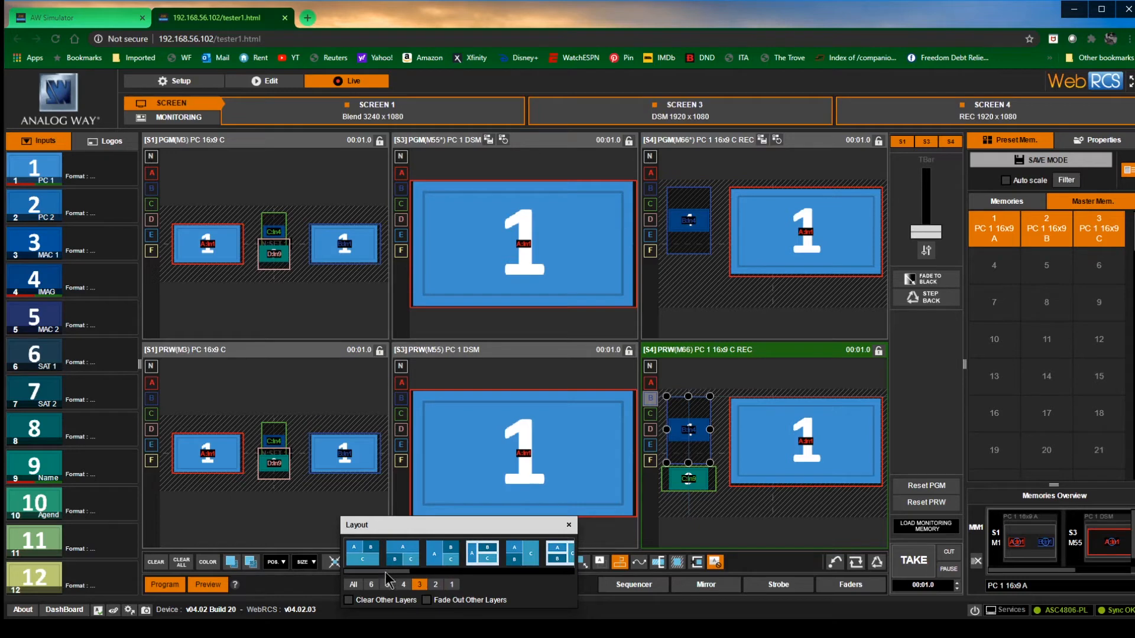
{"action": "left_click", "coordinate": [370, 583]}
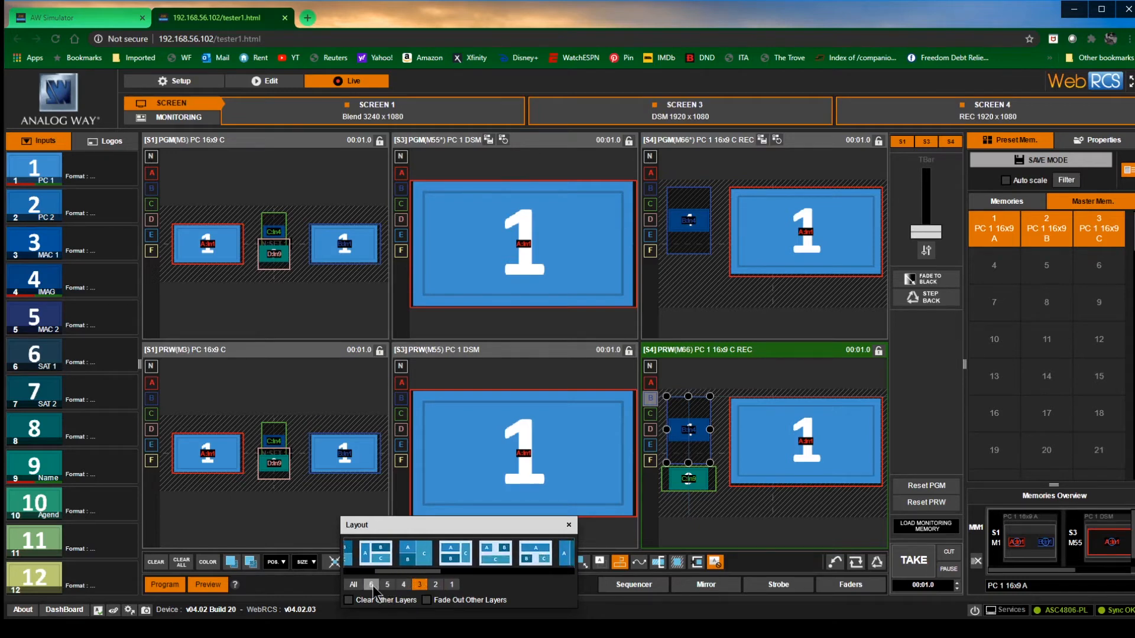
{"action": "left_click", "coordinate": [370, 584]}
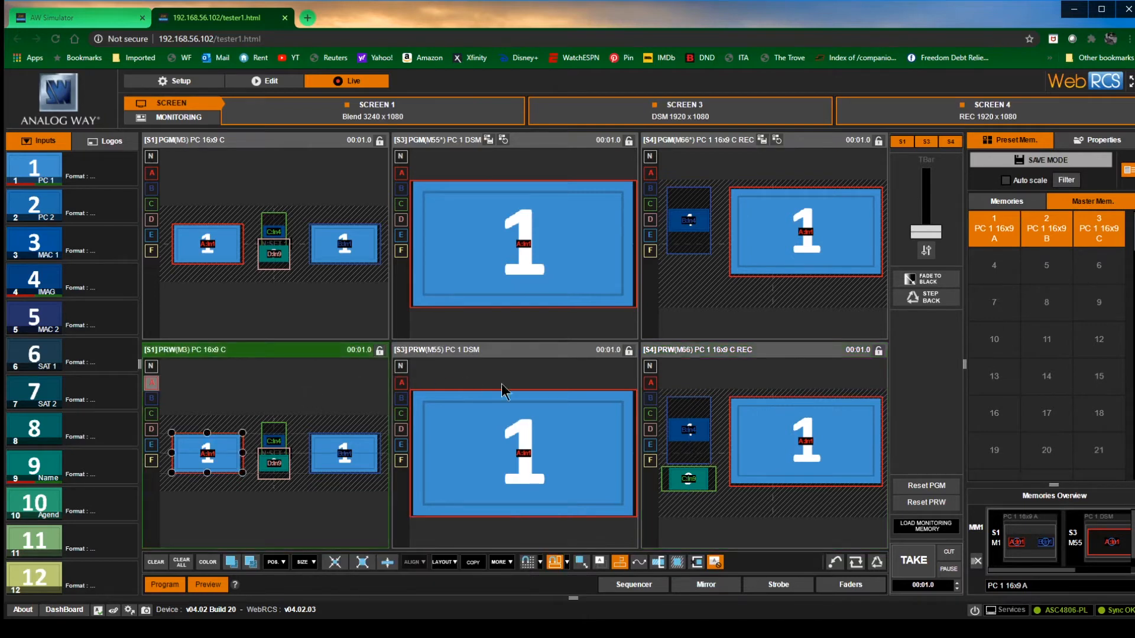
- Arrange Screen 1's preview layers into side-by-side columns using a preset layout
{"action": "left_click", "coordinate": [269, 80]}
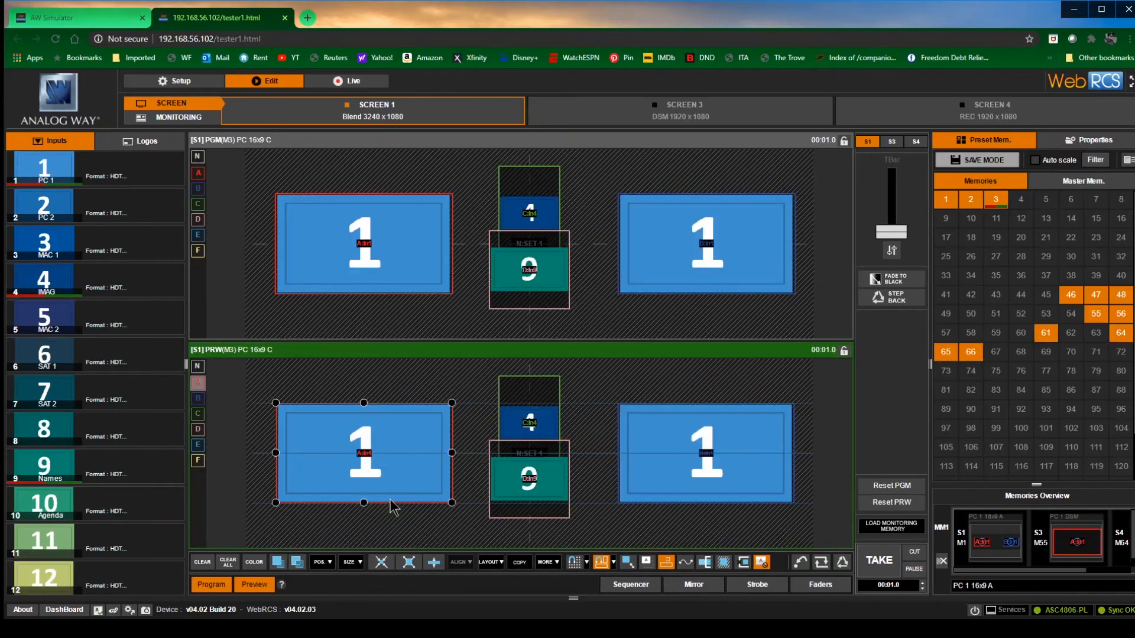
{"action": "left_click", "coordinate": [527, 550]}
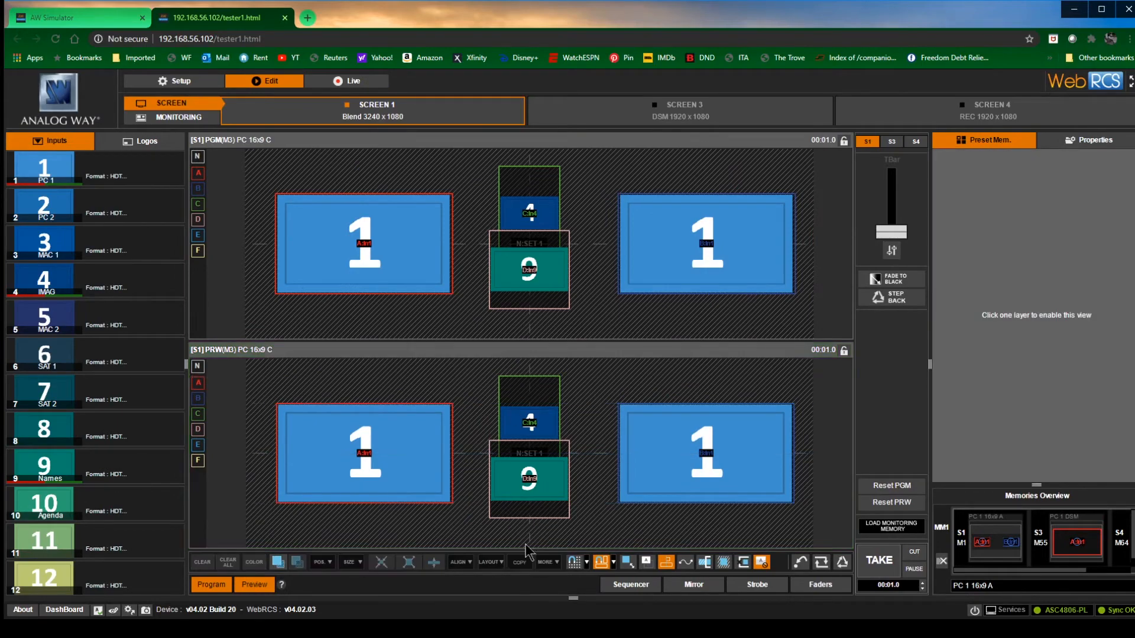
{"action": "left_click", "coordinate": [489, 561]}
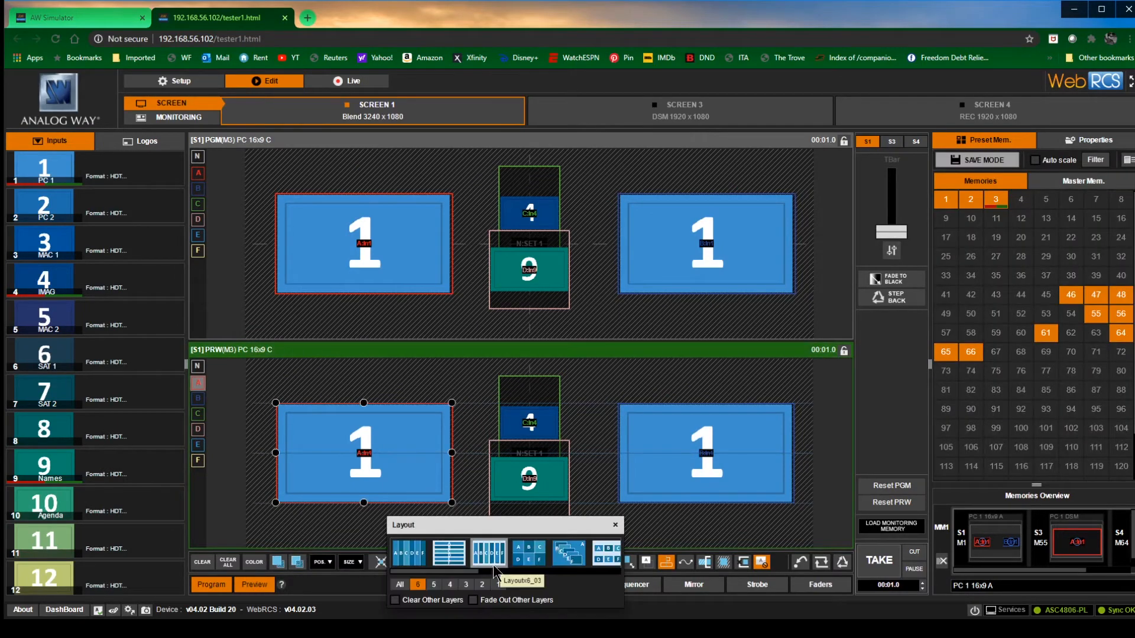
{"action": "left_click", "coordinate": [408, 553]}
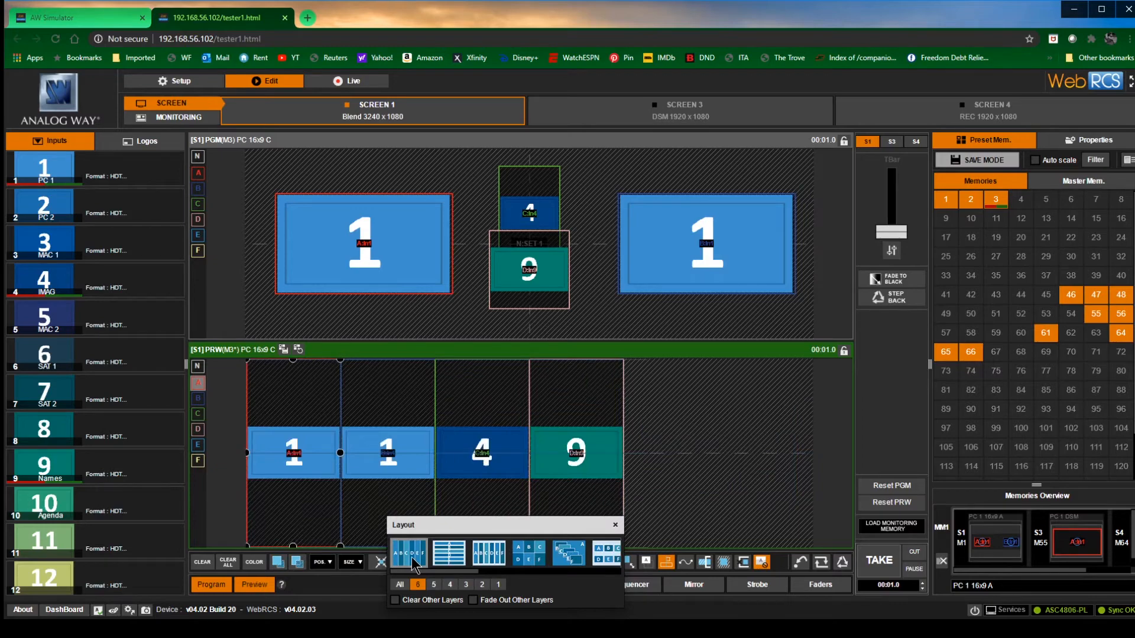
{"action": "mouse_move", "coordinate": [688, 525]}
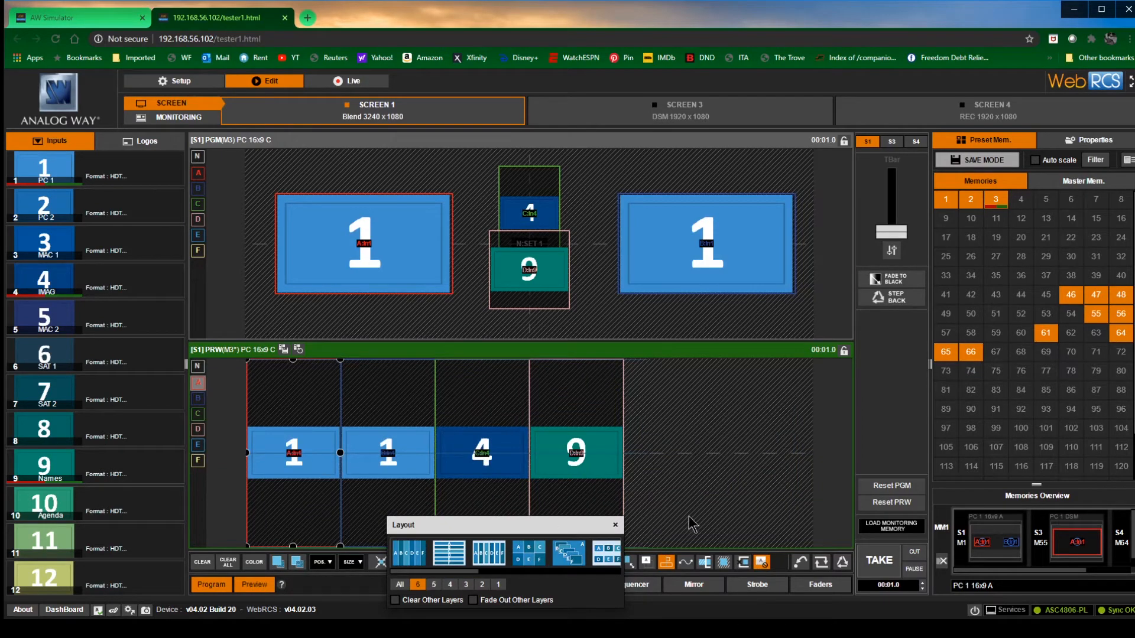
{"action": "left_click", "coordinate": [529, 552]}
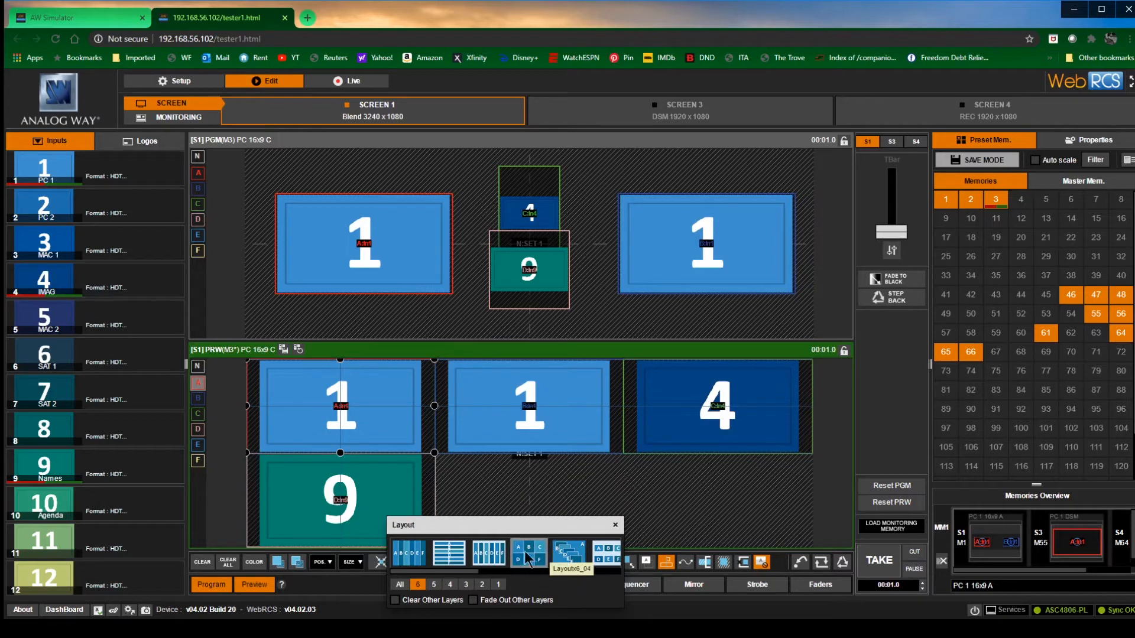
{"action": "mouse_move", "coordinate": [569, 560]}
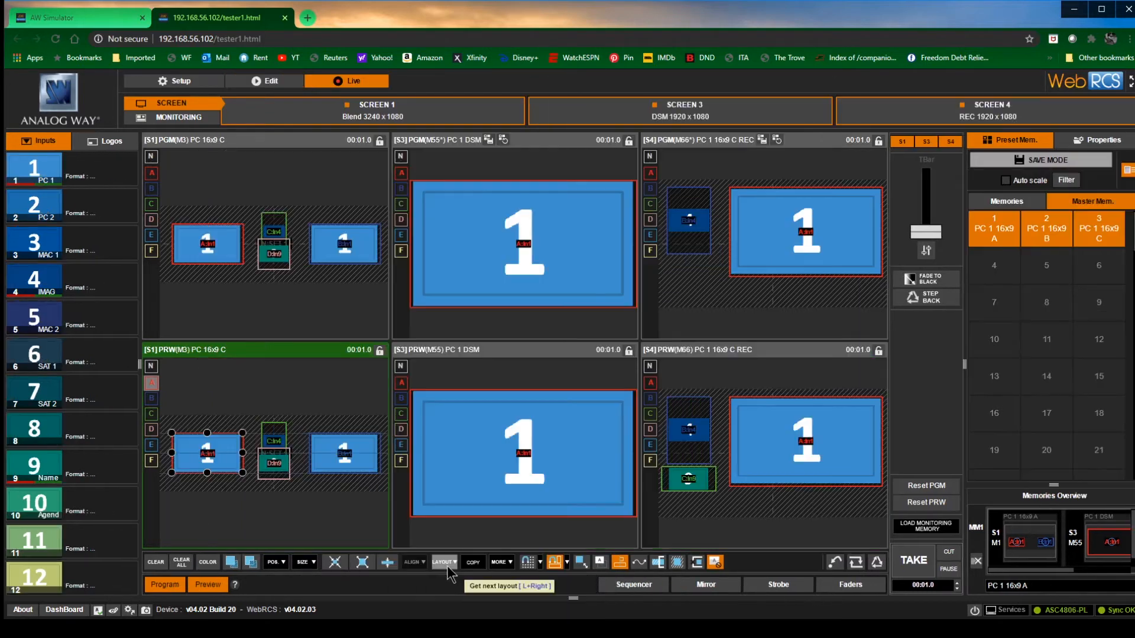
- Look over the Layout presets and the Background Cut fill/fit options, closing each
{"action": "left_click", "coordinate": [442, 562]}
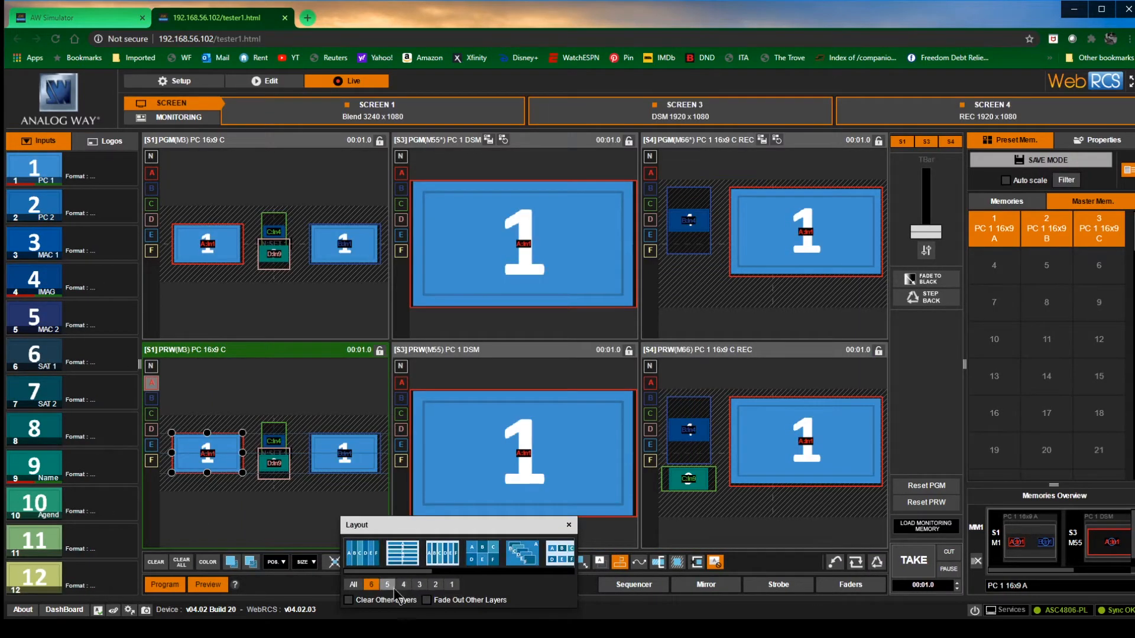
{"action": "left_click", "coordinate": [569, 524]}
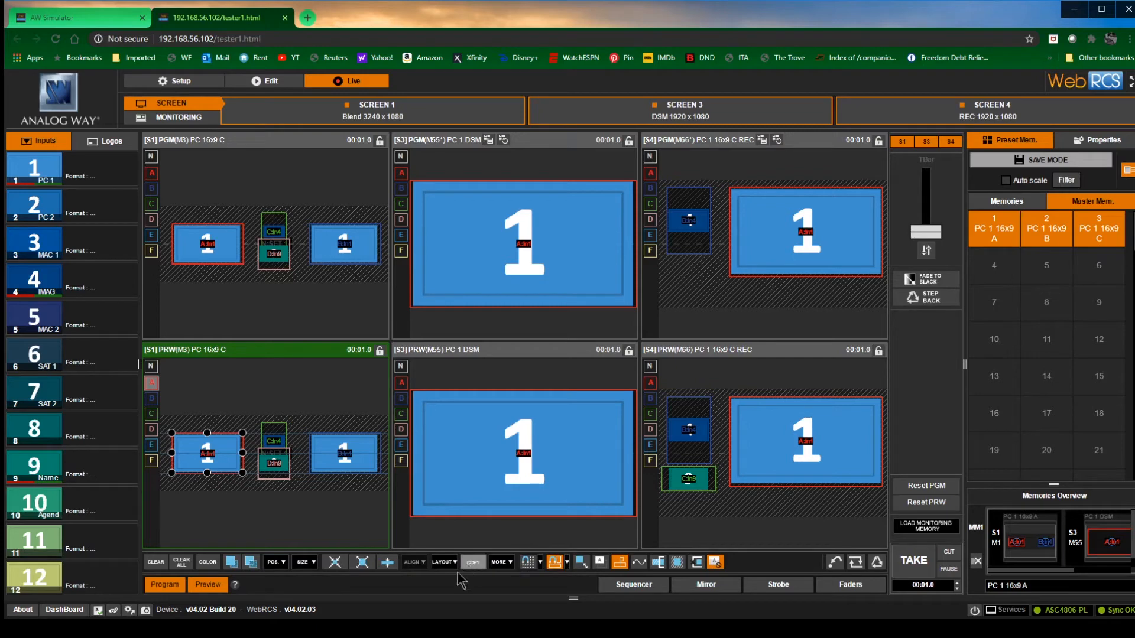
{"action": "mouse_move", "coordinate": [499, 562]}
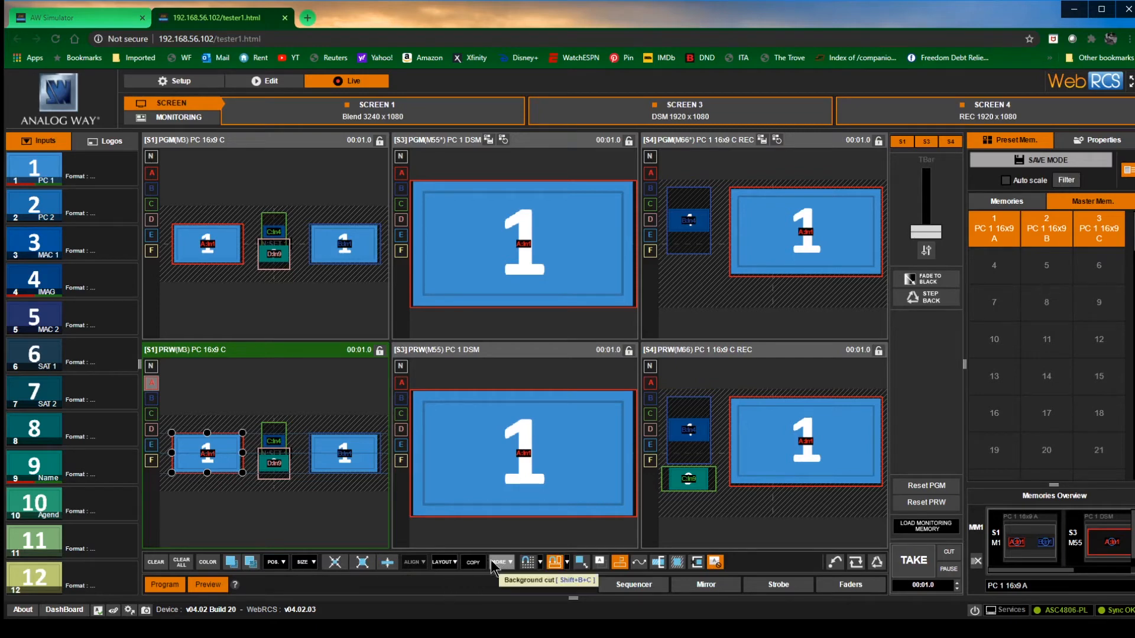
{"action": "mouse_move", "coordinate": [473, 563]}
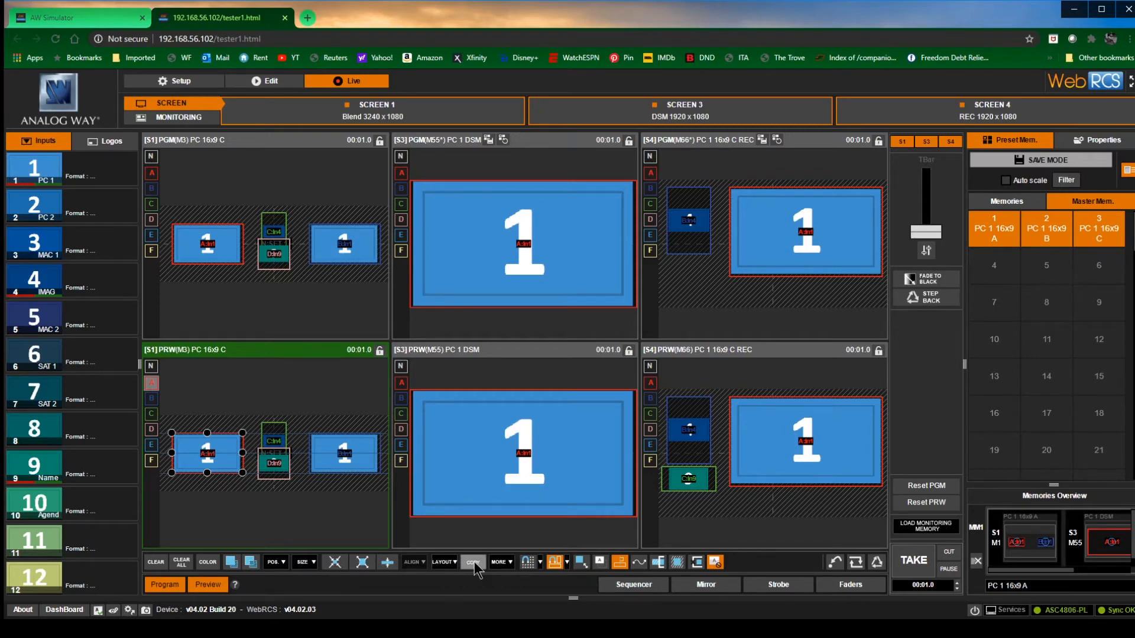
{"action": "mouse_move", "coordinate": [499, 562]}
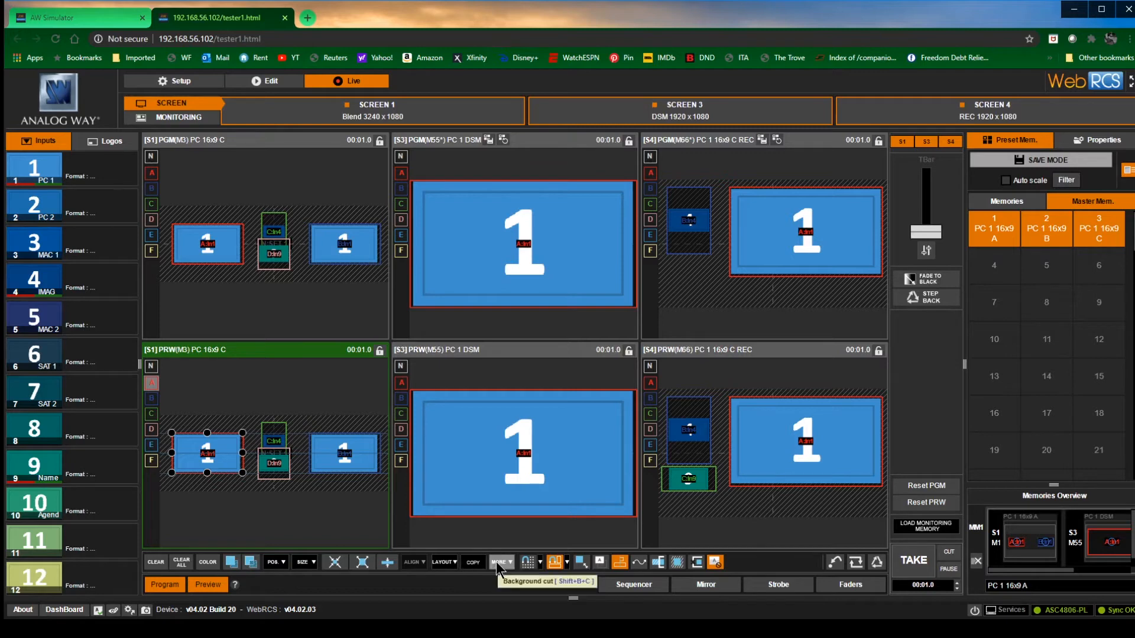
{"action": "left_click", "coordinate": [498, 562]}
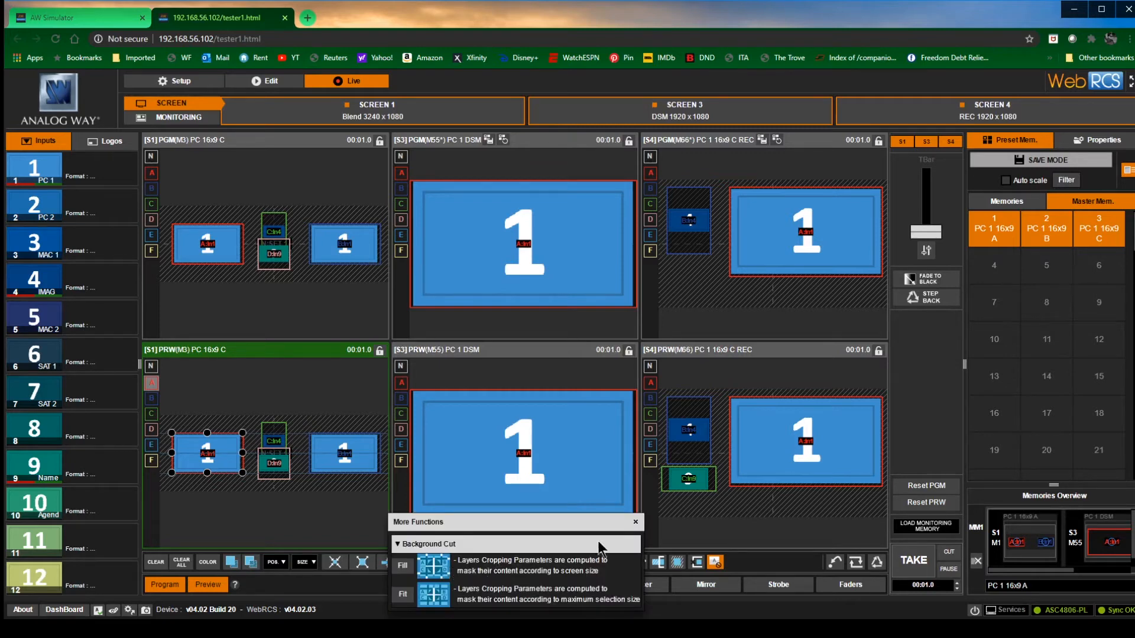
{"action": "mouse_move", "coordinate": [495, 579]}
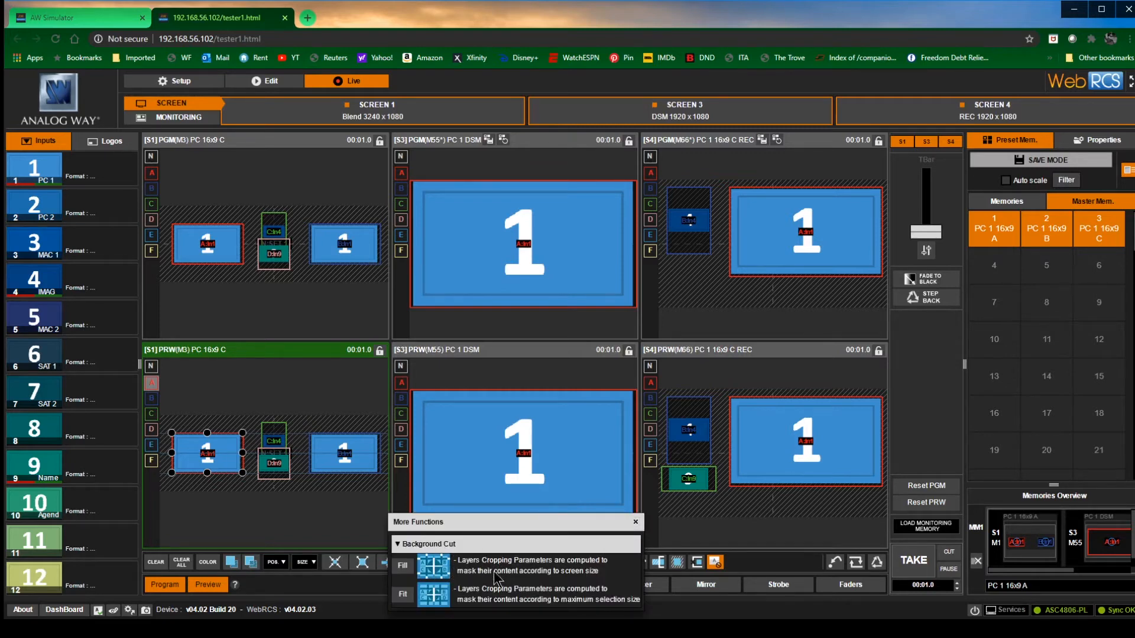
{"action": "mouse_move", "coordinate": [471, 576]}
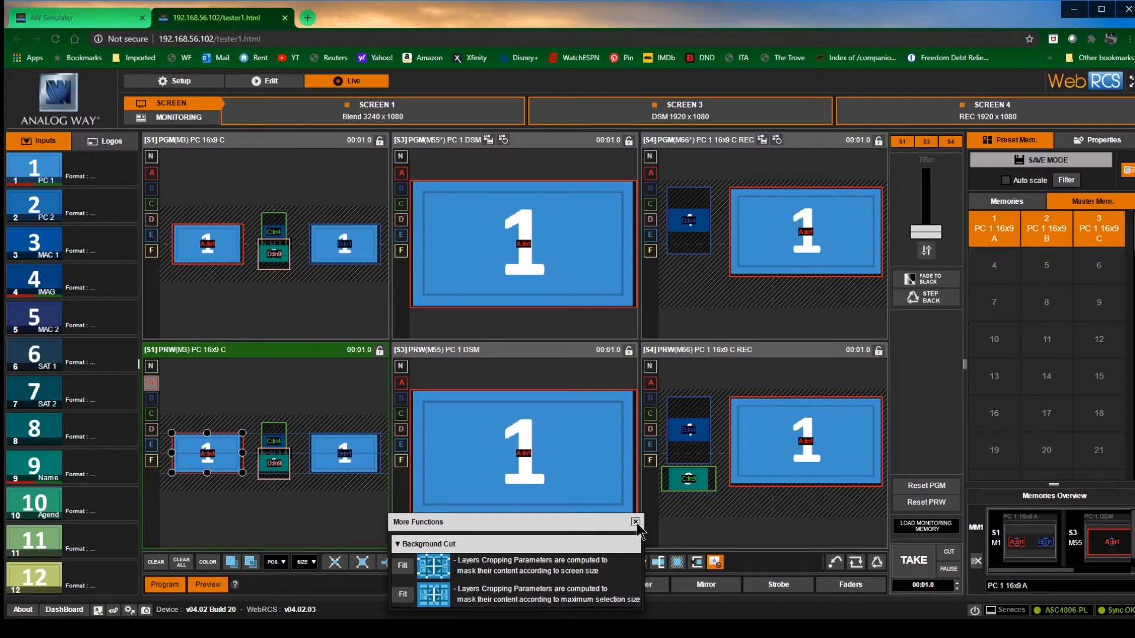
{"action": "left_click", "coordinate": [634, 521]}
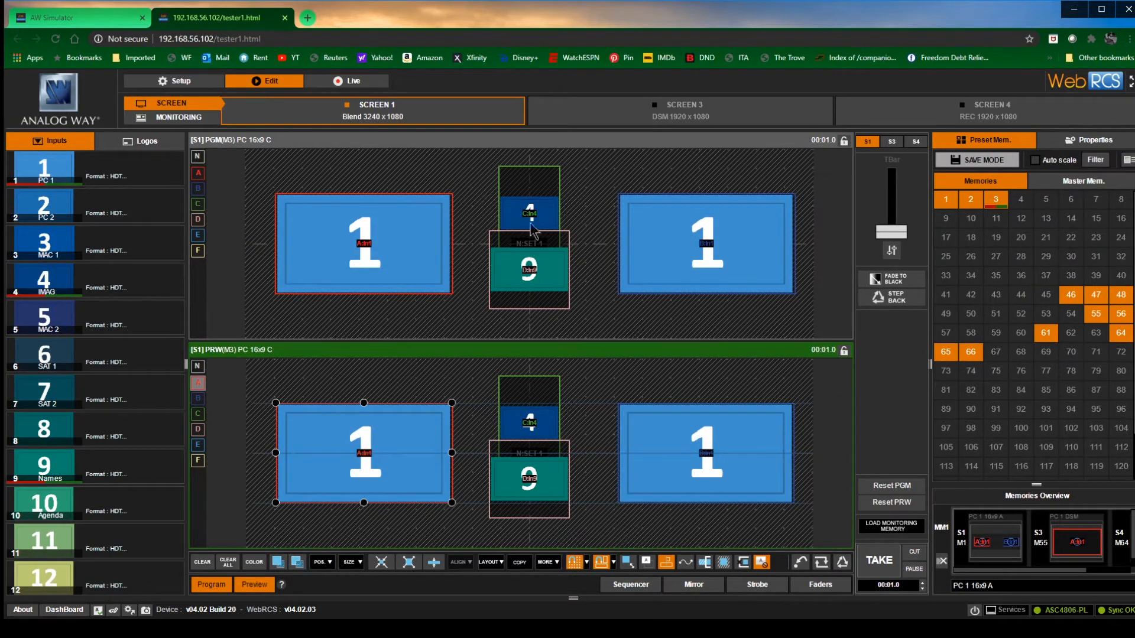
- Select the right program layer and enable Snap to other Layers
{"action": "left_click", "coordinate": [701, 237]}
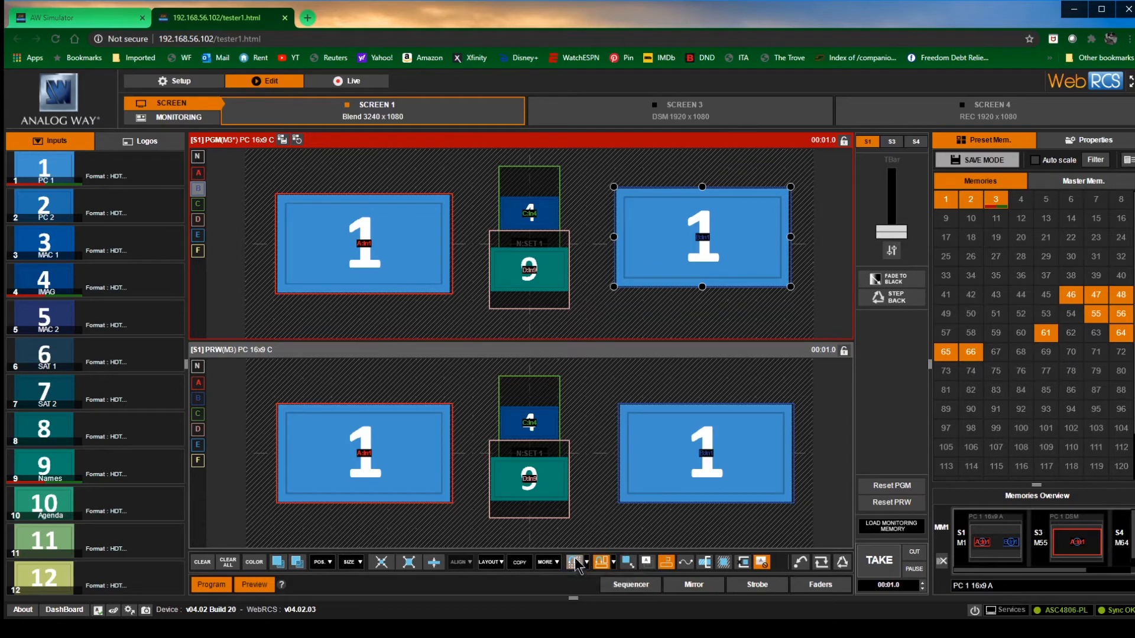
{"action": "left_click", "coordinate": [701, 239]}
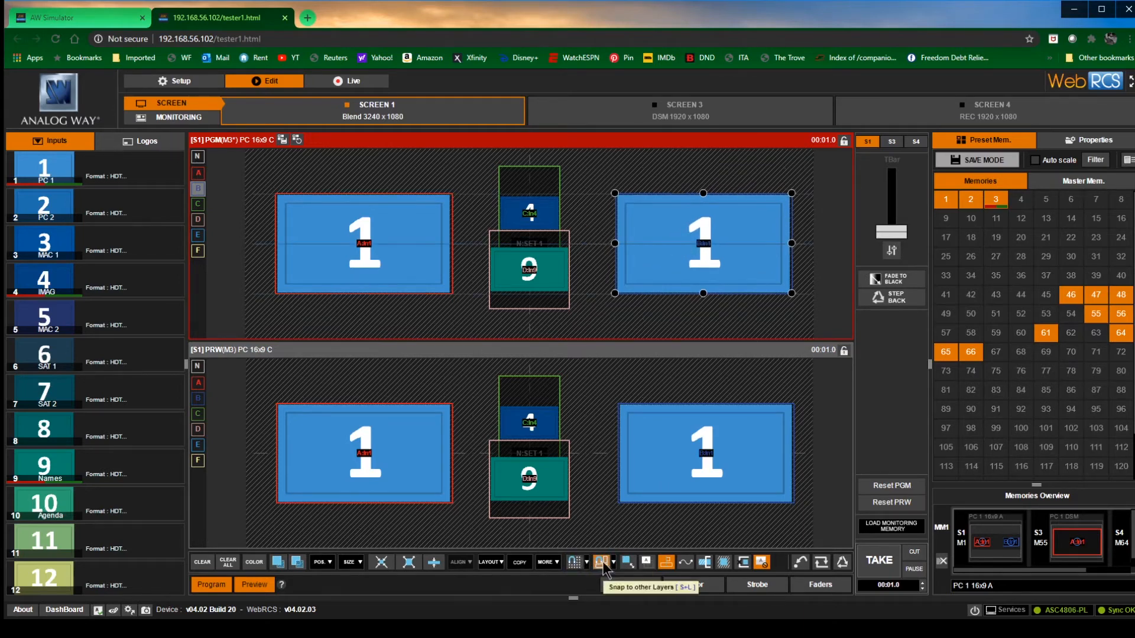
{"action": "mouse_move", "coordinate": [607, 572]}
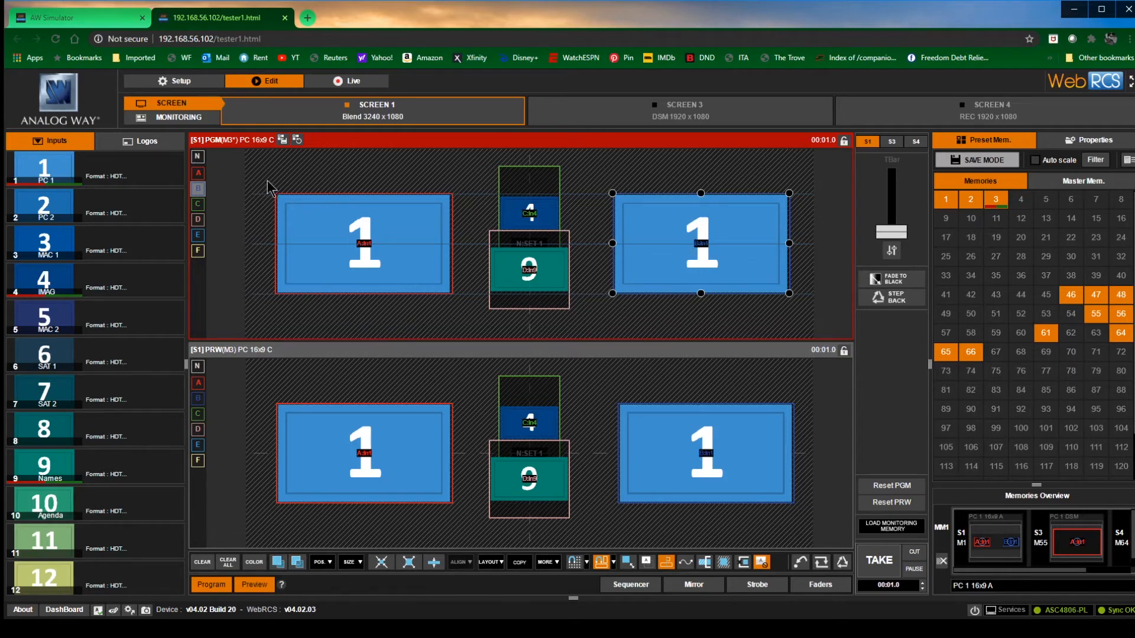
{"action": "mouse_move", "coordinate": [300, 179]}
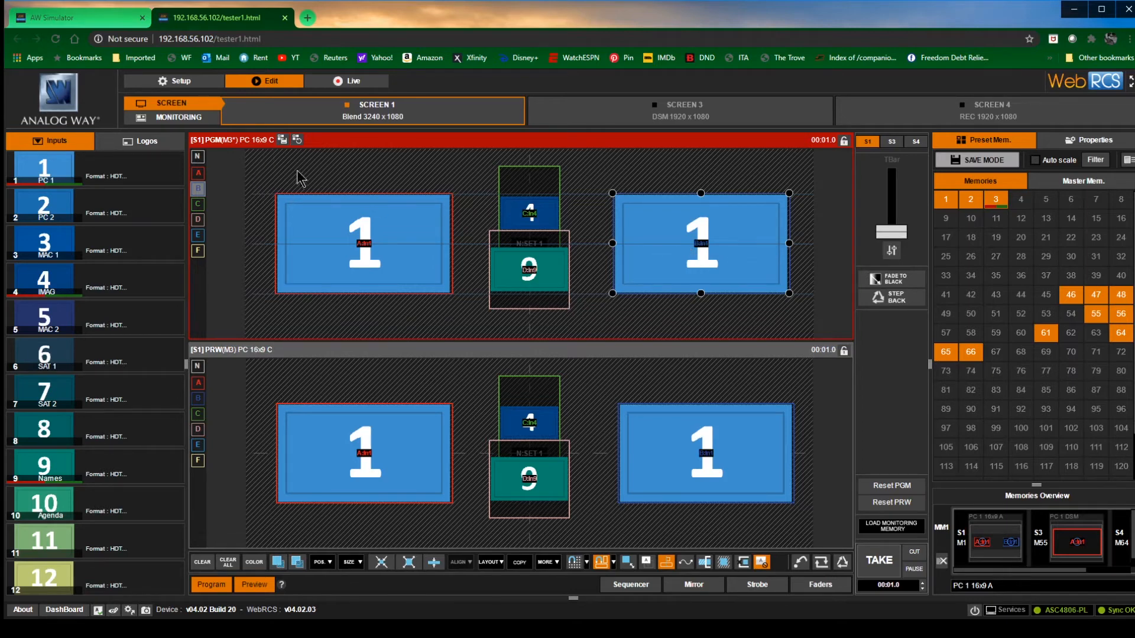
{"action": "mouse_move", "coordinate": [371, 214]}
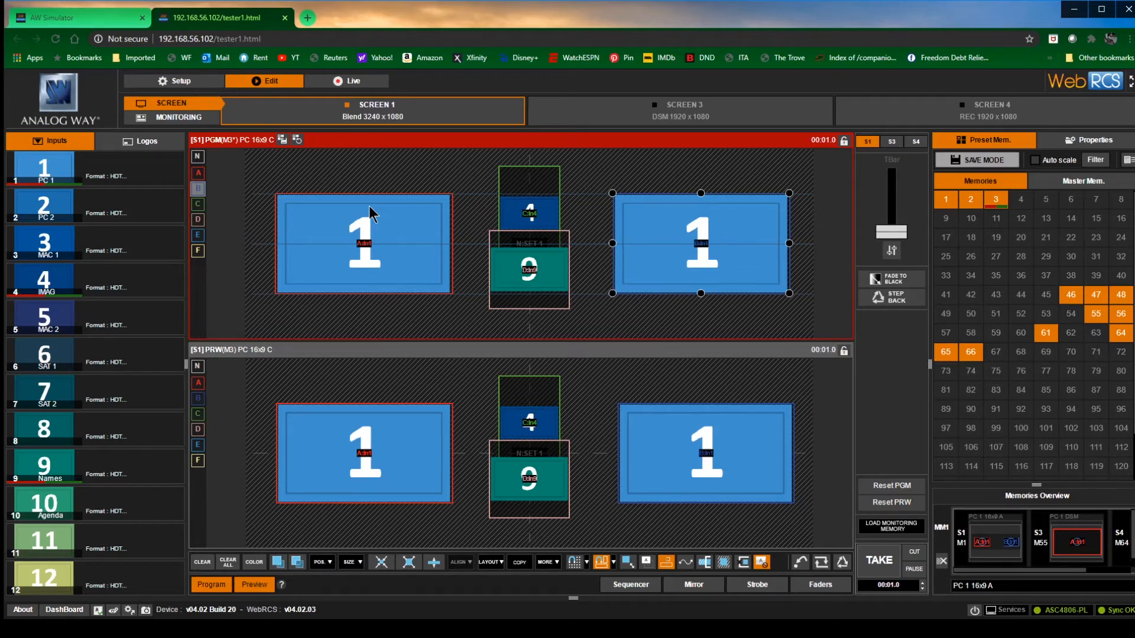
{"action": "mouse_move", "coordinate": [465, 229]}
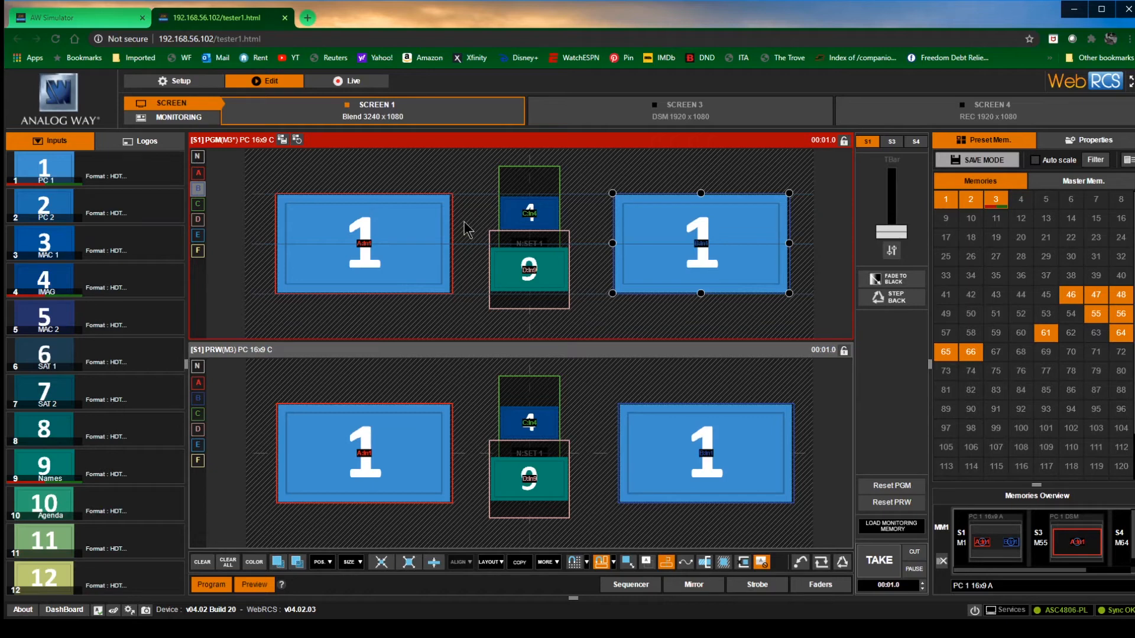
{"action": "mouse_move", "coordinate": [636, 220]}
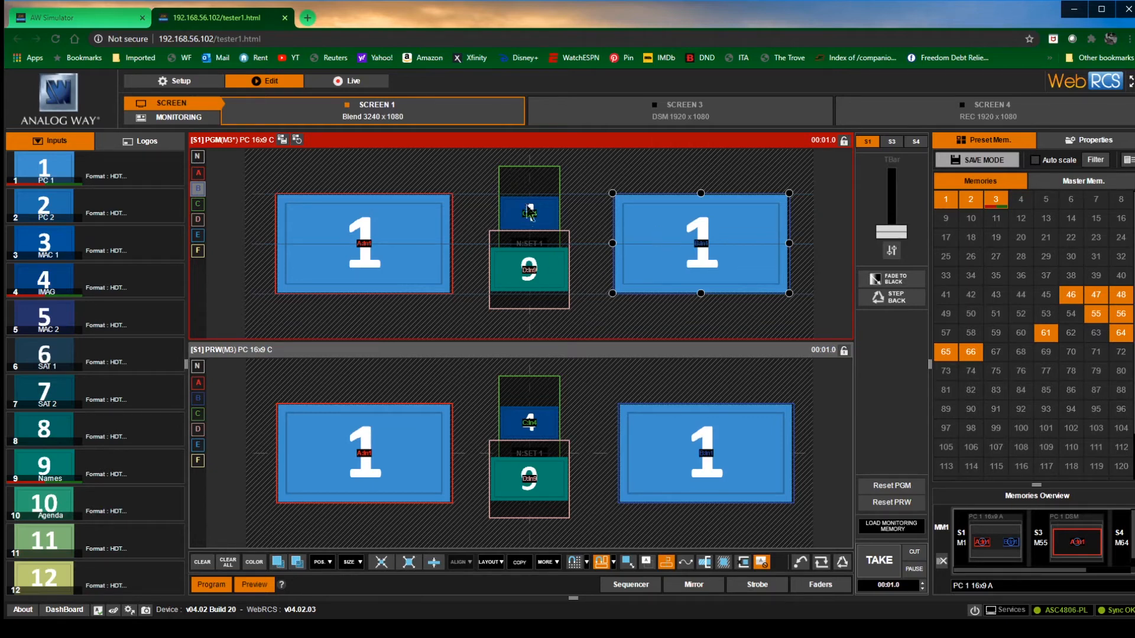
{"action": "mouse_move", "coordinate": [498, 412]}
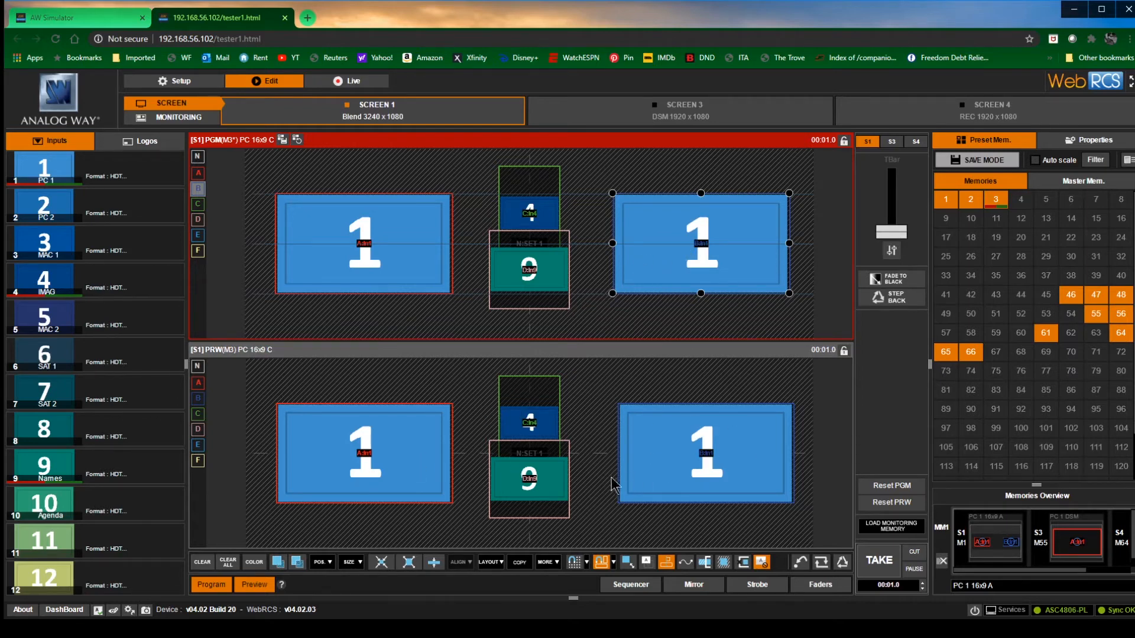
- Toggle wireframe and unused-layer visibility on the preview, then select Screen 3's program
{"action": "left_click", "coordinate": [529, 478]}
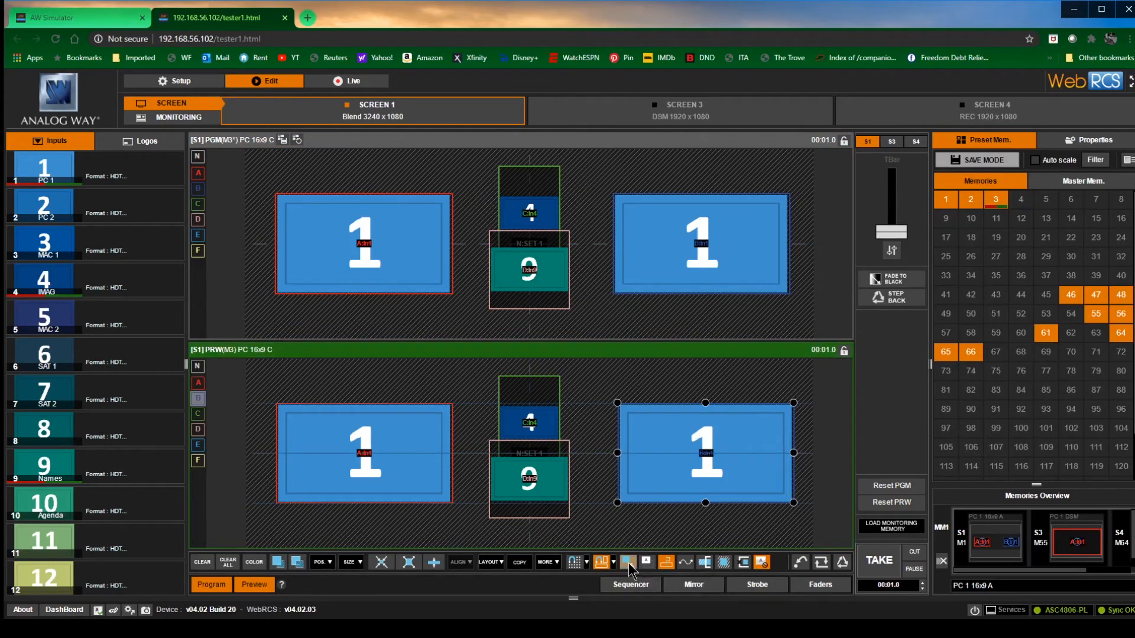
{"action": "mouse_move", "coordinate": [644, 563]}
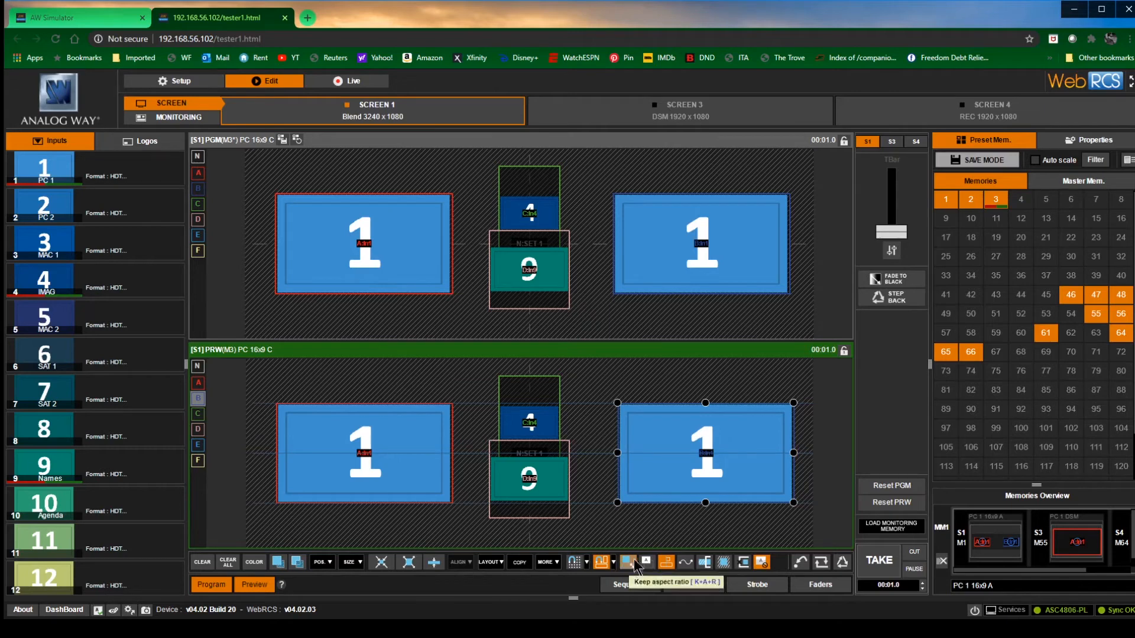
{"action": "mouse_move", "coordinate": [633, 561]}
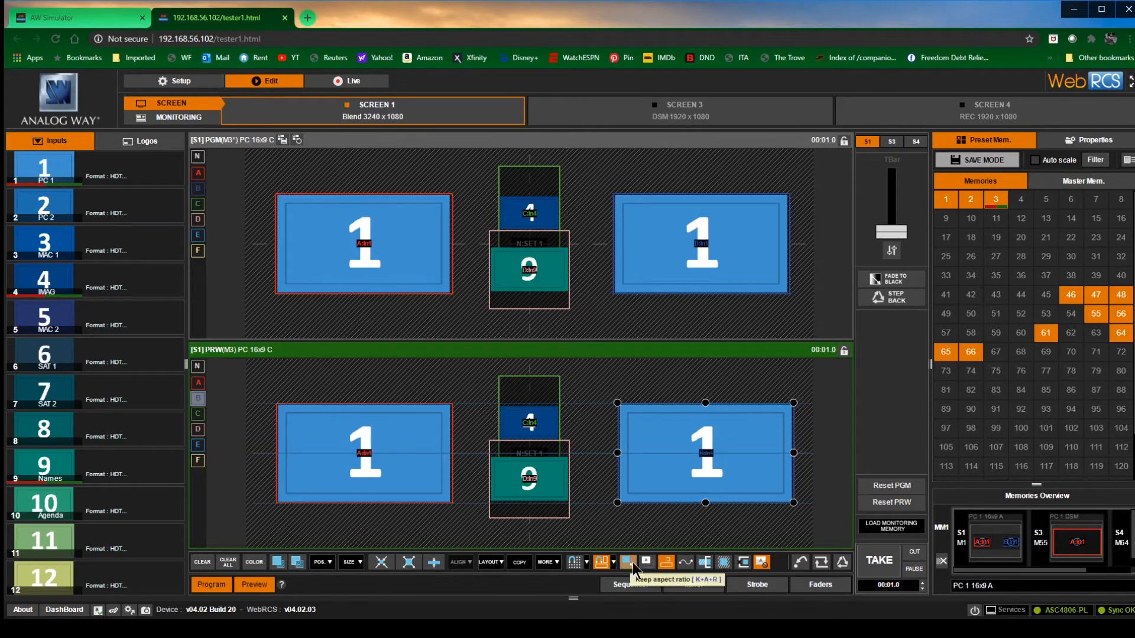
{"action": "left_click", "coordinate": [350, 561]}
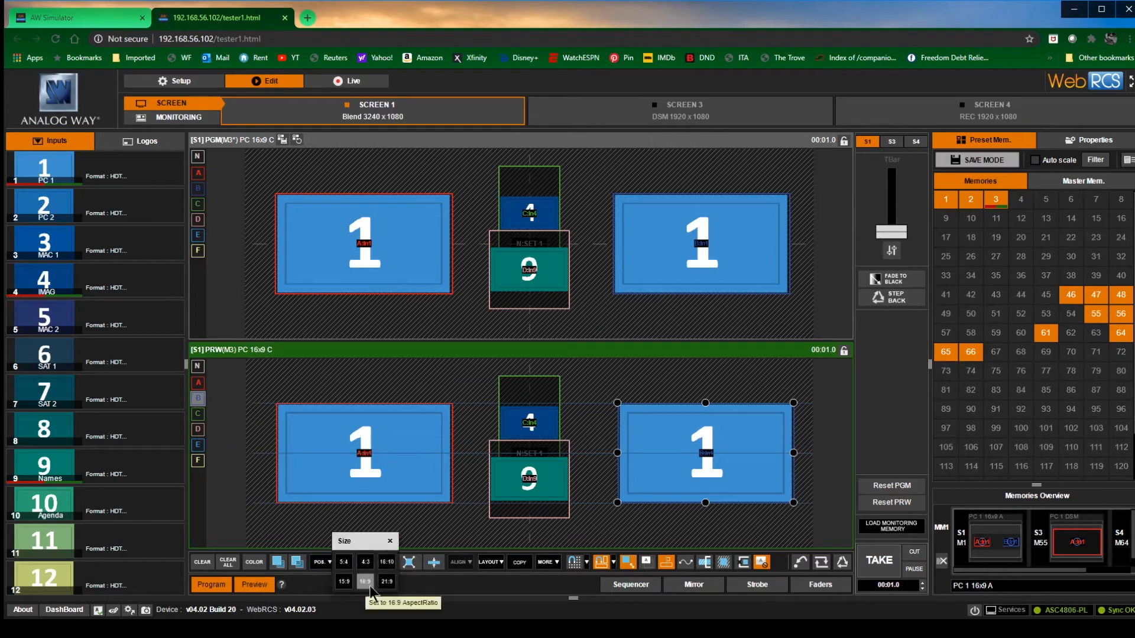
{"action": "mouse_move", "coordinate": [646, 562]}
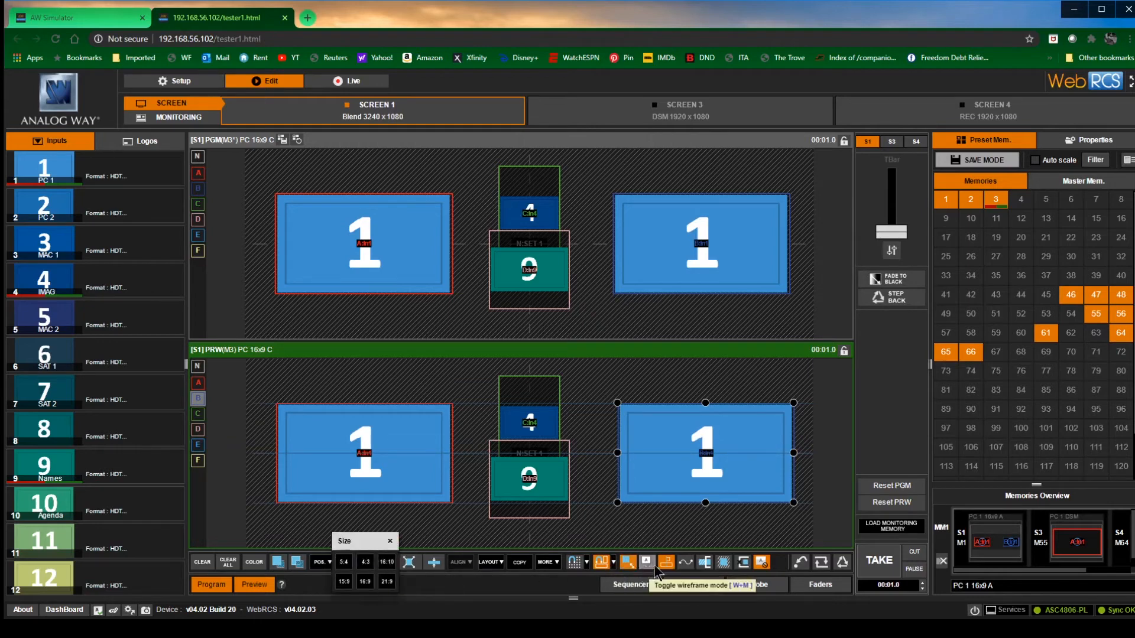
{"action": "left_click", "coordinate": [644, 561]}
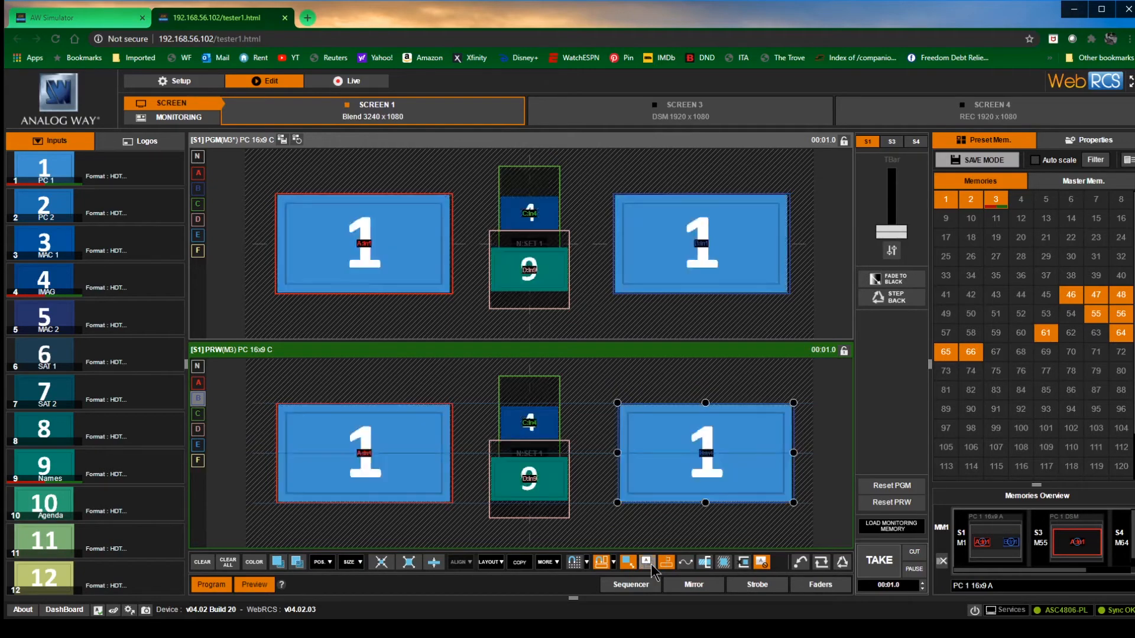
{"action": "mouse_move", "coordinate": [760, 562]}
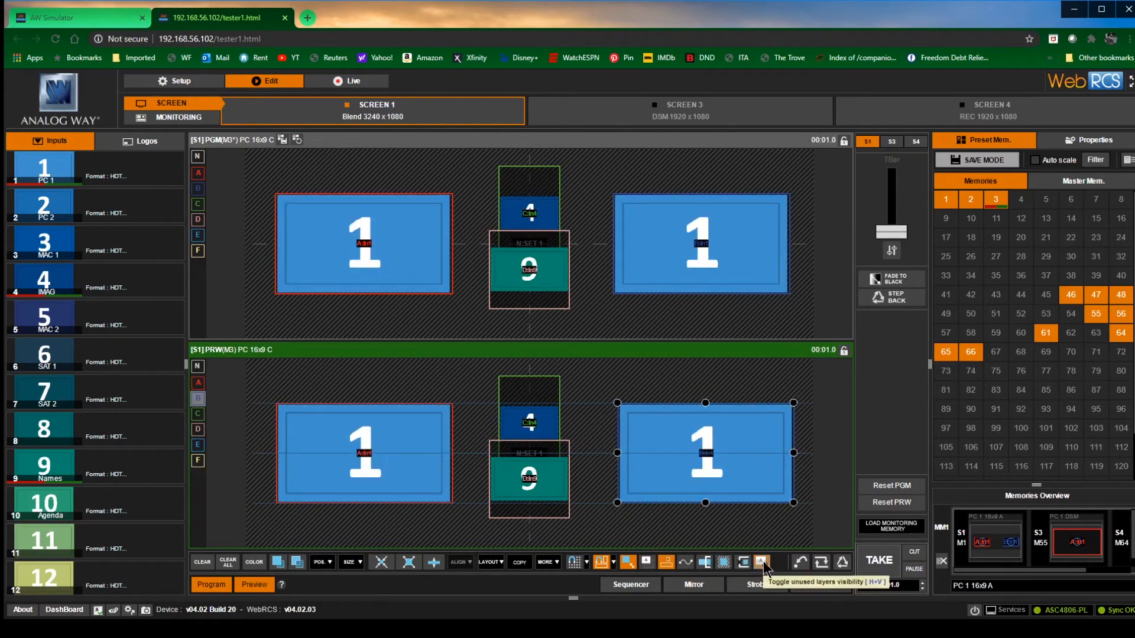
{"action": "left_click", "coordinate": [760, 562]}
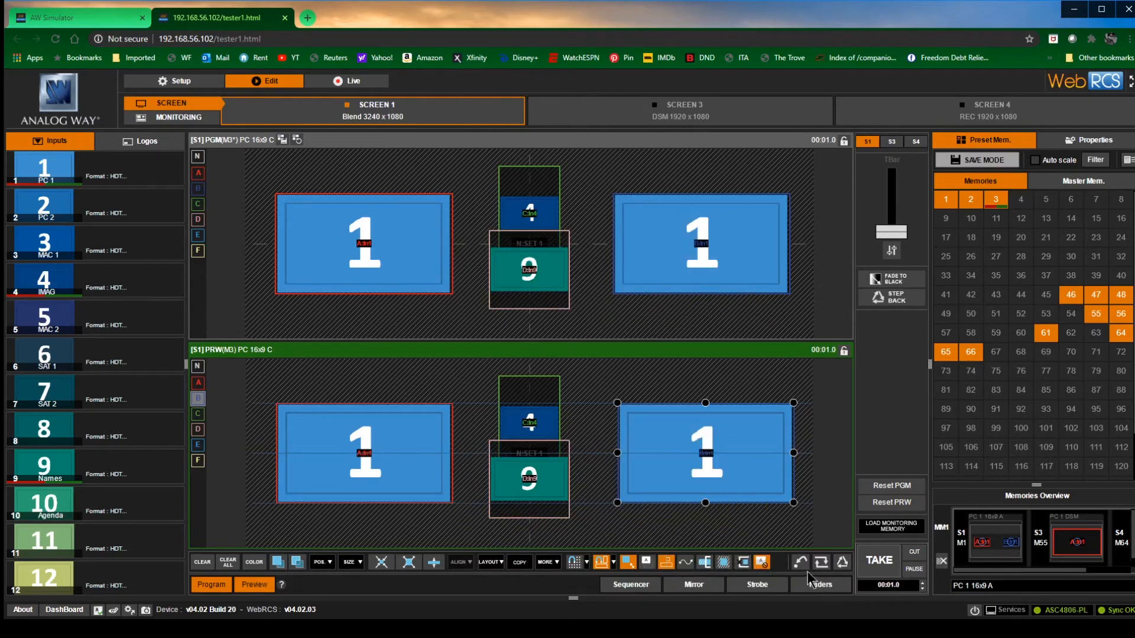
{"action": "mouse_move", "coordinate": [801, 563]}
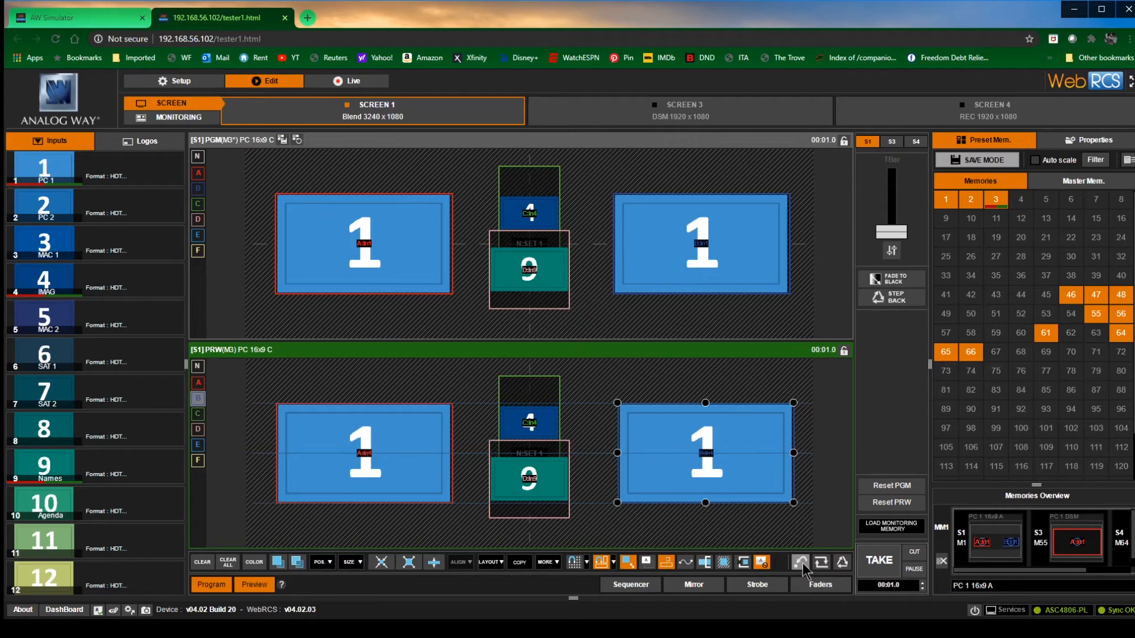
{"action": "mouse_move", "coordinate": [820, 562]}
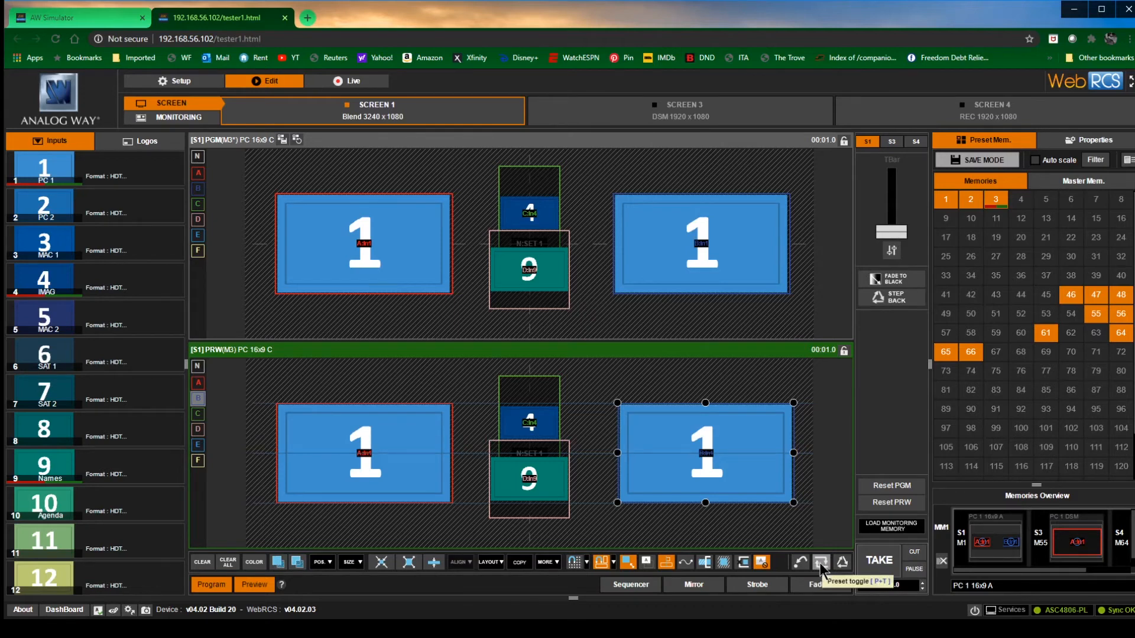
{"action": "mouse_move", "coordinate": [819, 565]}
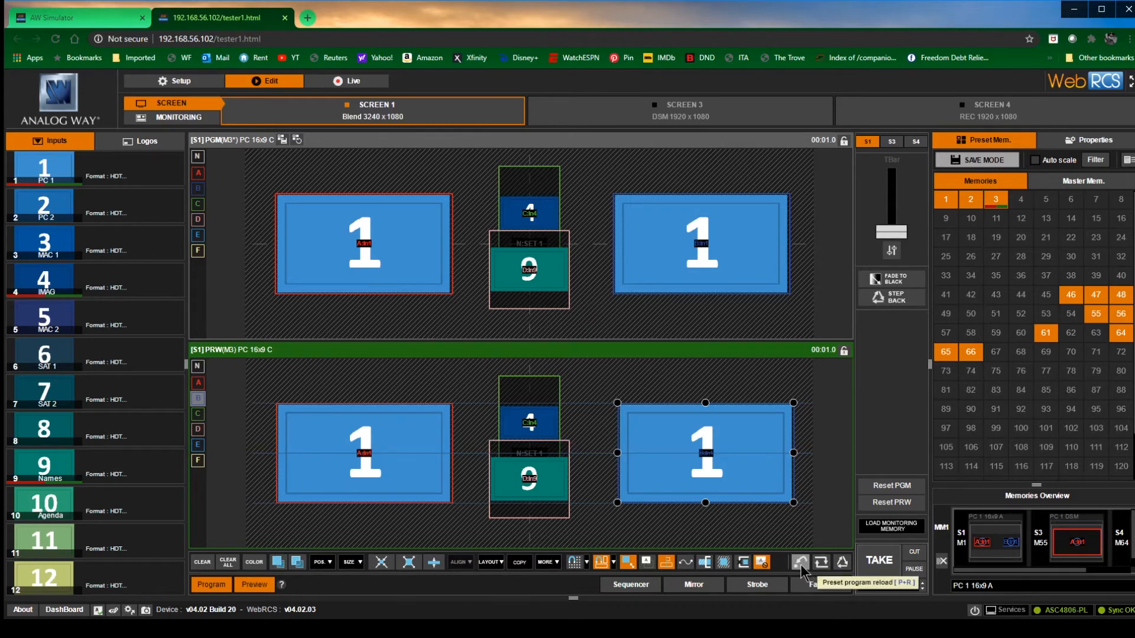
{"action": "mouse_move", "coordinate": [818, 584]}
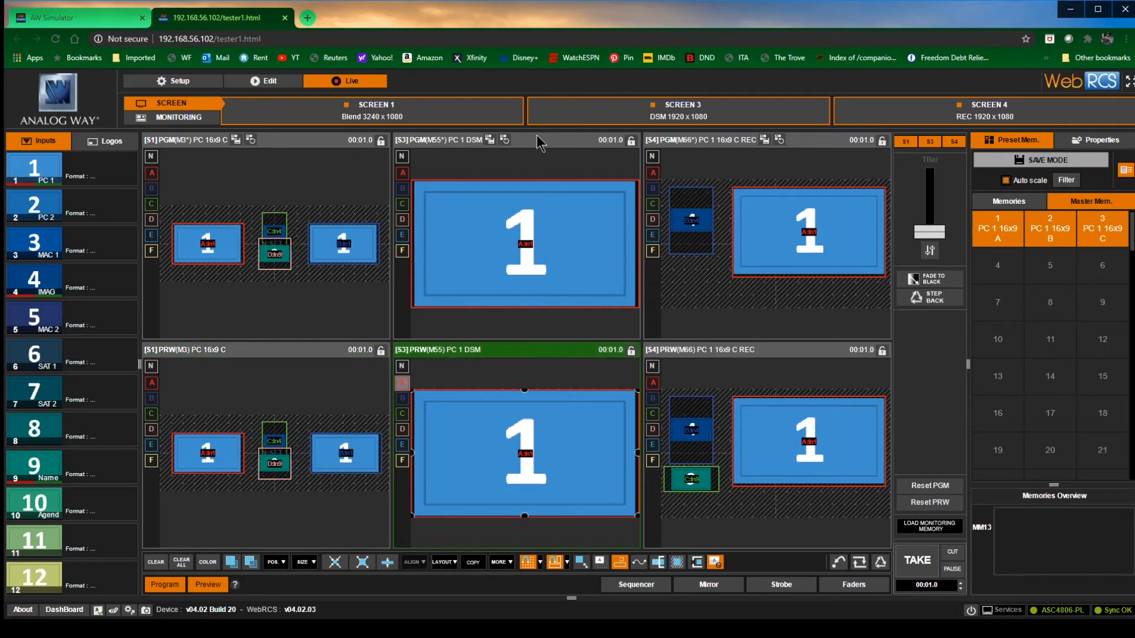
{"action": "left_click", "coordinate": [525, 242]}
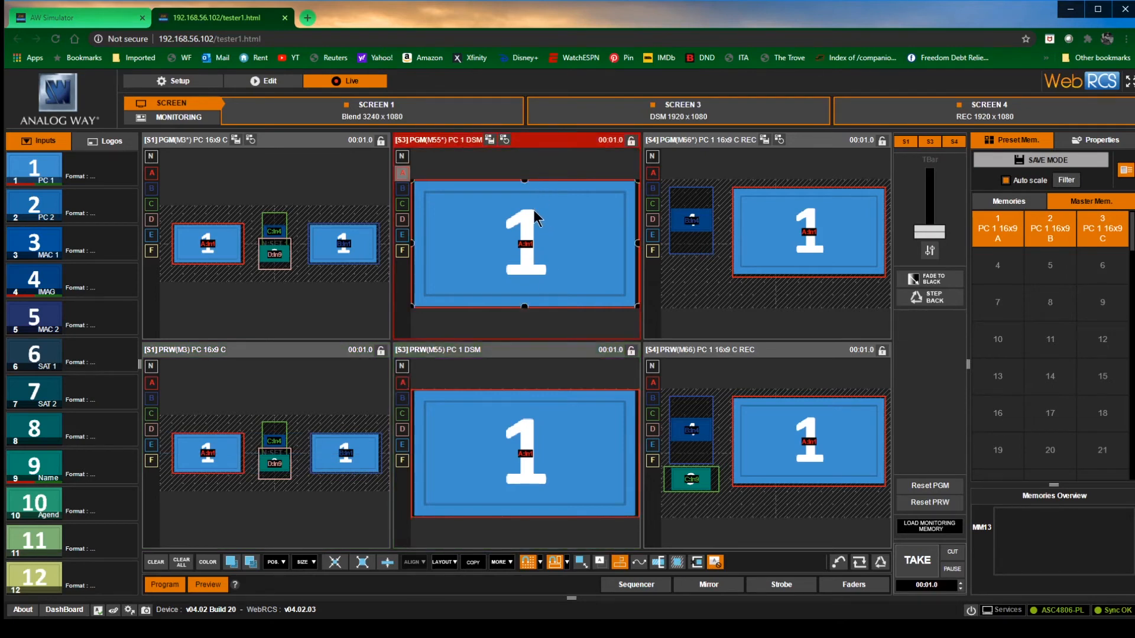
{"action": "mouse_move", "coordinate": [586, 149]}
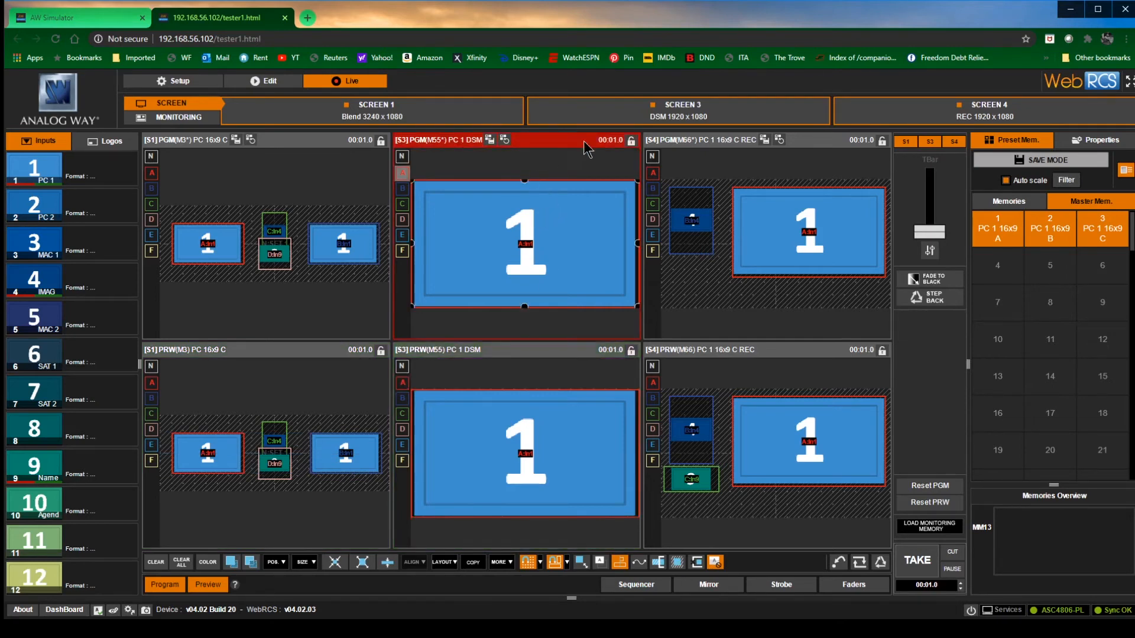
{"action": "mouse_move", "coordinate": [736, 162]}
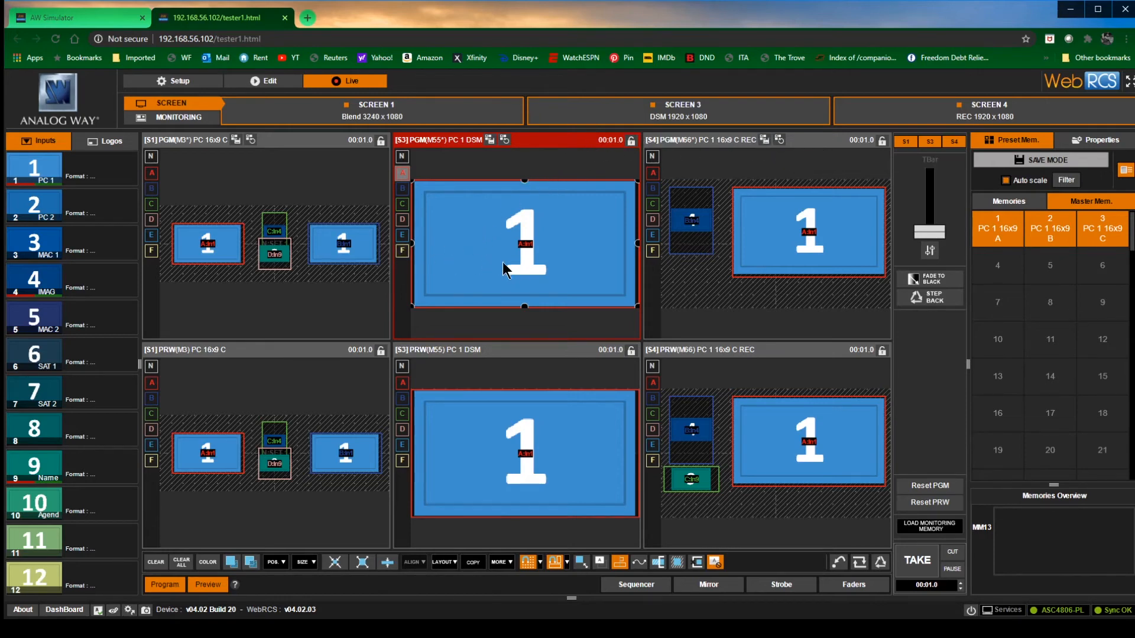
{"action": "mouse_move", "coordinate": [37, 283]}
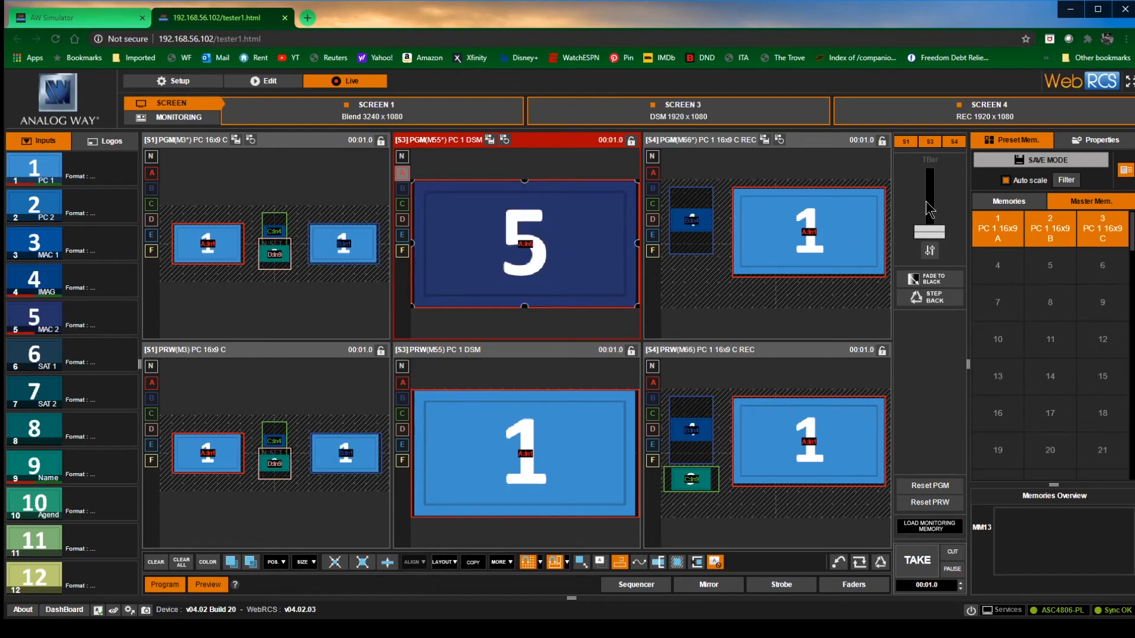
- Bring input 5 to Screen 3 and take it live on Screen 3 only, leaving input 1 on preview
{"action": "left_click", "coordinate": [929, 141]}
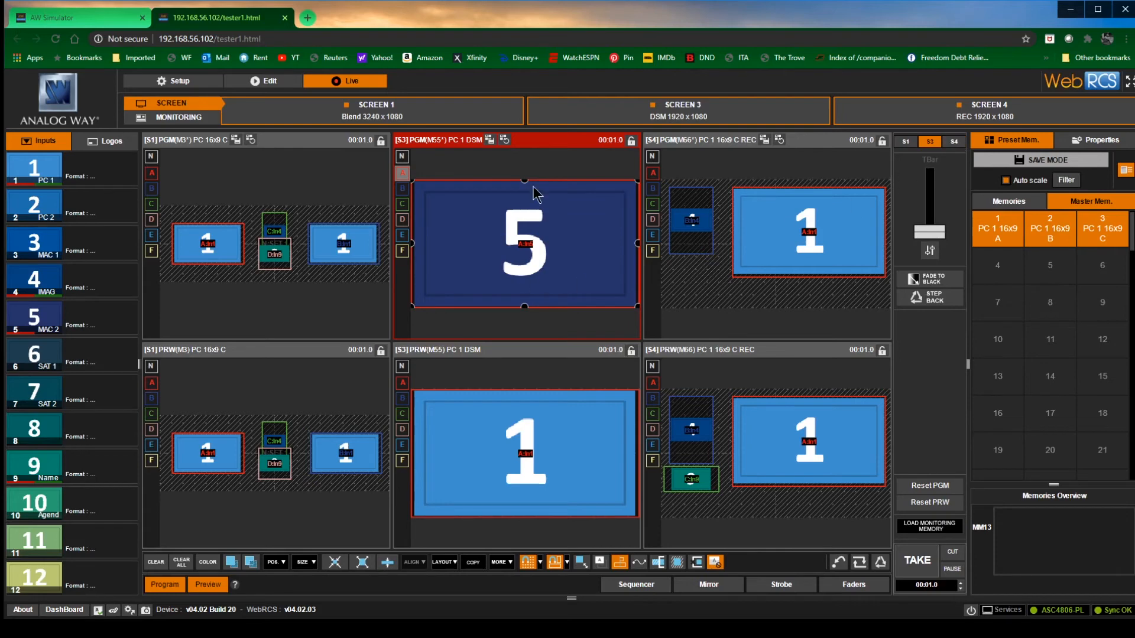
{"action": "mouse_move", "coordinate": [886, 544]}
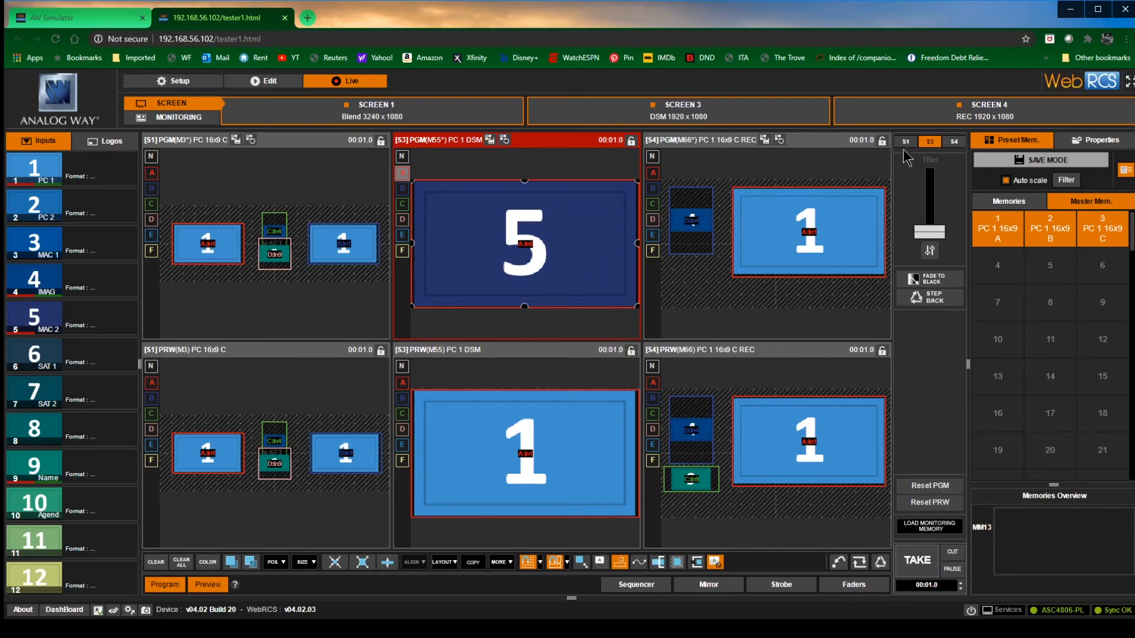
{"action": "mouse_move", "coordinate": [940, 398]}
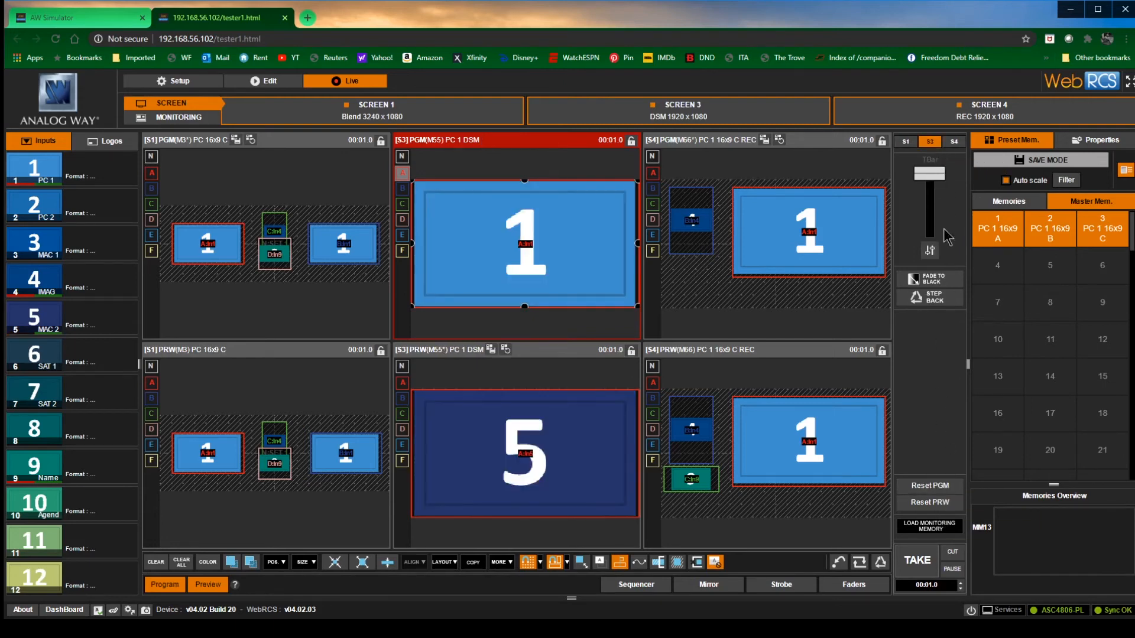
{"action": "left_click", "coordinate": [917, 562]}
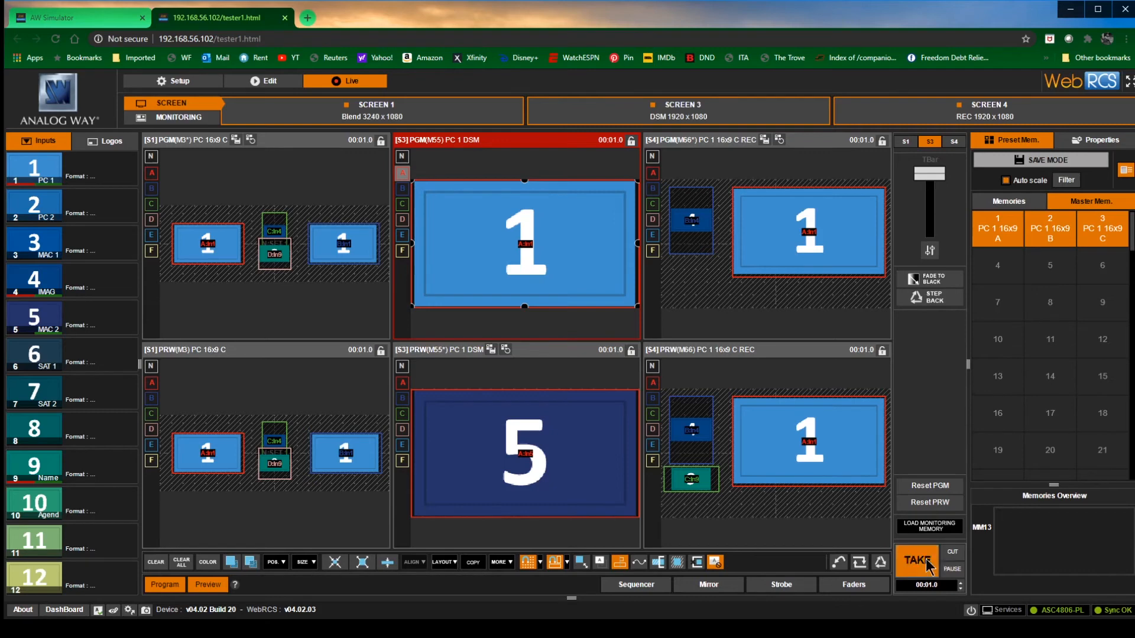
{"action": "left_click", "coordinate": [917, 562]}
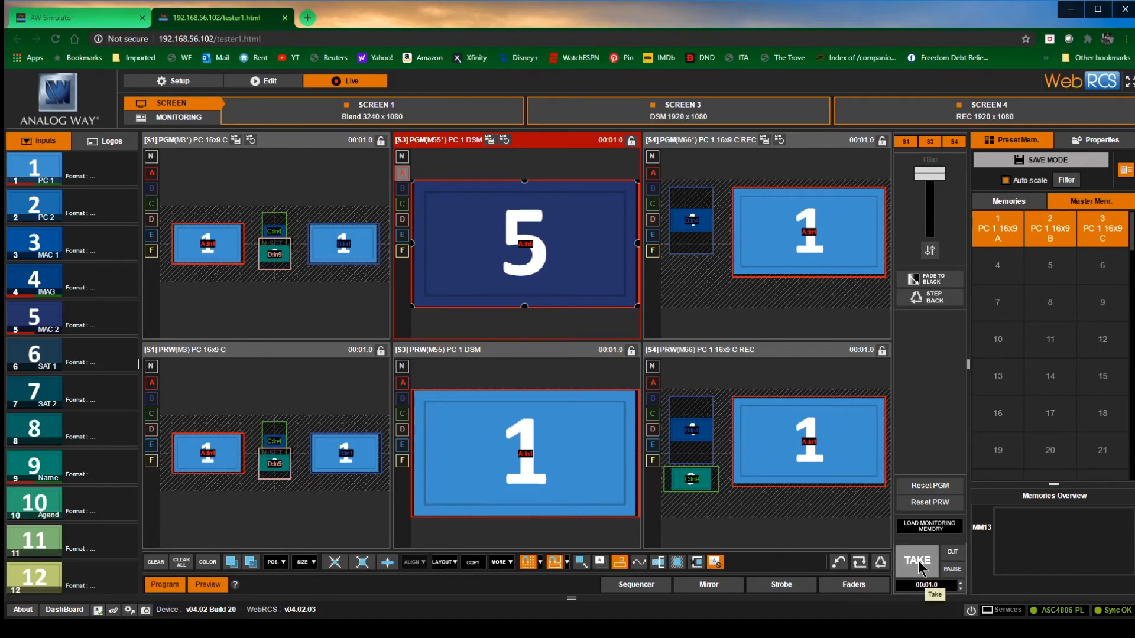
{"action": "left_click", "coordinate": [916, 560]}
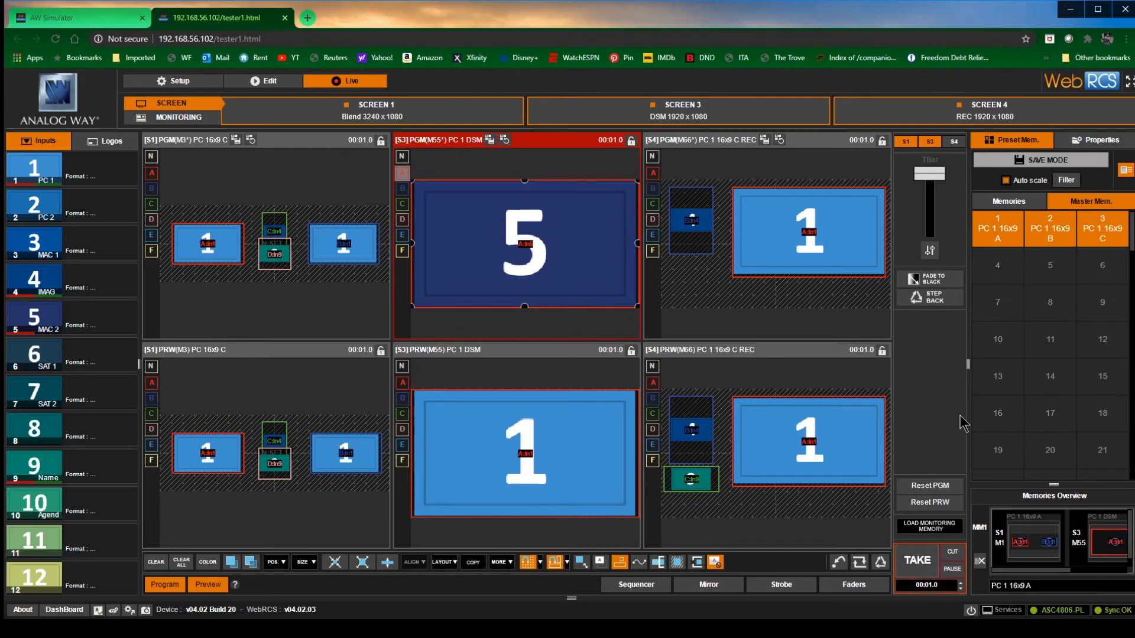
- Take screen 3 so its program swaps back to input 1, leaving input 5 on preview
{"action": "left_click", "coordinate": [917, 560]}
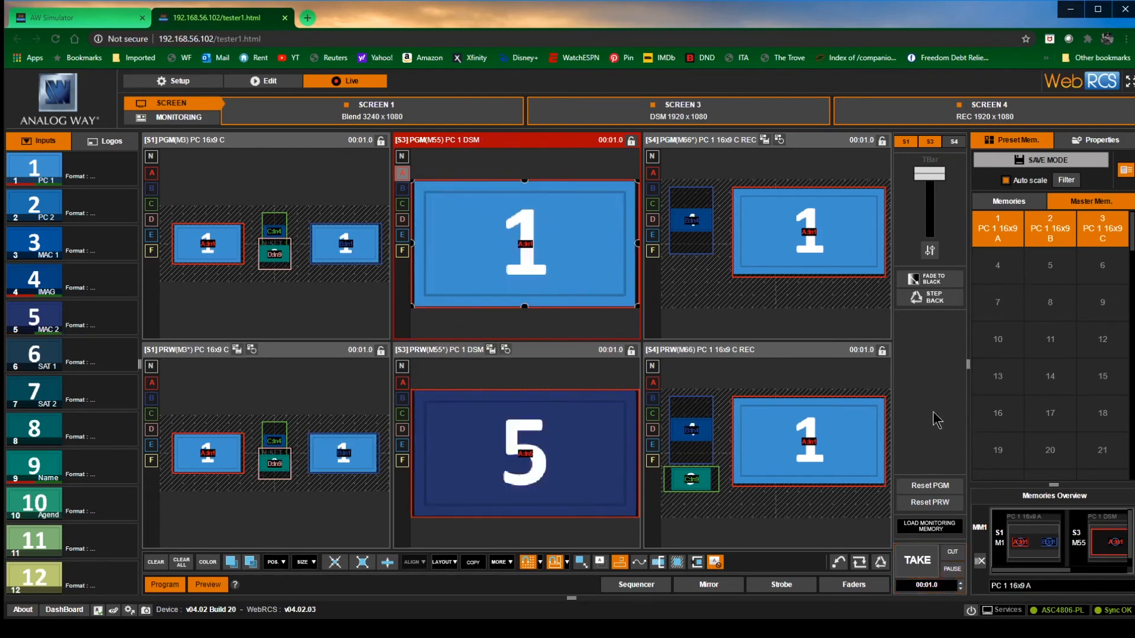
{"action": "mouse_move", "coordinate": [818, 289]}
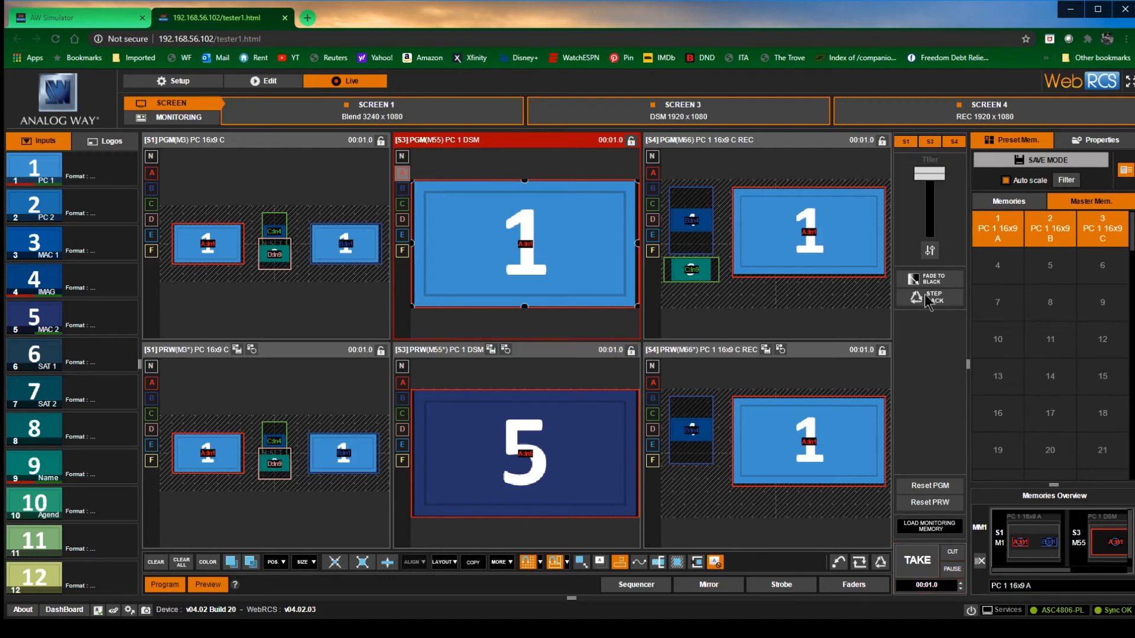
{"action": "mouse_move", "coordinate": [934, 418]}
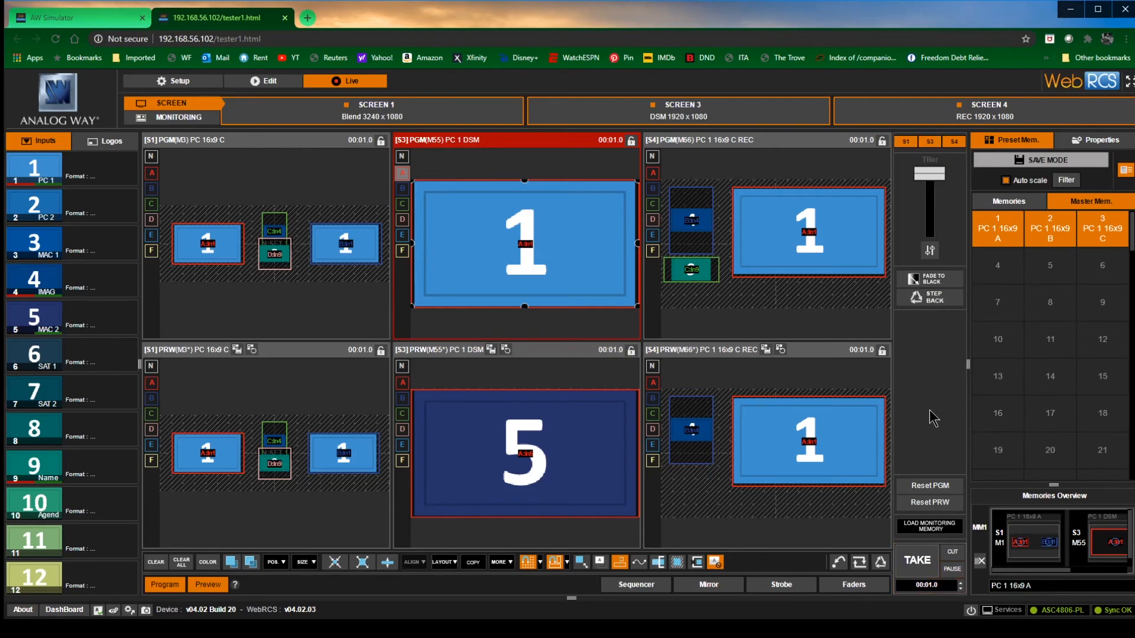
{"action": "mouse_move", "coordinate": [954, 140]}
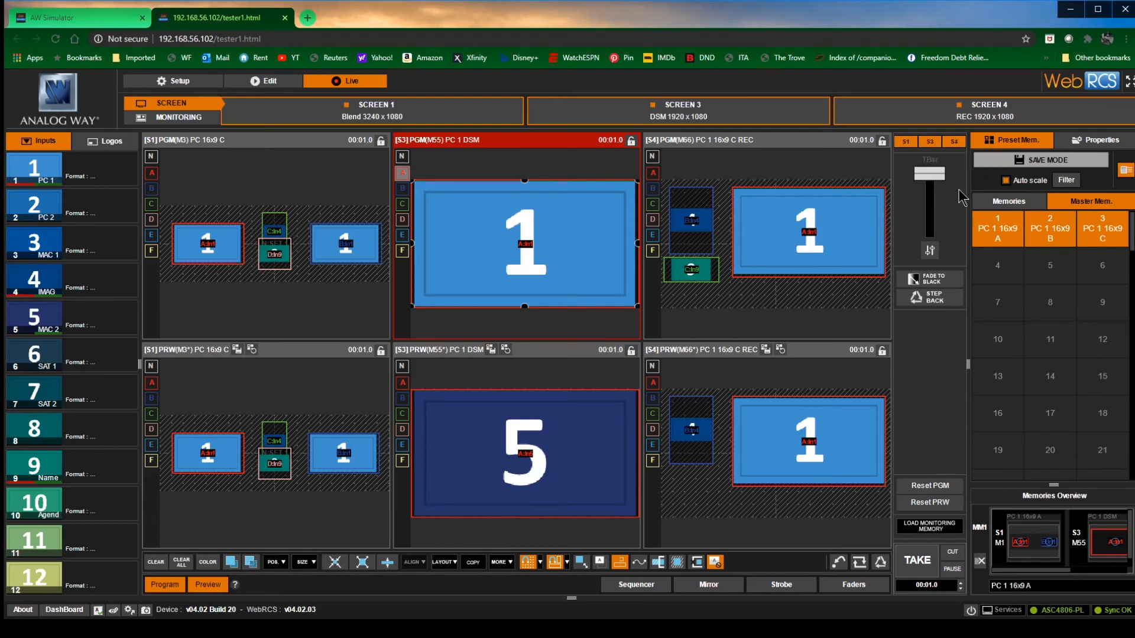
{"action": "mouse_move", "coordinate": [948, 160]}
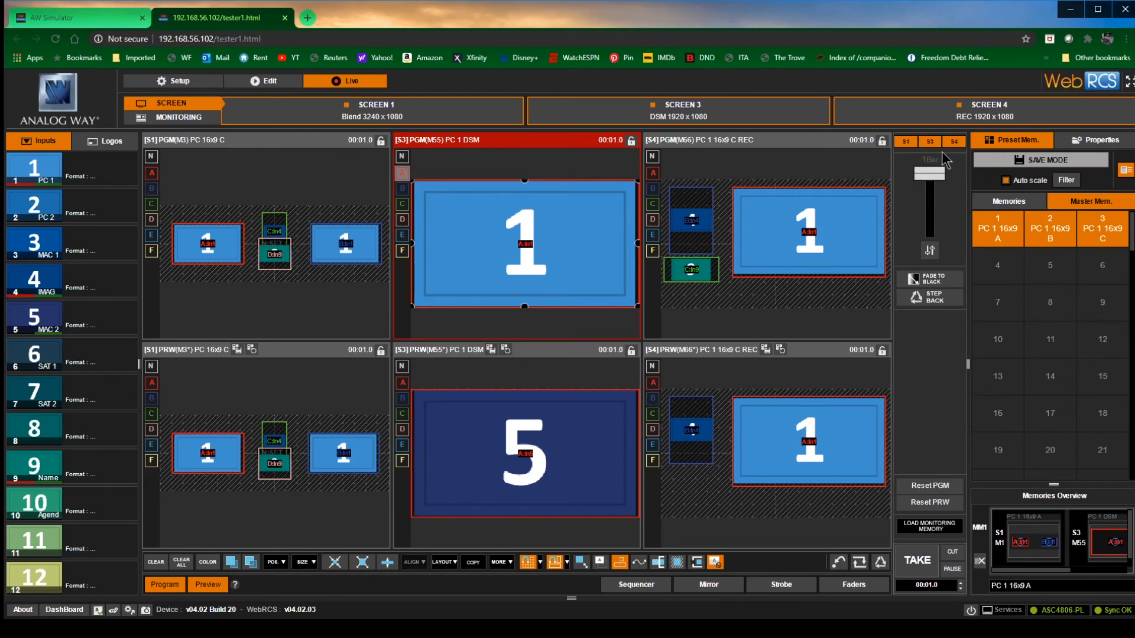
{"action": "mouse_move", "coordinate": [930, 141]}
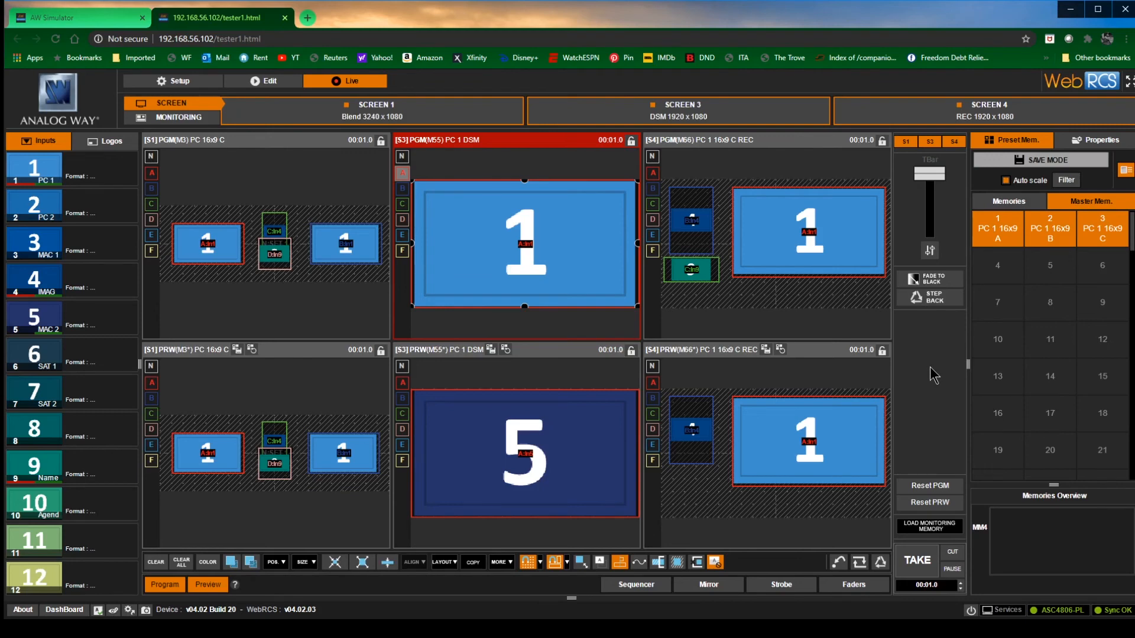
{"action": "mouse_move", "coordinate": [911, 426]}
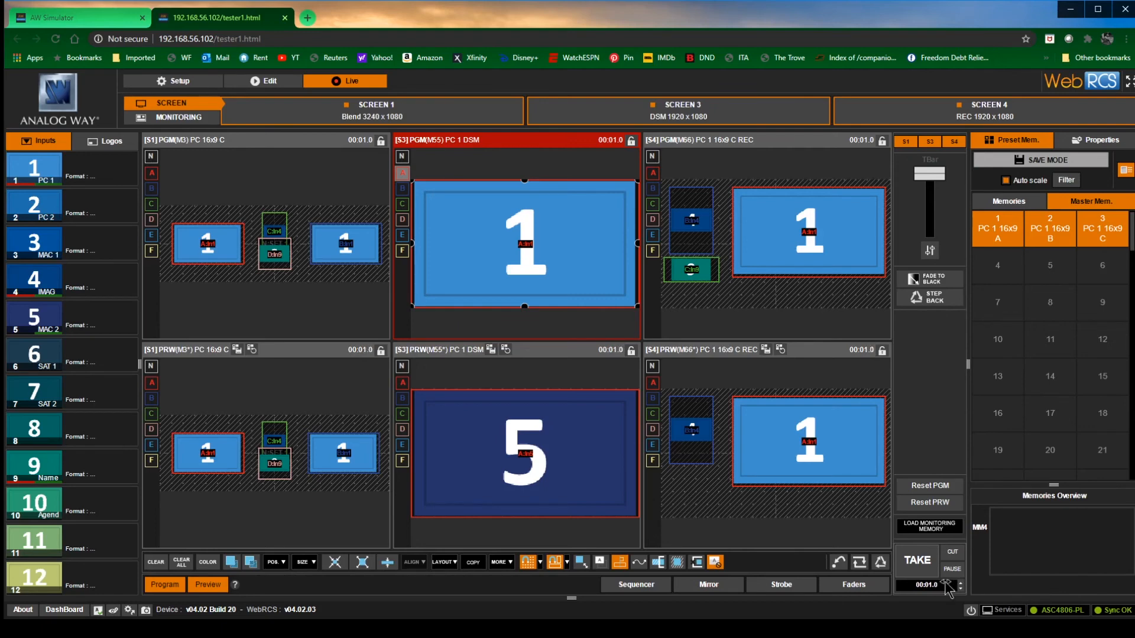
{"action": "mouse_move", "coordinate": [902, 534]}
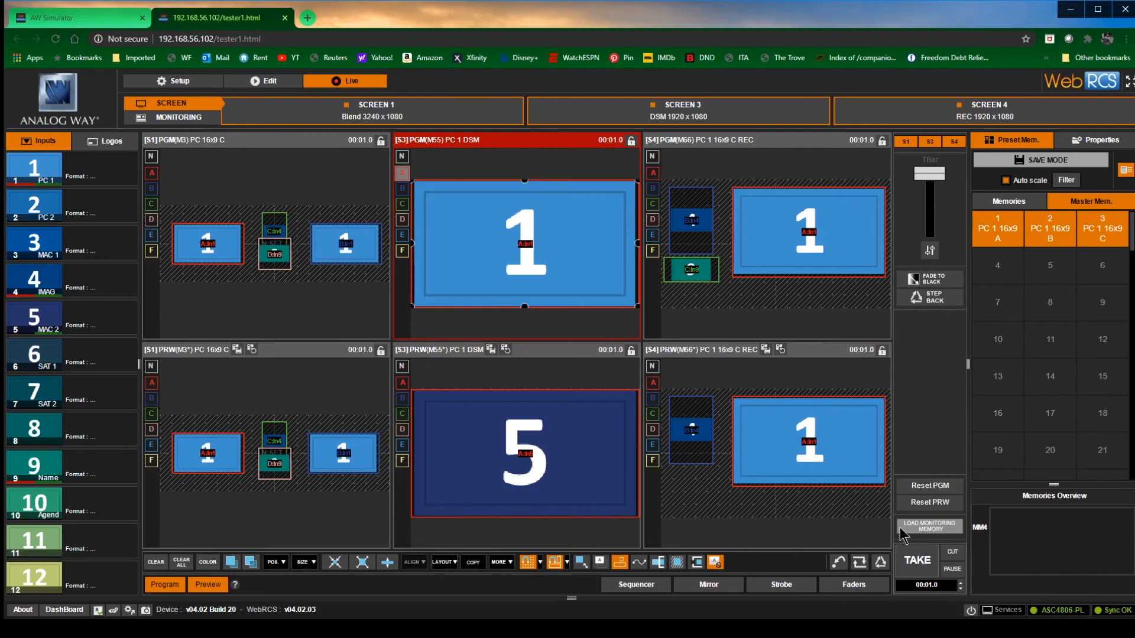
{"action": "mouse_move", "coordinate": [1108, 613]}
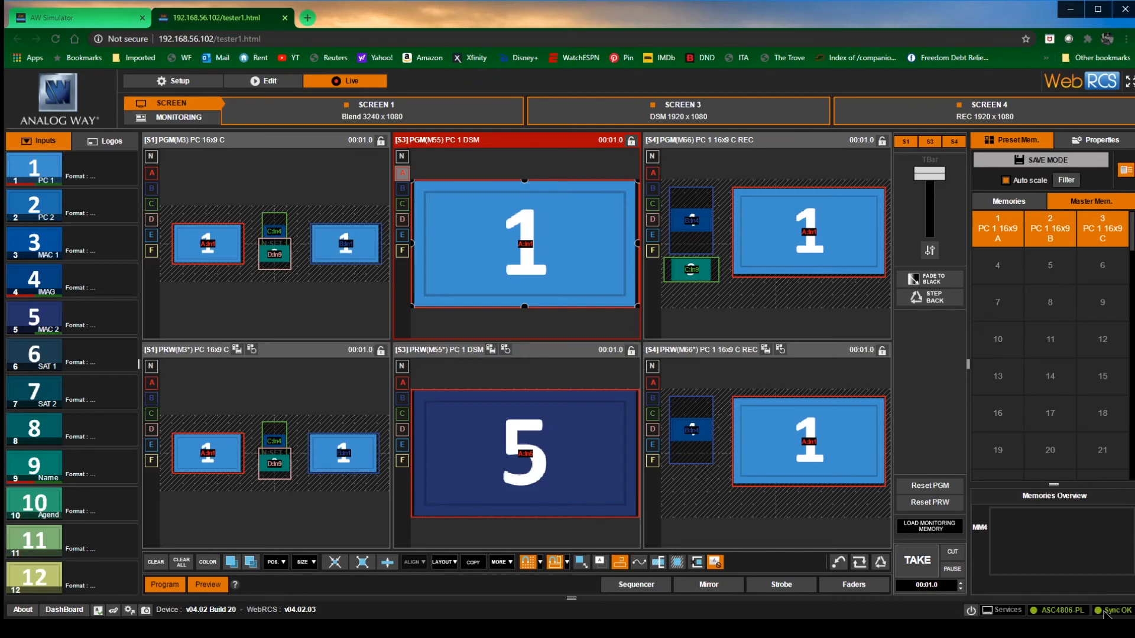
{"action": "mouse_move", "coordinate": [989, 597]}
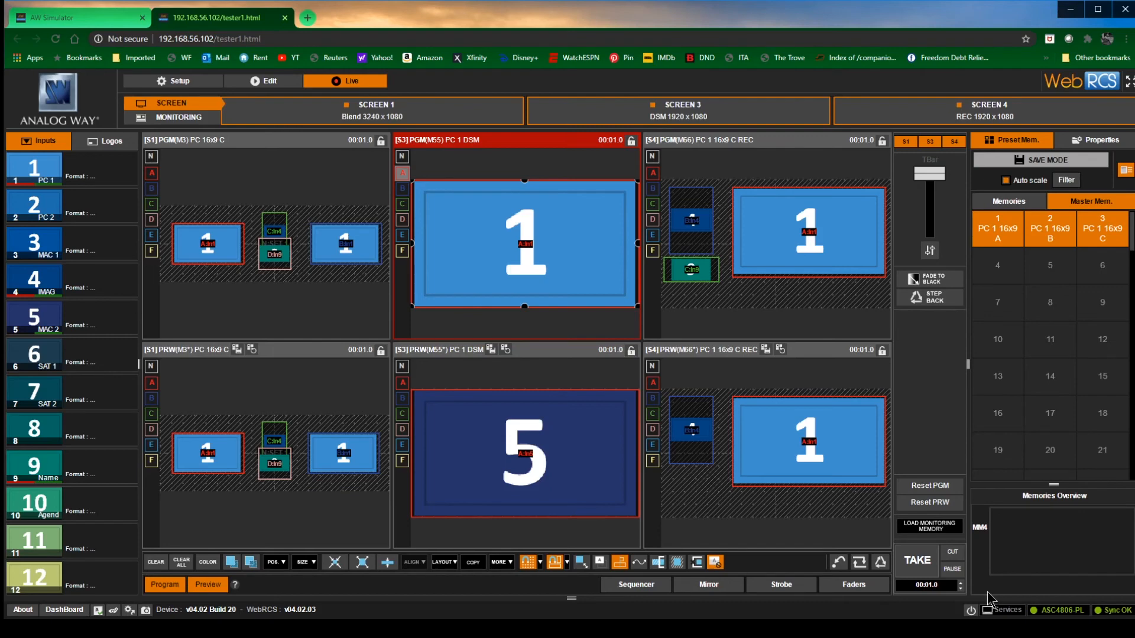
{"action": "mouse_move", "coordinate": [969, 610]}
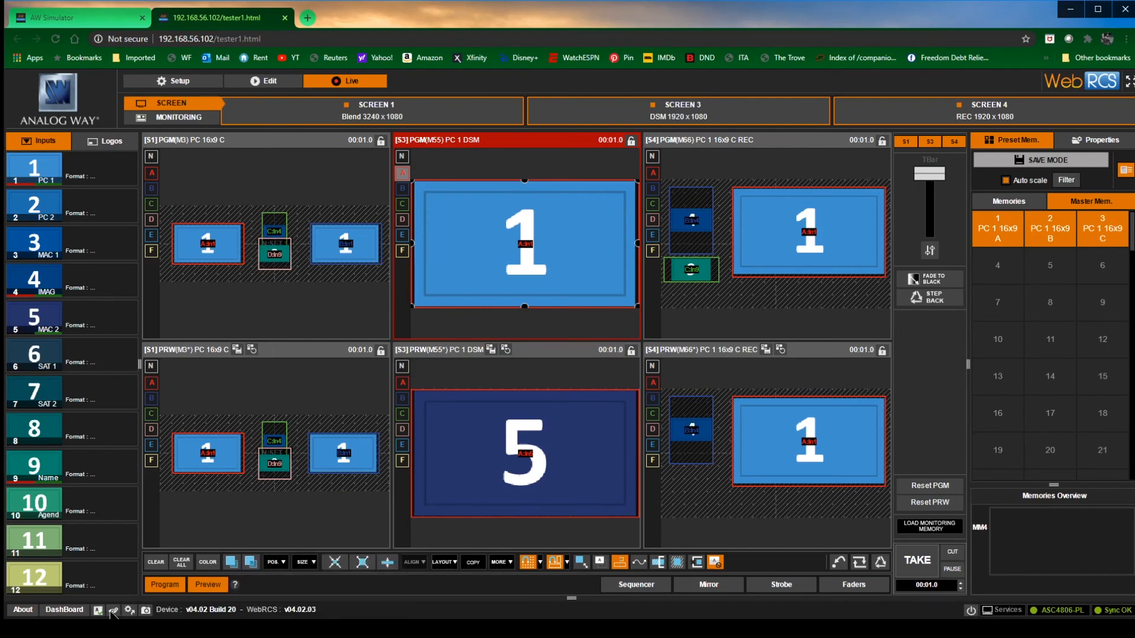
{"action": "mouse_move", "coordinate": [98, 610]}
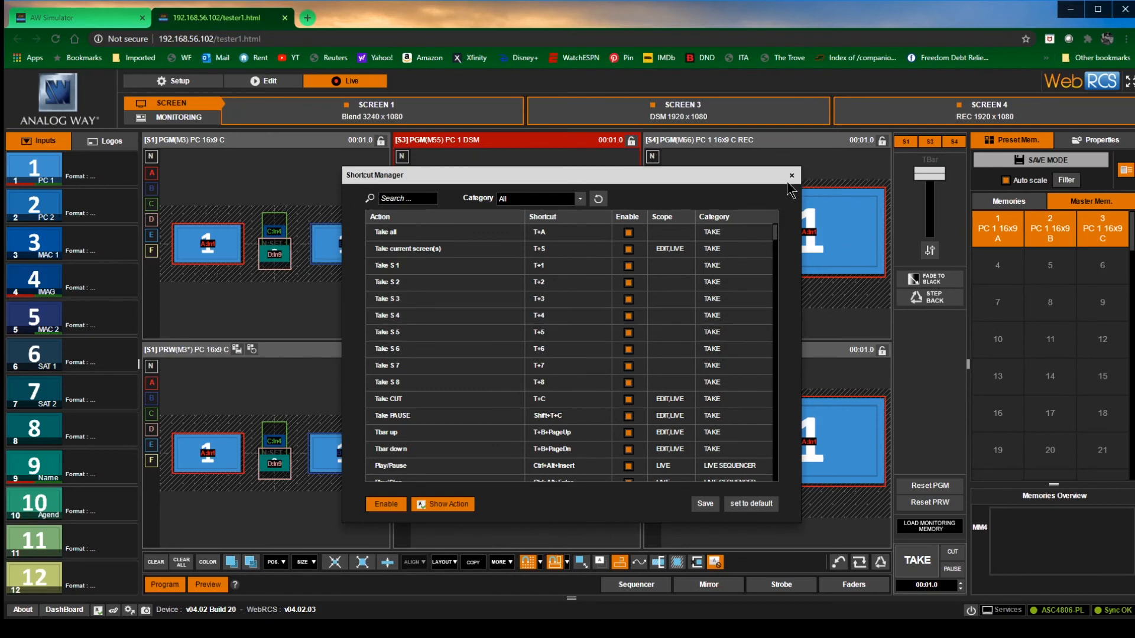
{"action": "left_click", "coordinate": [791, 174]}
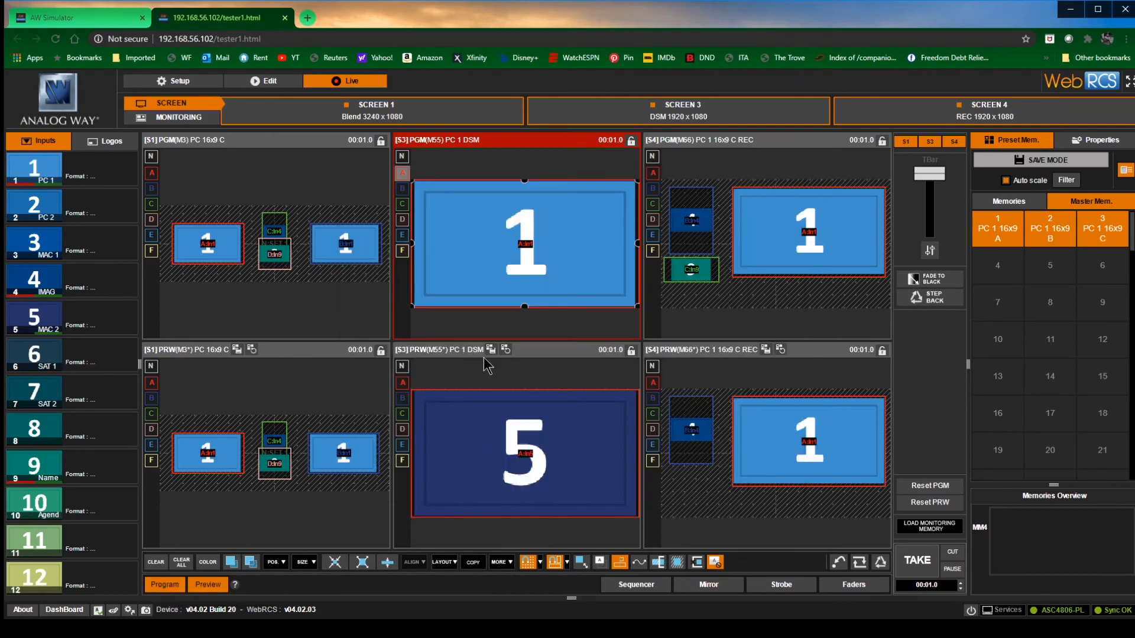
{"action": "mouse_move", "coordinate": [147, 610]}
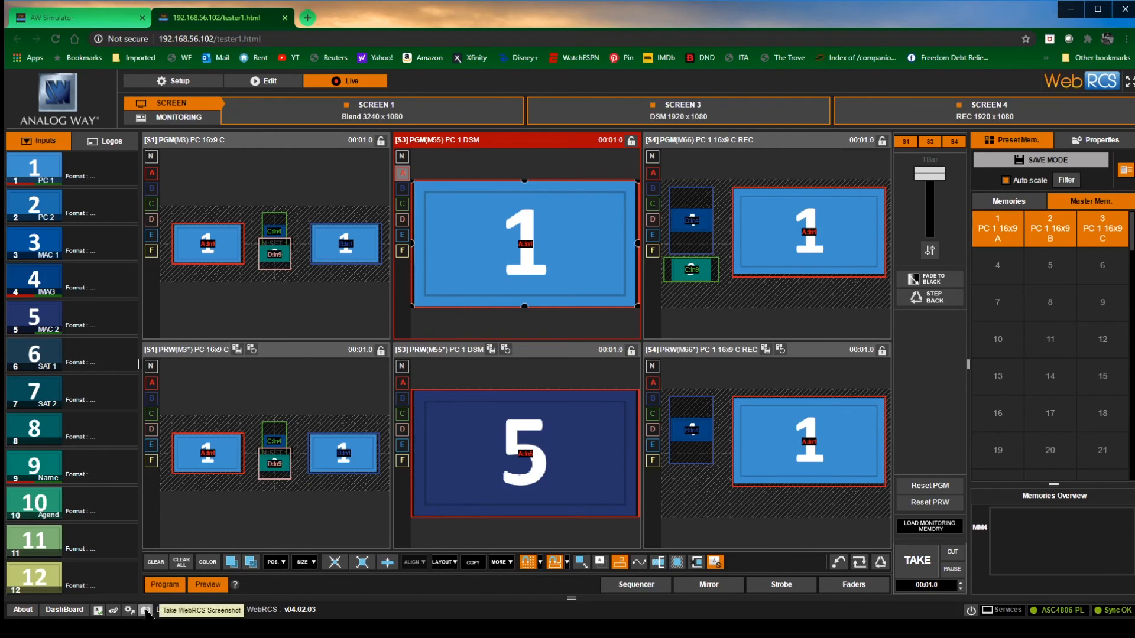